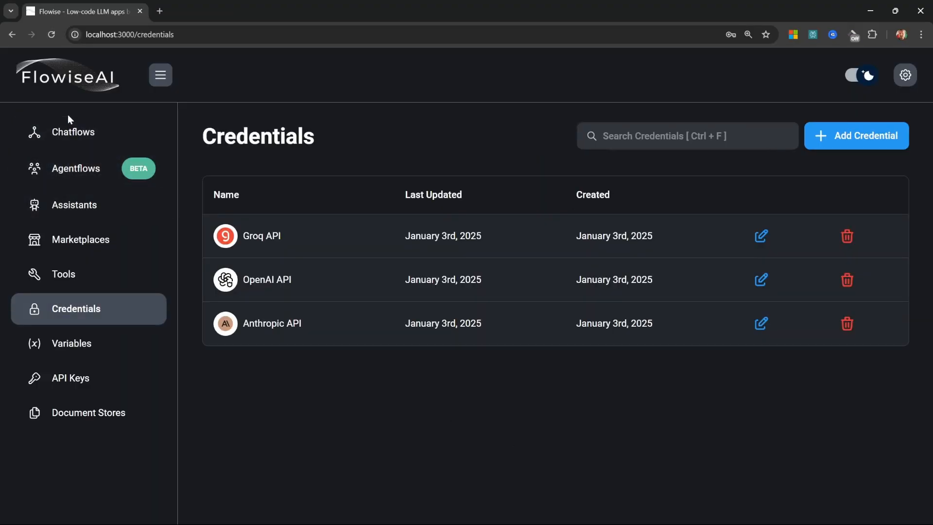
# - Go from the Credentials page to the empty Chatflows list
pyautogui.click(73, 131)
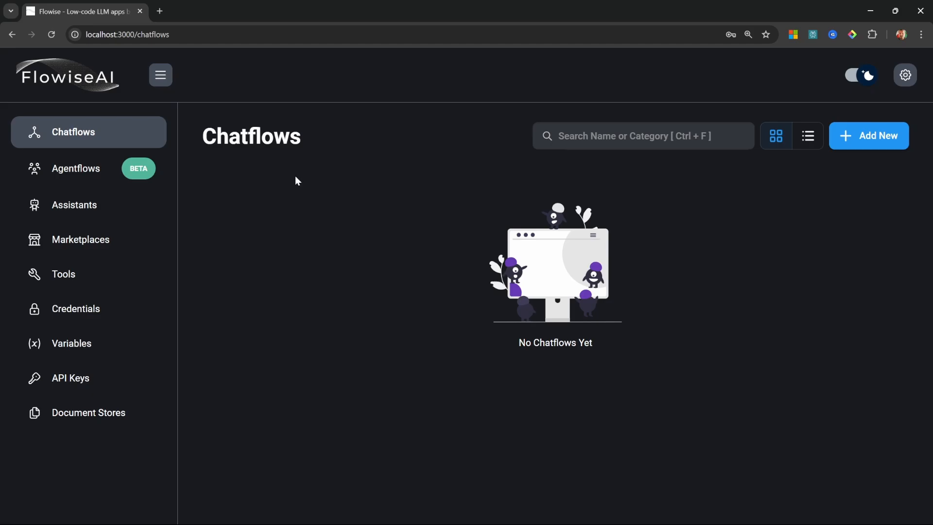
pyautogui.moveTo(710, 222)
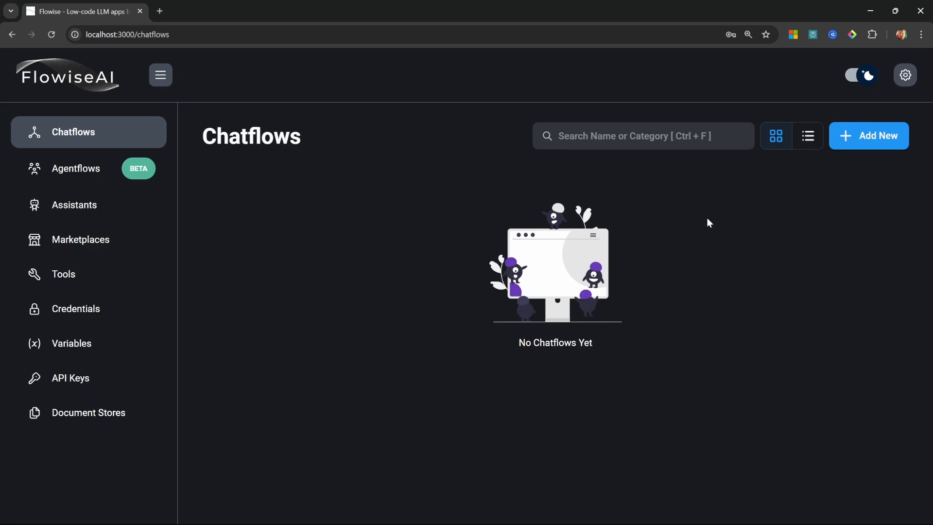
pyautogui.moveTo(880, 145)
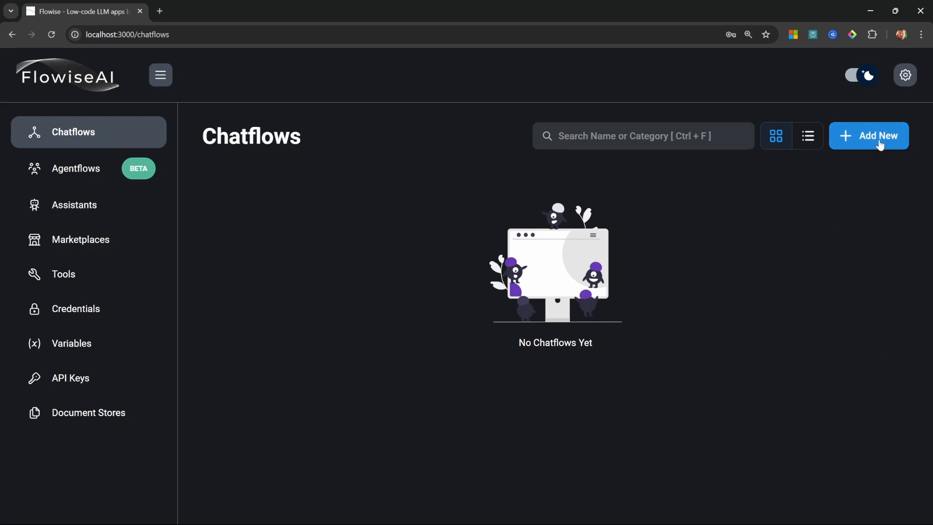
# - Create a new chatflow and save it under the name 'ChatGPT Clone'
pyautogui.click(868, 135)
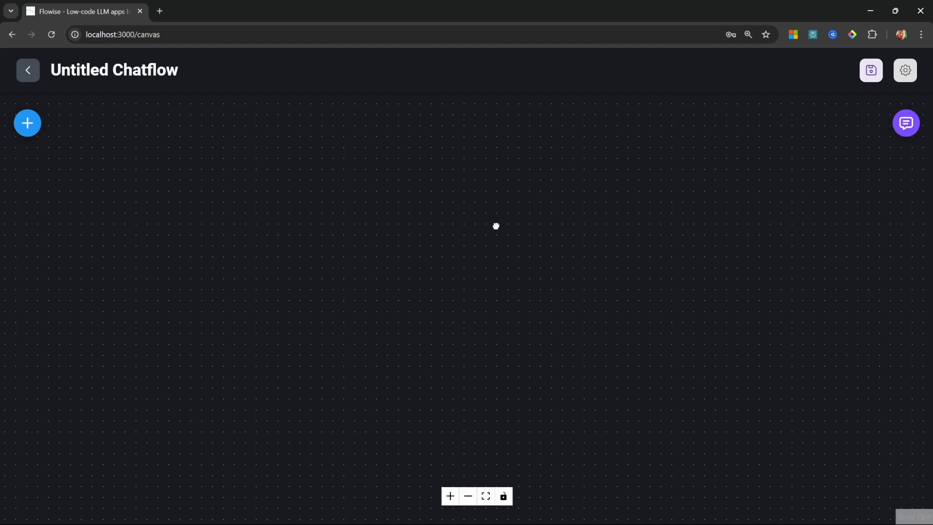
pyautogui.moveTo(416, 193)
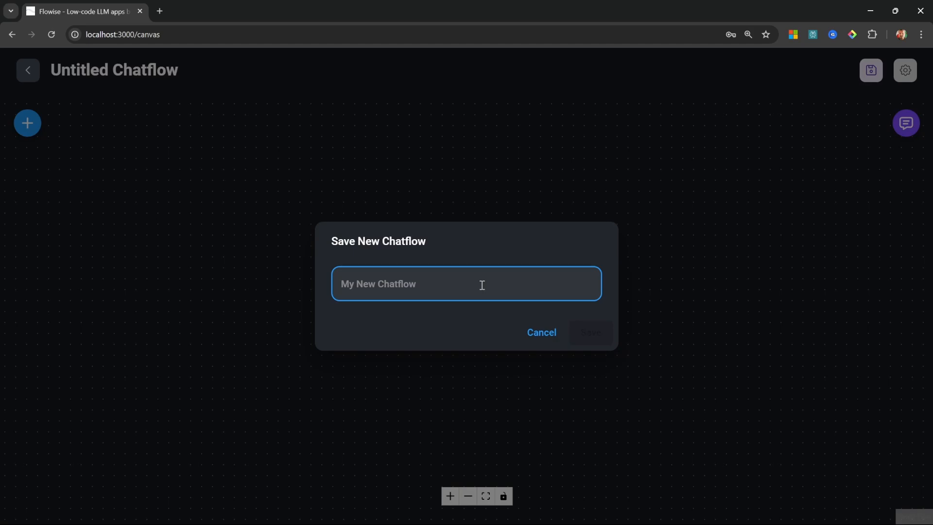
pyautogui.write('Chat')
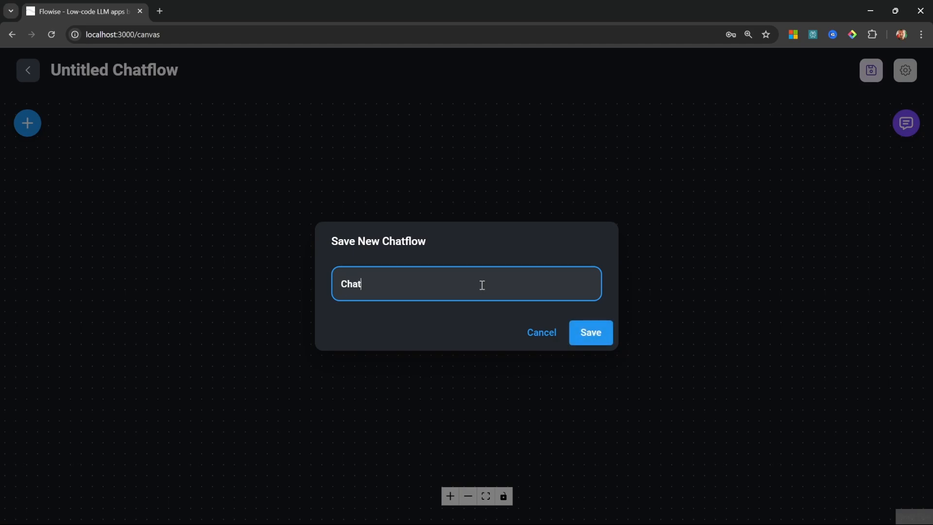
pyautogui.write('GPT Clone')
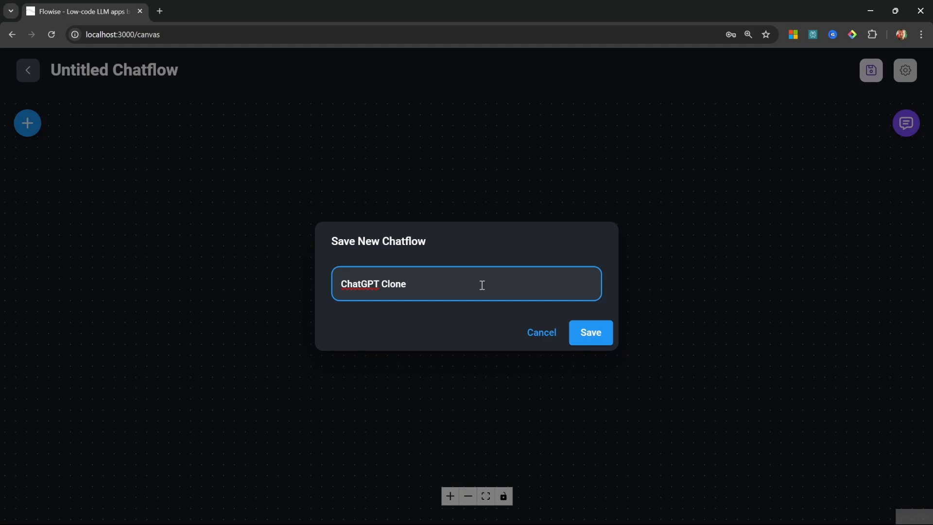
pyautogui.click(589, 332)
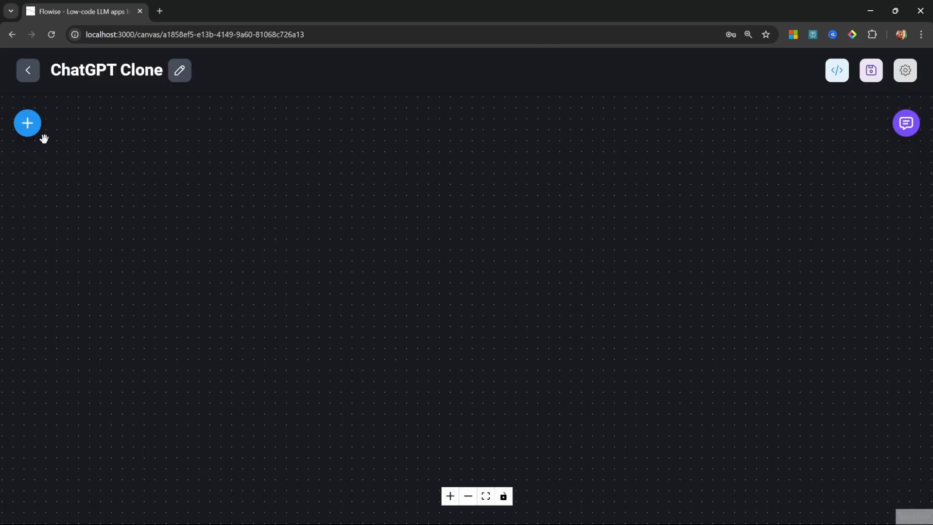
pyautogui.click(27, 123)
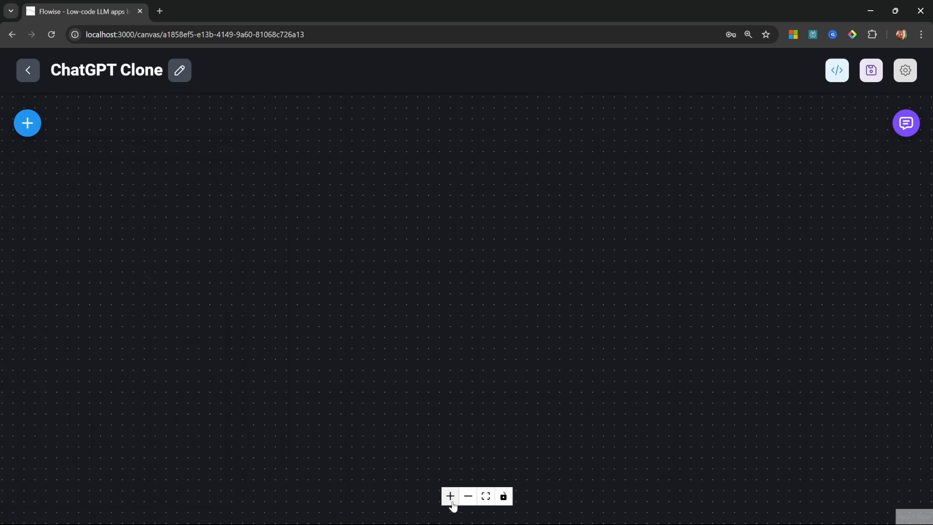
pyautogui.click(449, 496)
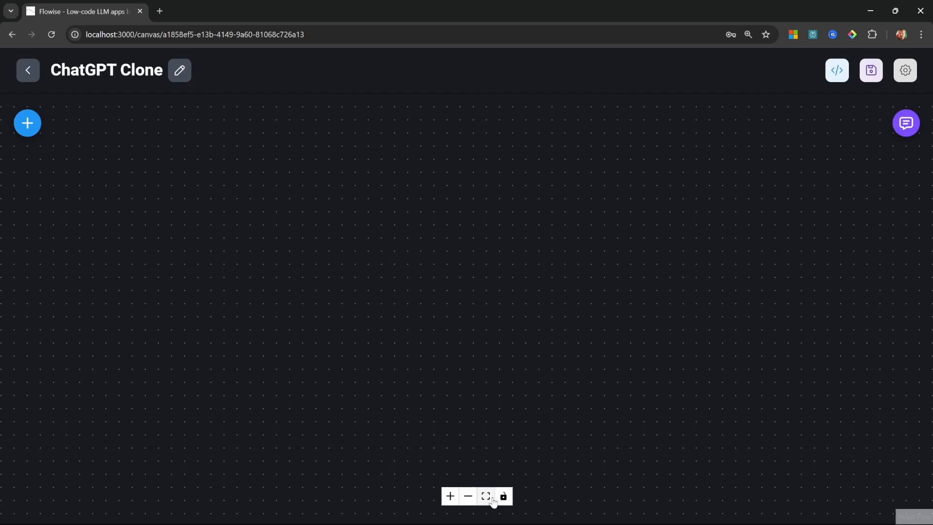
pyautogui.moveTo(504, 495)
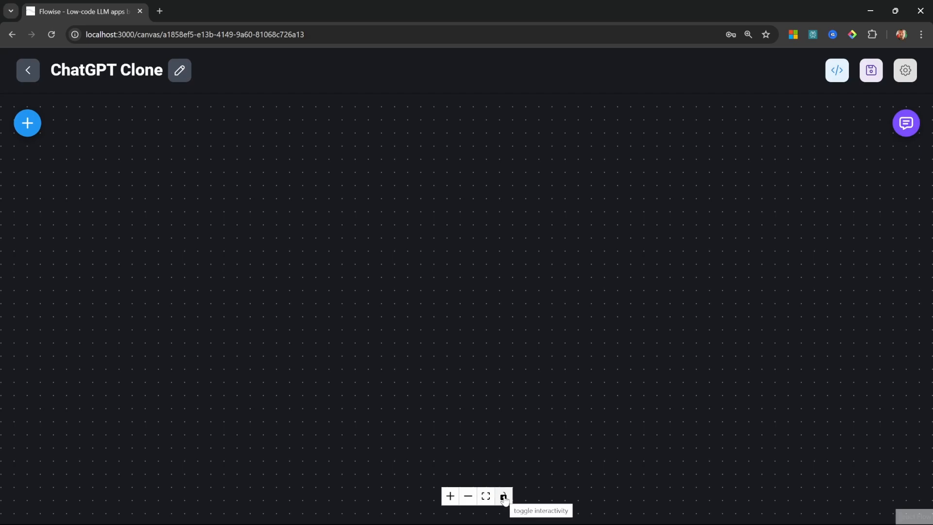
pyautogui.click(503, 496)
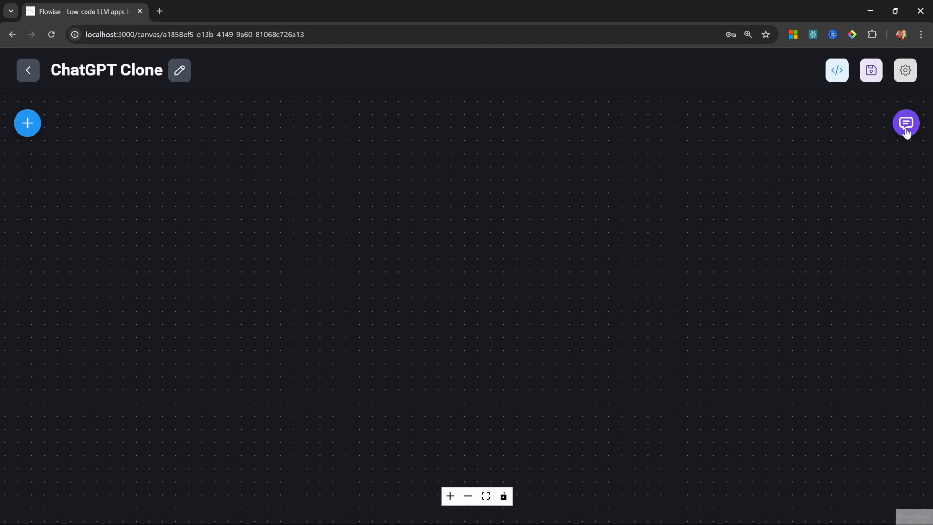
pyautogui.click(905, 123)
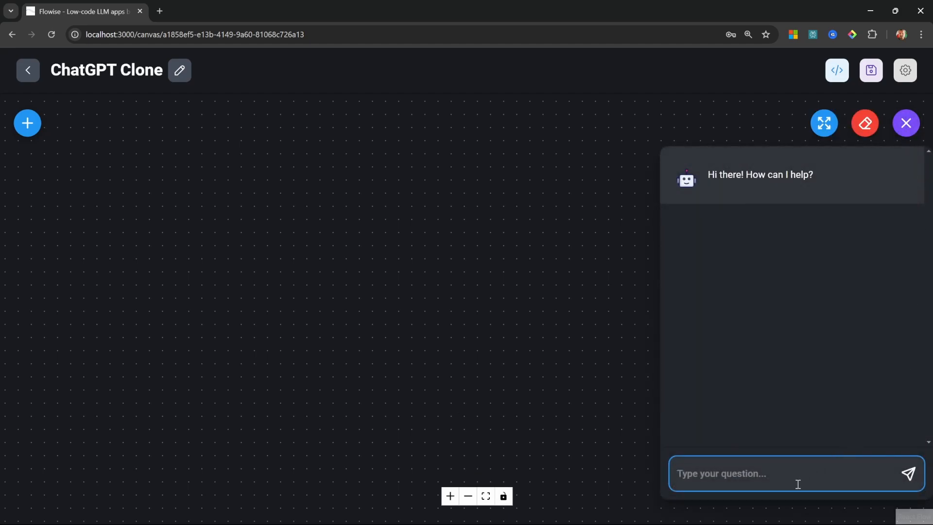
pyautogui.moveTo(863, 238)
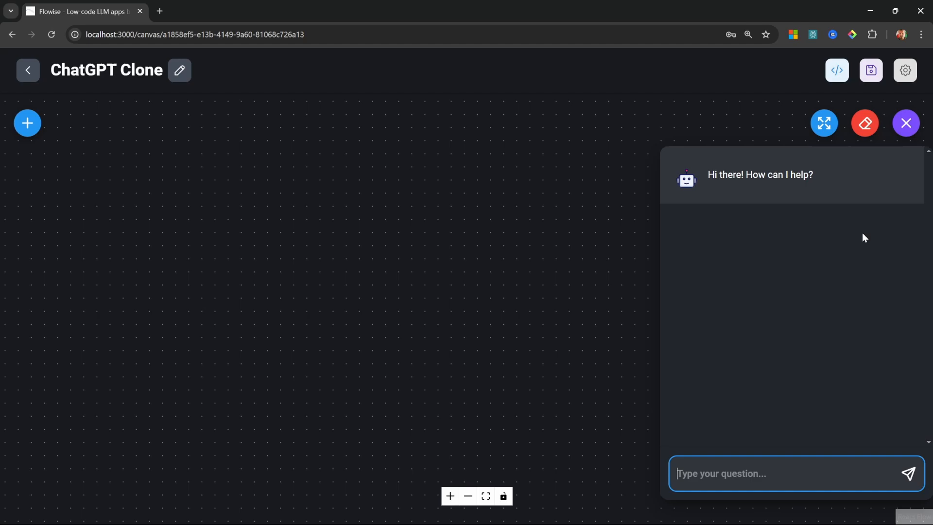
pyautogui.moveTo(824, 123)
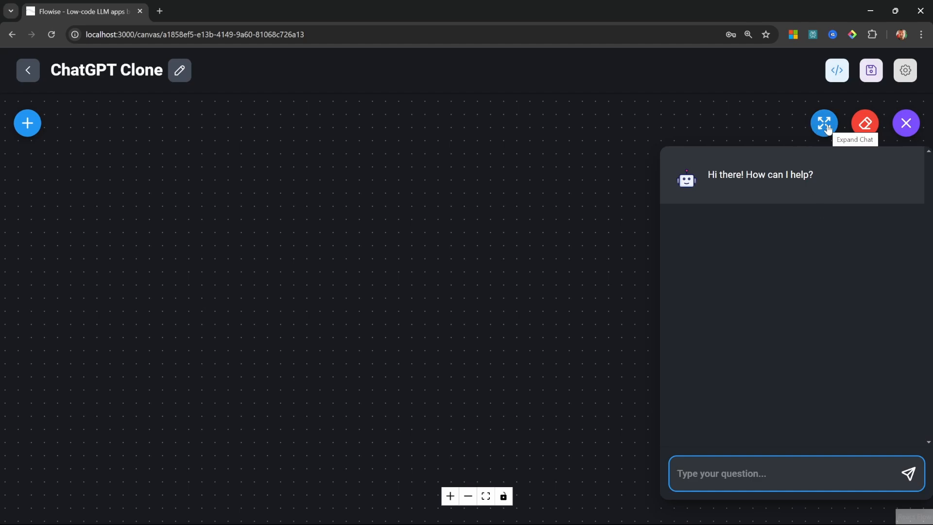
pyautogui.click(823, 123)
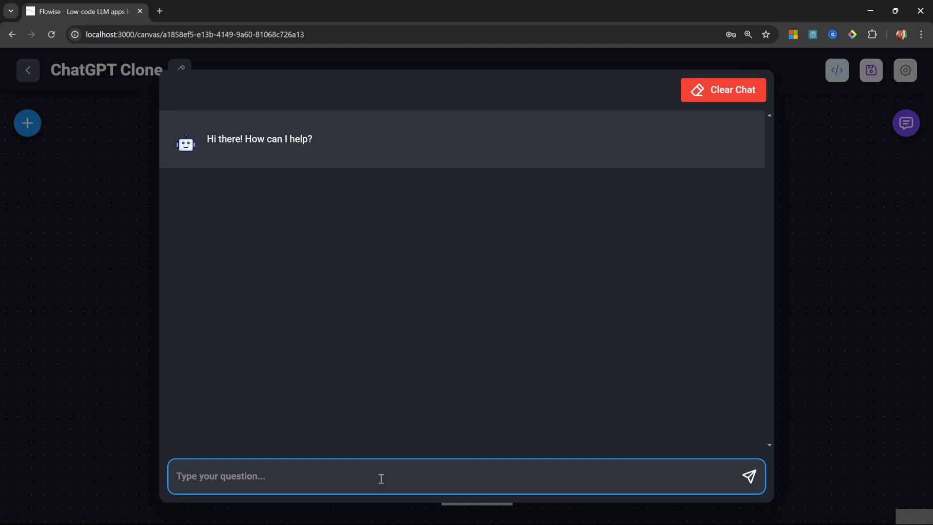
pyautogui.moveTo(381, 312)
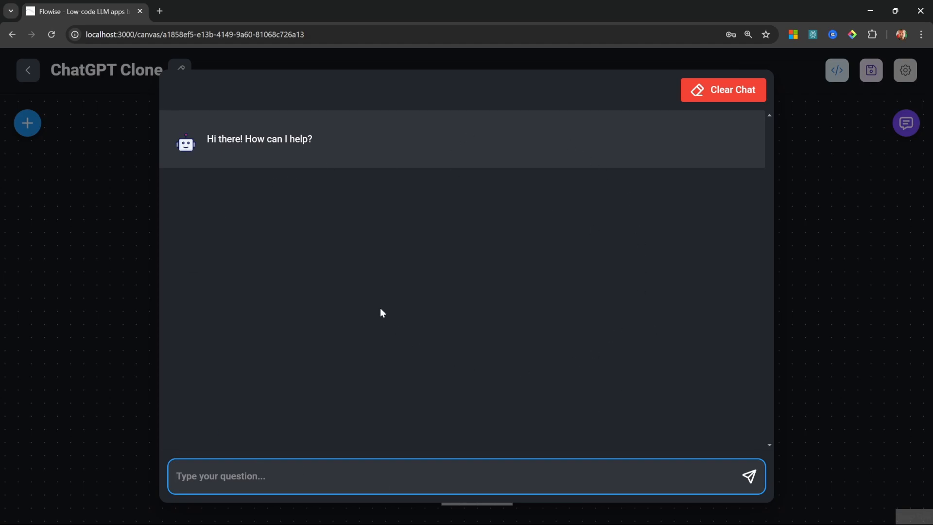
pyautogui.click(722, 89)
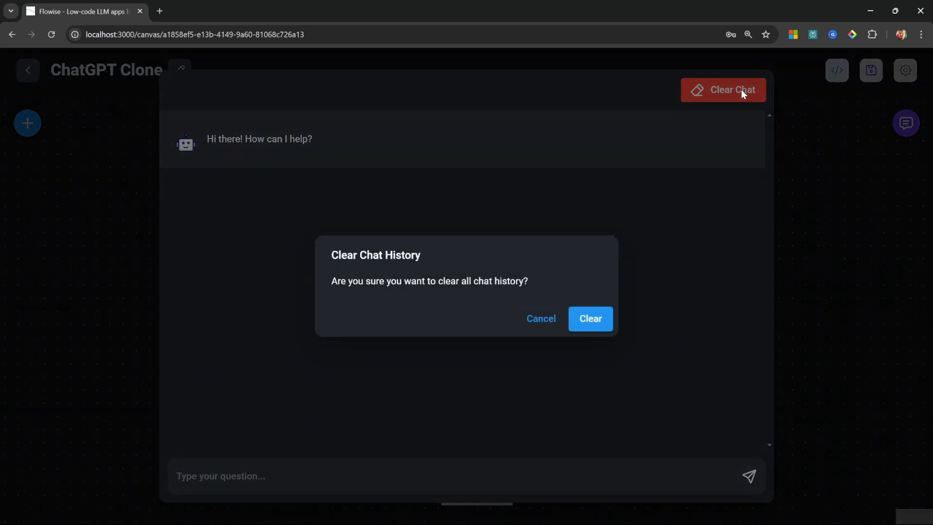
pyautogui.click(589, 318)
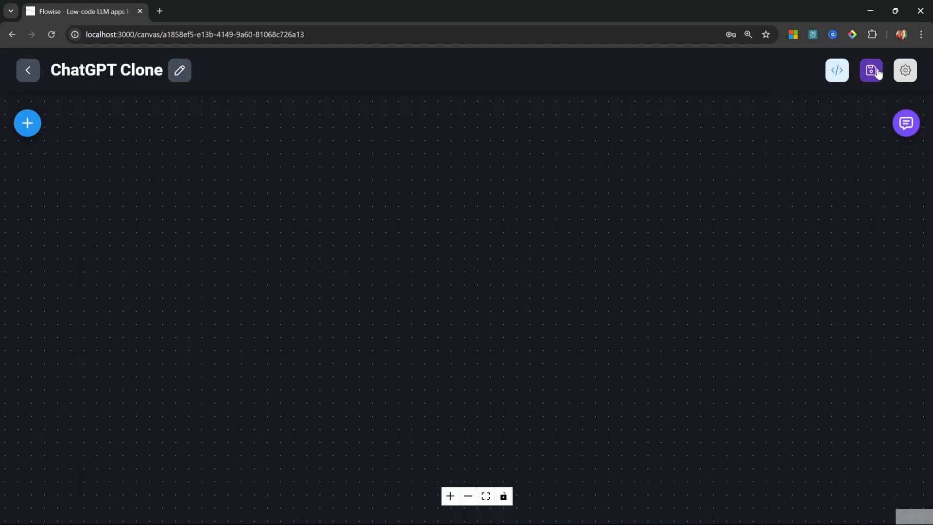
pyautogui.moveTo(835, 70)
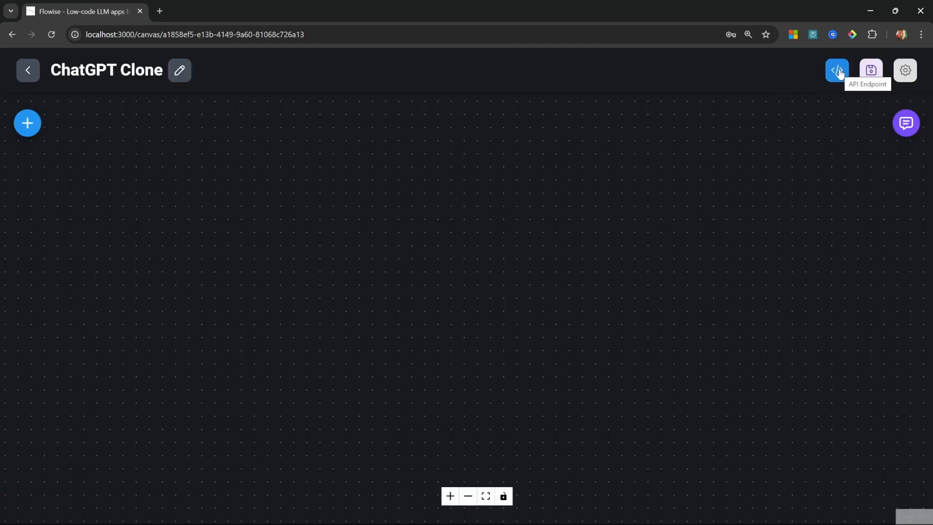
pyautogui.click(837, 70)
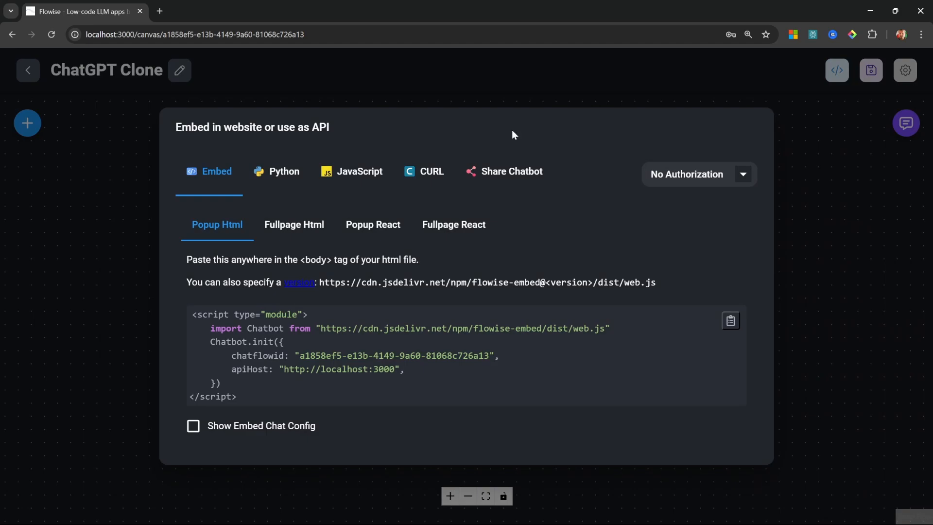
pyautogui.moveTo(218, 172)
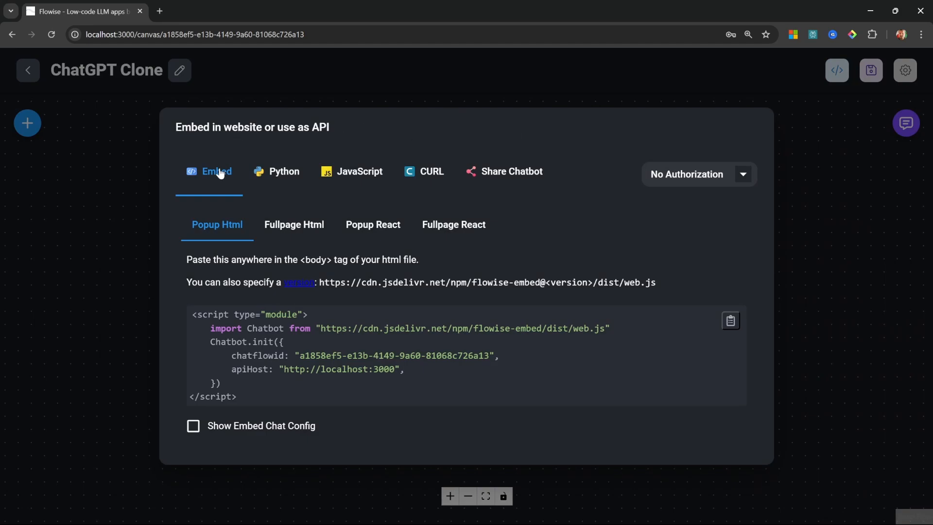
pyautogui.moveTo(270, 178)
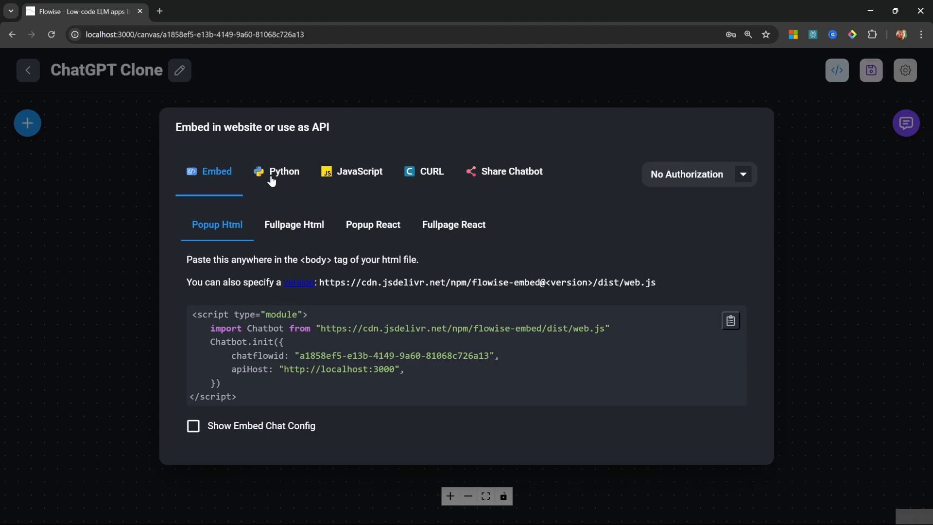
pyautogui.moveTo(756, 154)
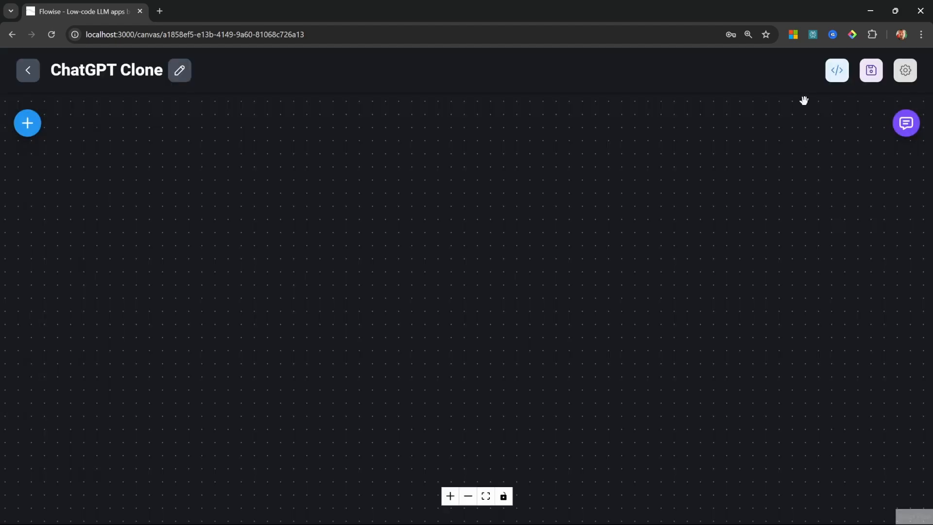
# - Browse the chatflow's settings menu and choose View Leads
pyautogui.click(903, 70)
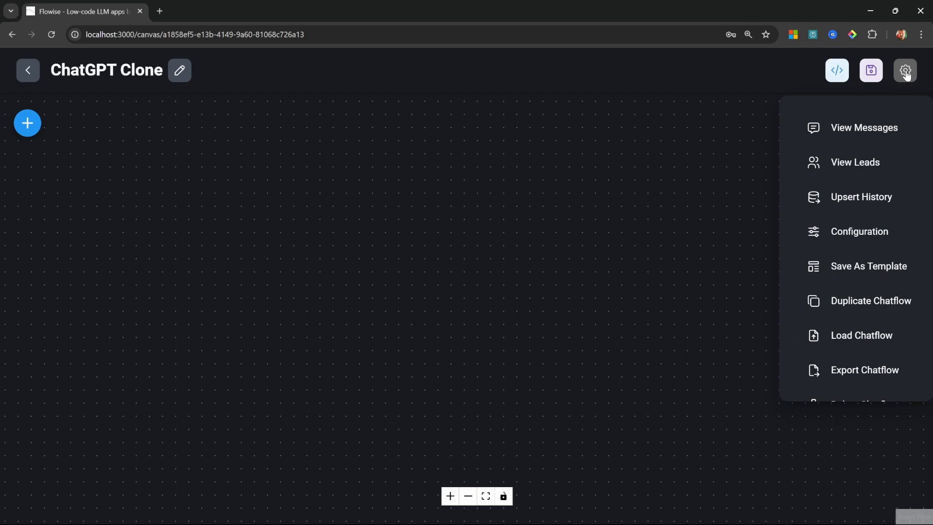
pyautogui.moveTo(864, 127)
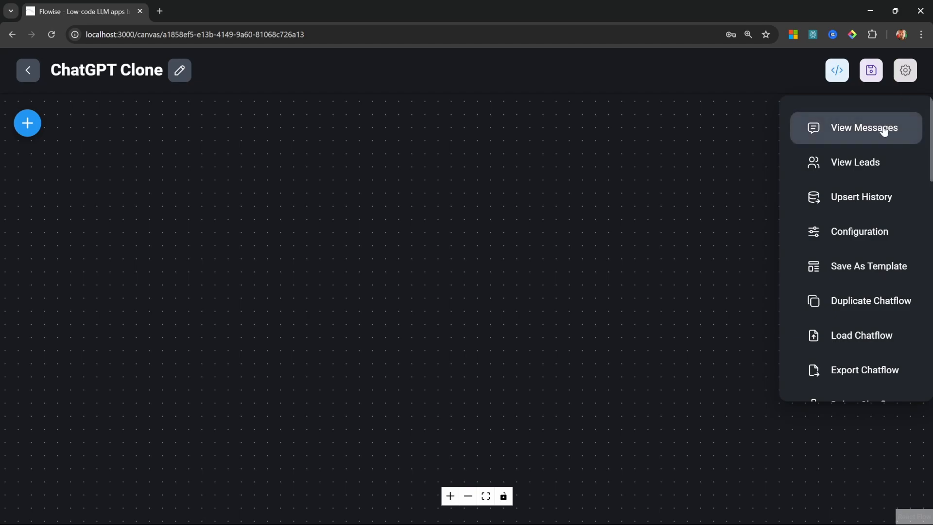
pyautogui.scroll(-3)
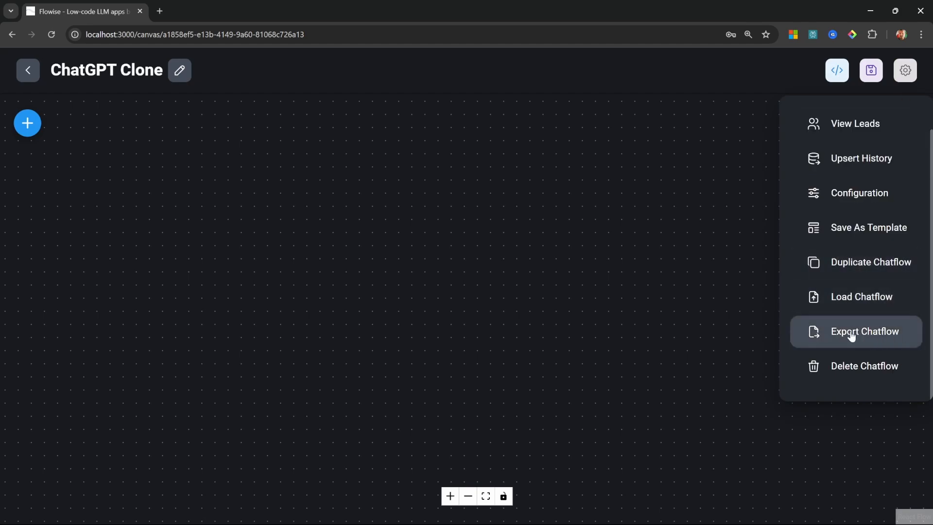
pyautogui.moveTo(806, 331)
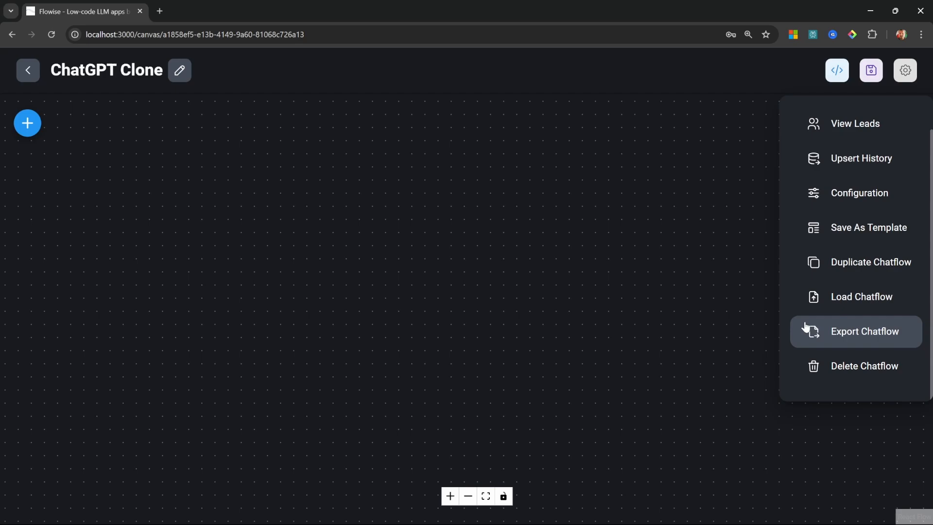
pyautogui.moveTo(861, 297)
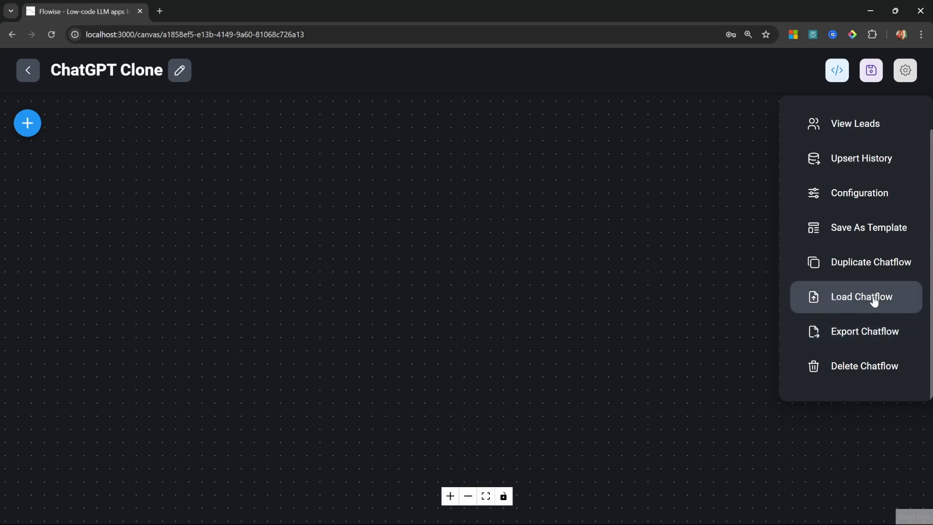
pyautogui.scroll(3)
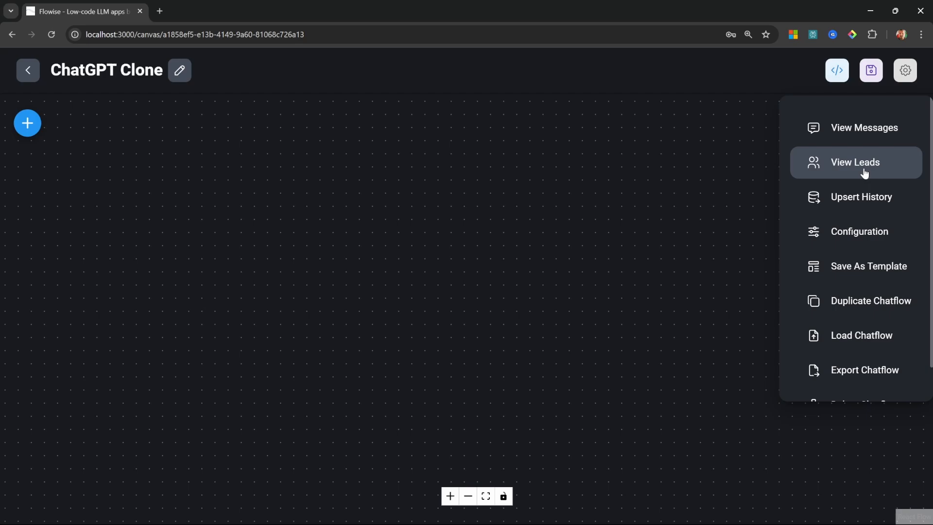
pyautogui.moveTo(880, 170)
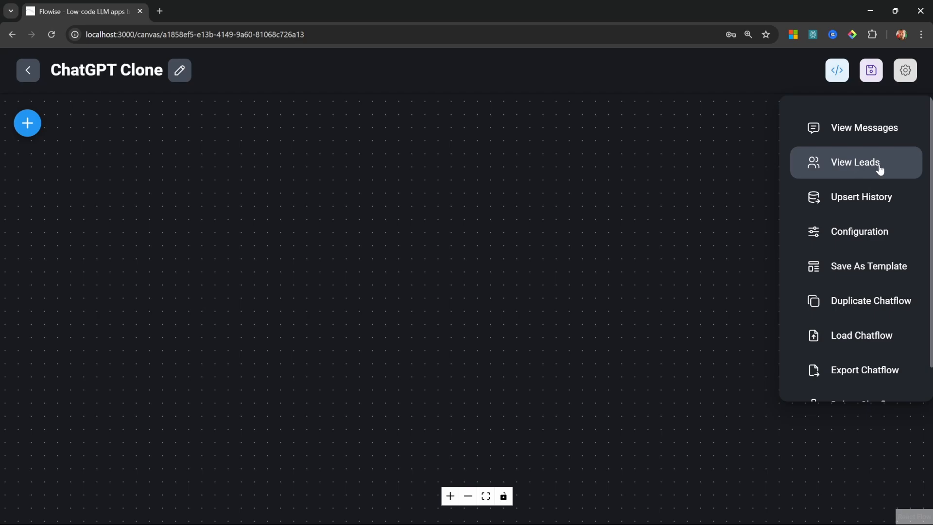
pyautogui.click(856, 162)
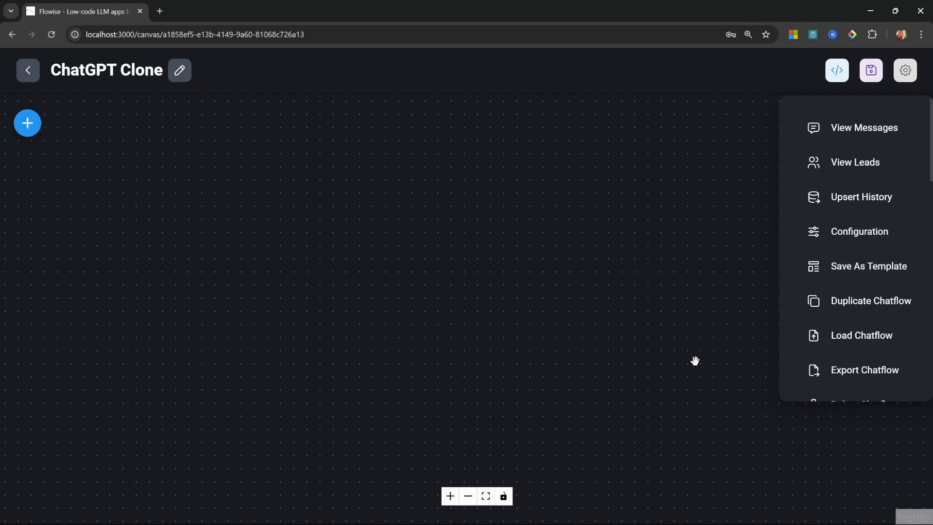
# - Dismiss the settings menu, leaving the empty ChatGPT Clone canvas
pyautogui.click(466, 261)
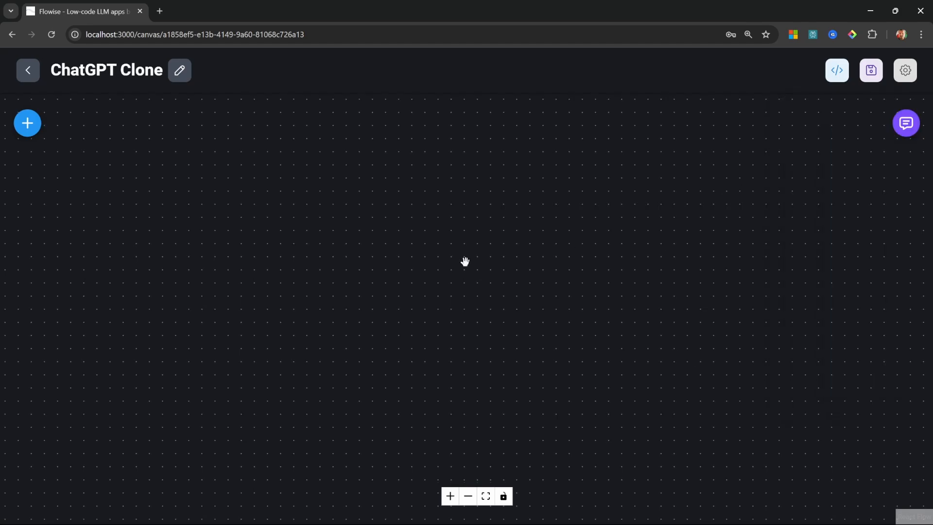
pyautogui.moveTo(479, 235)
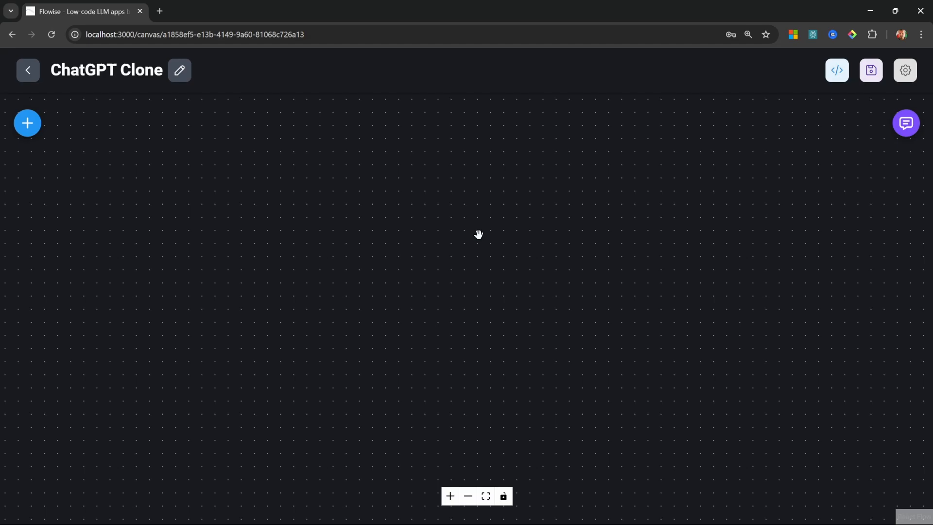
pyautogui.moveTo(443, 212)
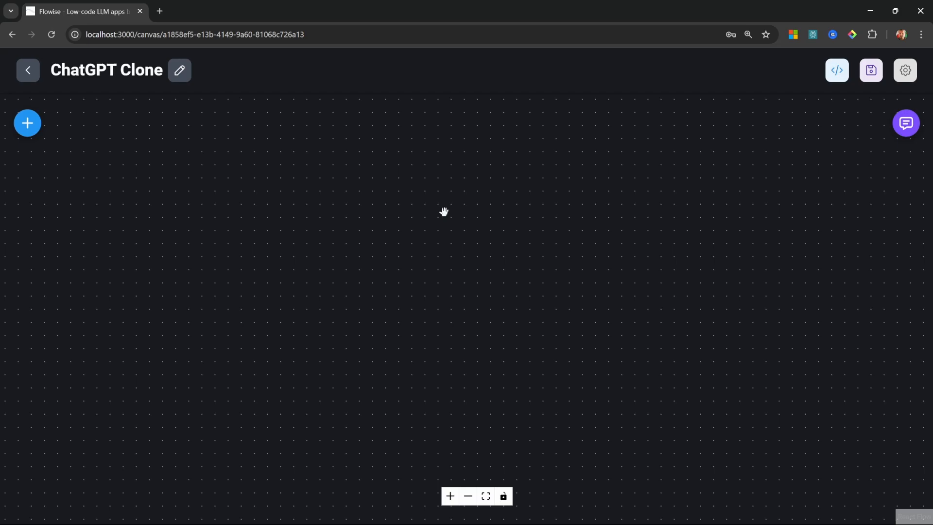
pyautogui.moveTo(327, 200)
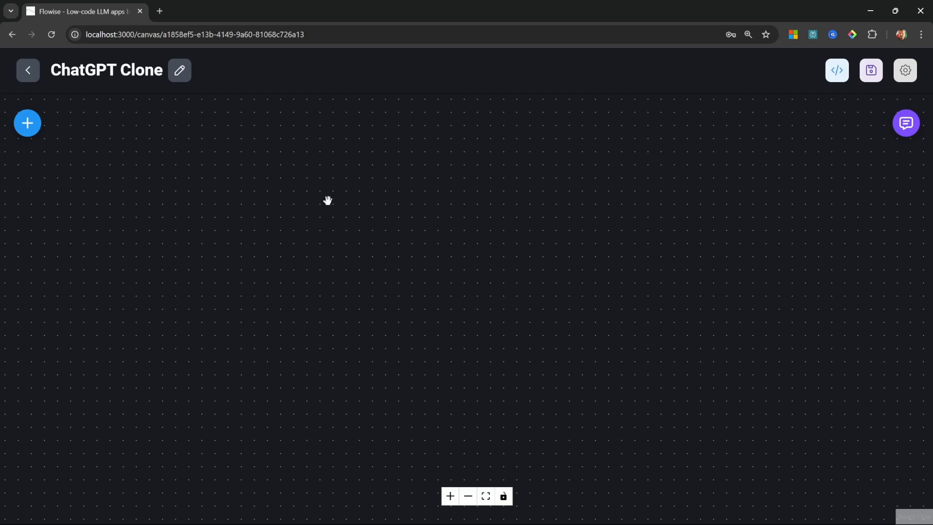
pyautogui.moveTo(265, 192)
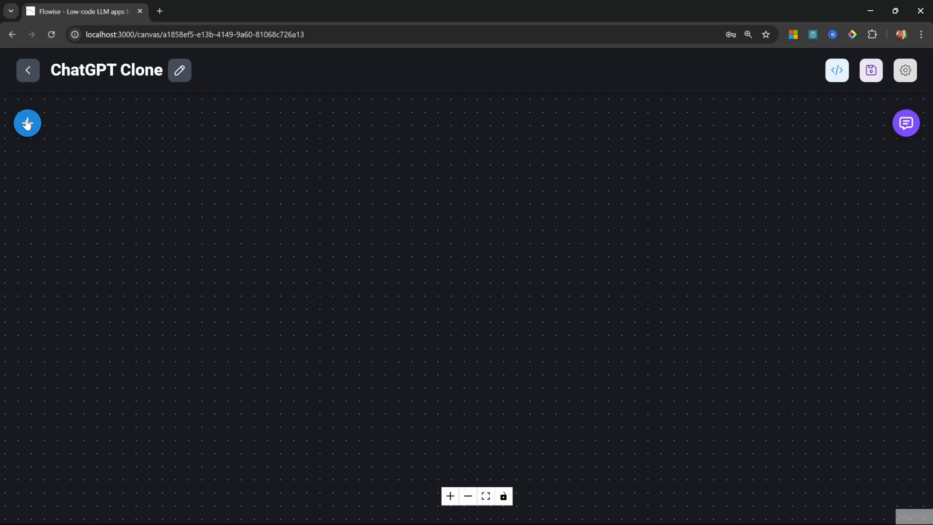
# - Place a Conversation Chain node from the LangChain Chains category onto the canvas
pyautogui.click(27, 123)
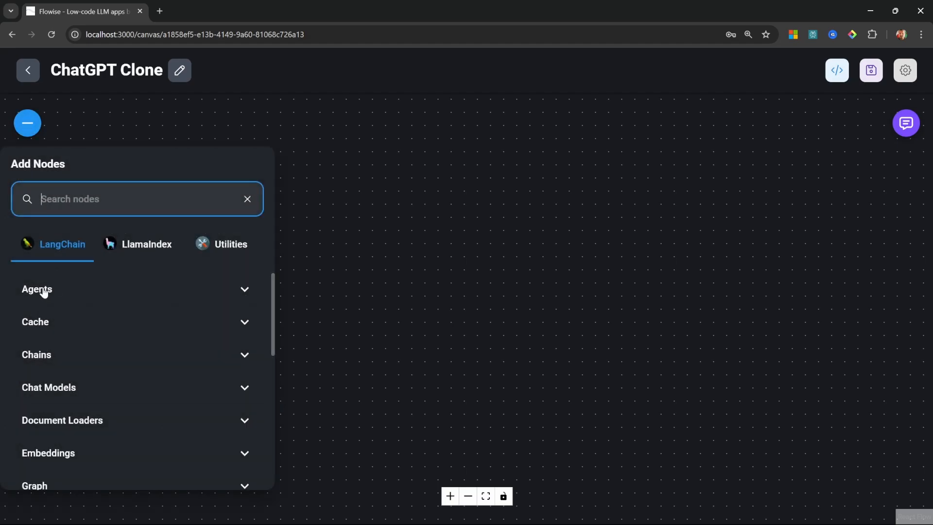
pyautogui.moveTo(81, 307)
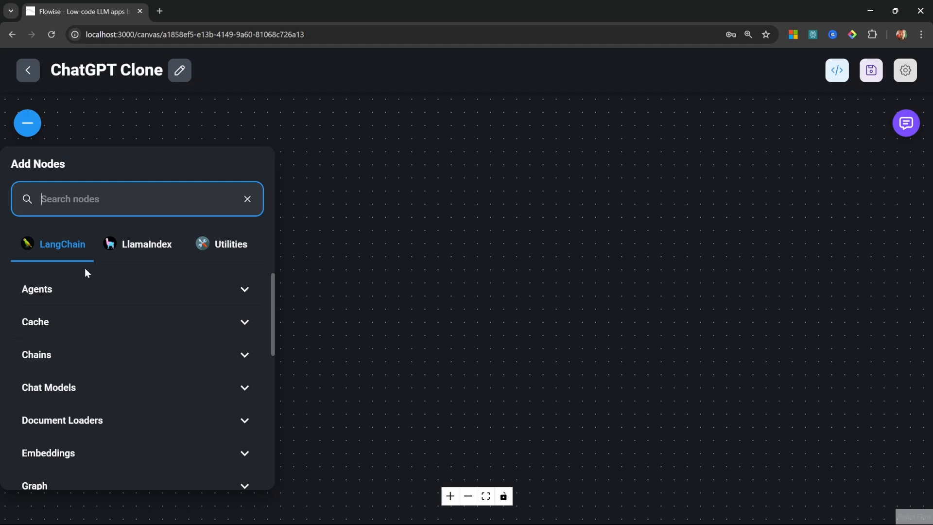
pyautogui.moveTo(85, 353)
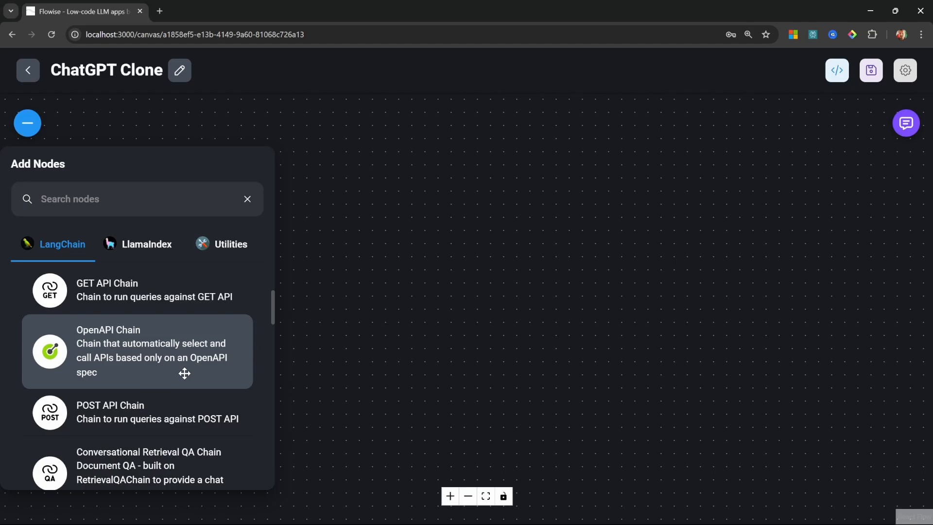
pyautogui.scroll(-3)
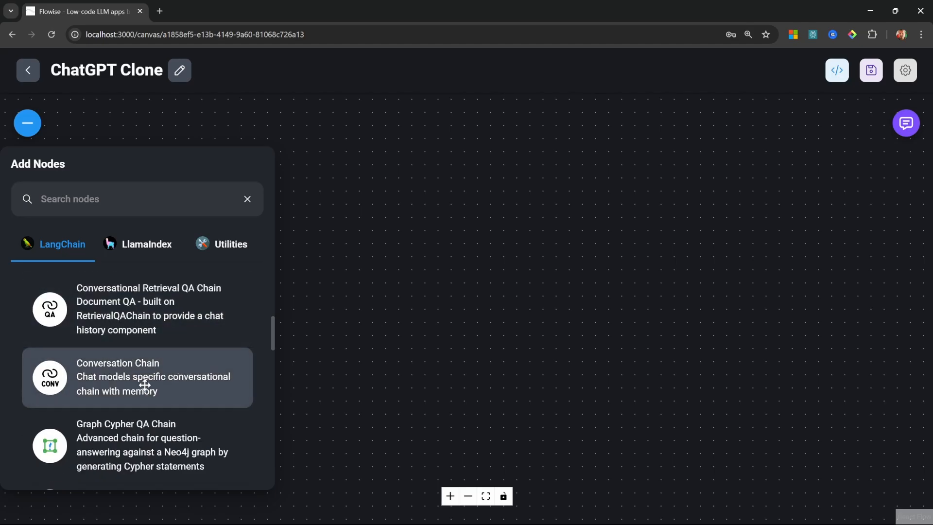
pyautogui.moveTo(106, 371)
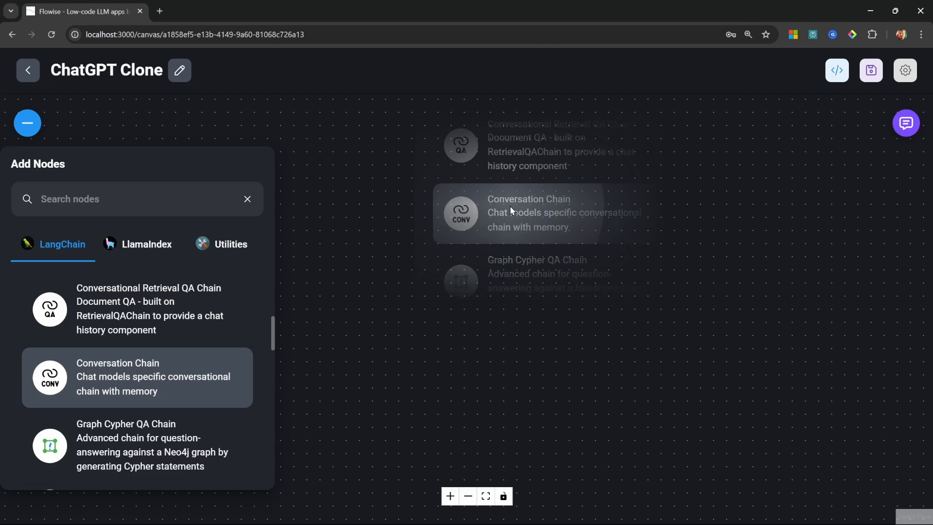
pyautogui.click(137, 377)
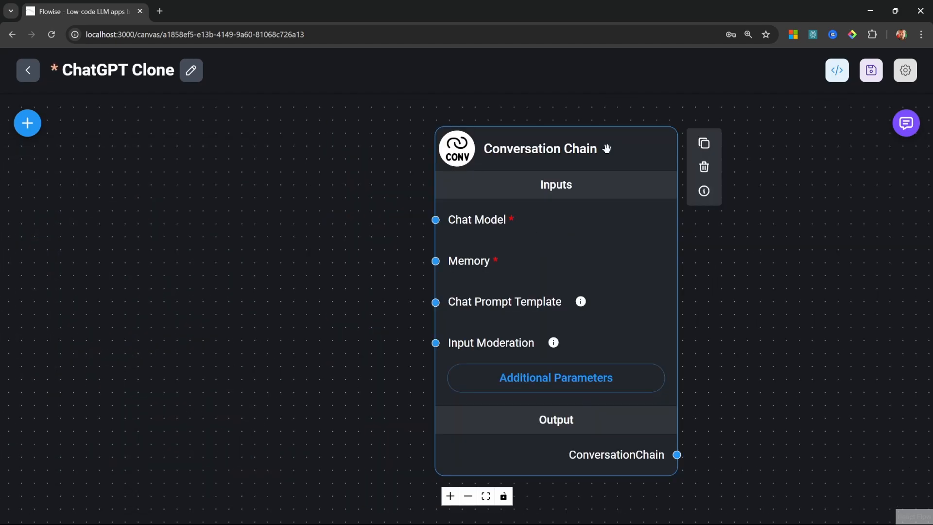
pyautogui.moveTo(493, 230)
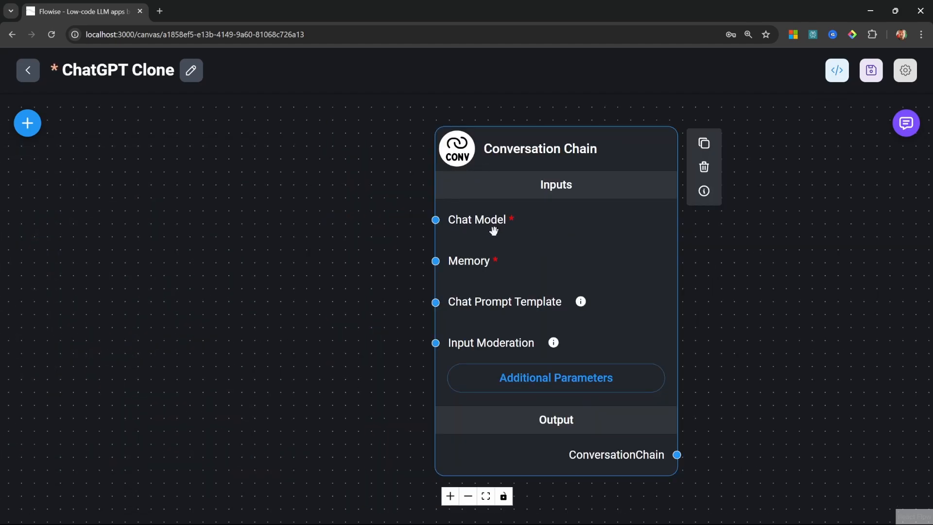
pyautogui.moveTo(513, 225)
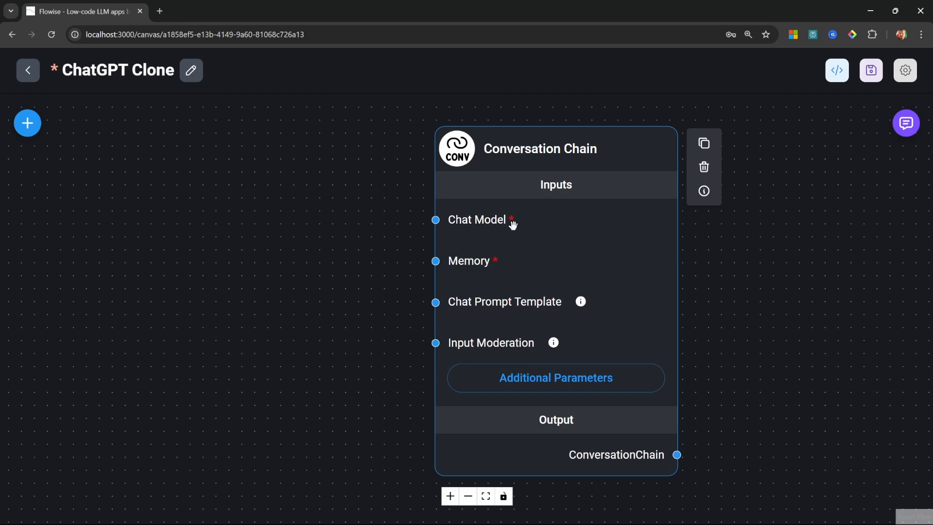
pyautogui.moveTo(489, 222)
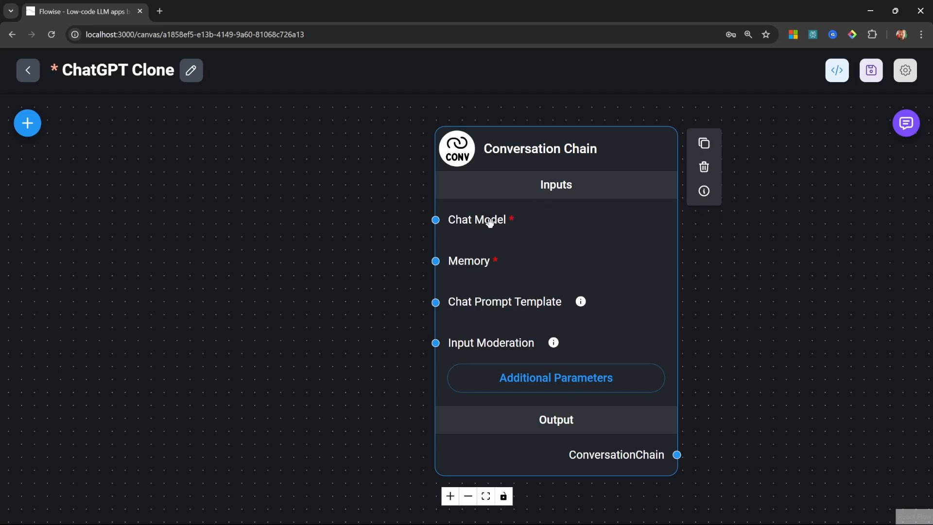
pyautogui.moveTo(482, 232)
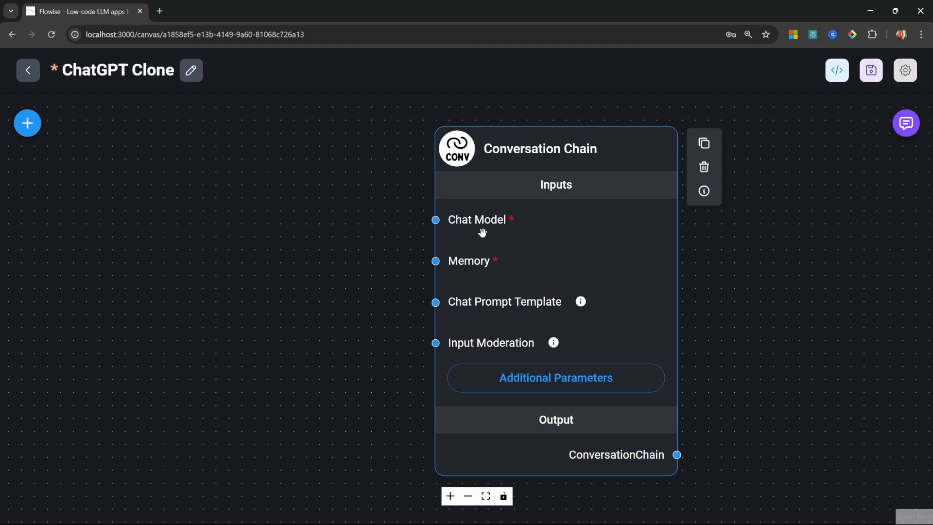
pyautogui.moveTo(479, 266)
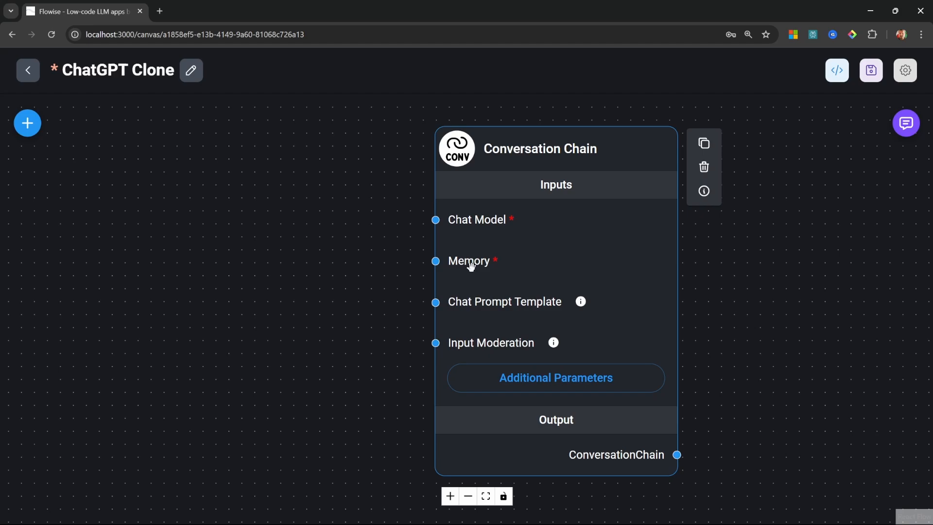
pyautogui.moveTo(489, 304)
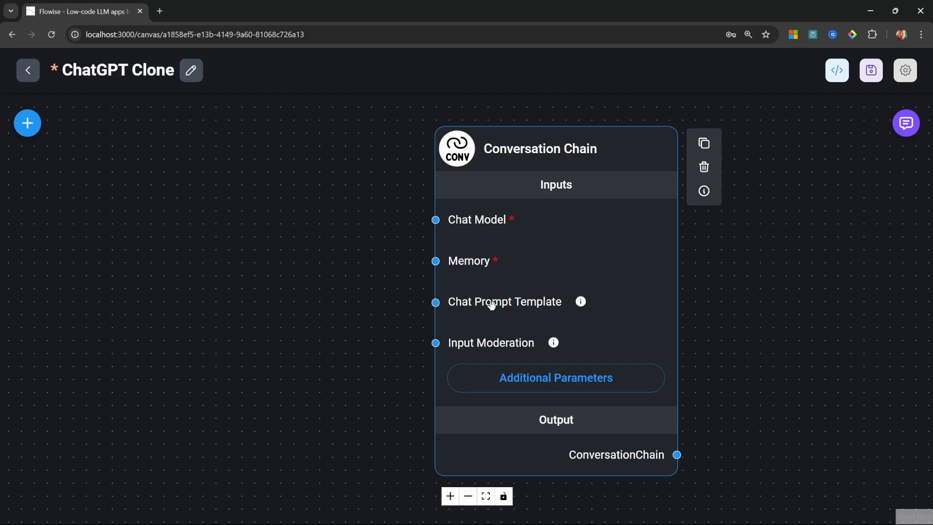
pyautogui.moveTo(479, 341)
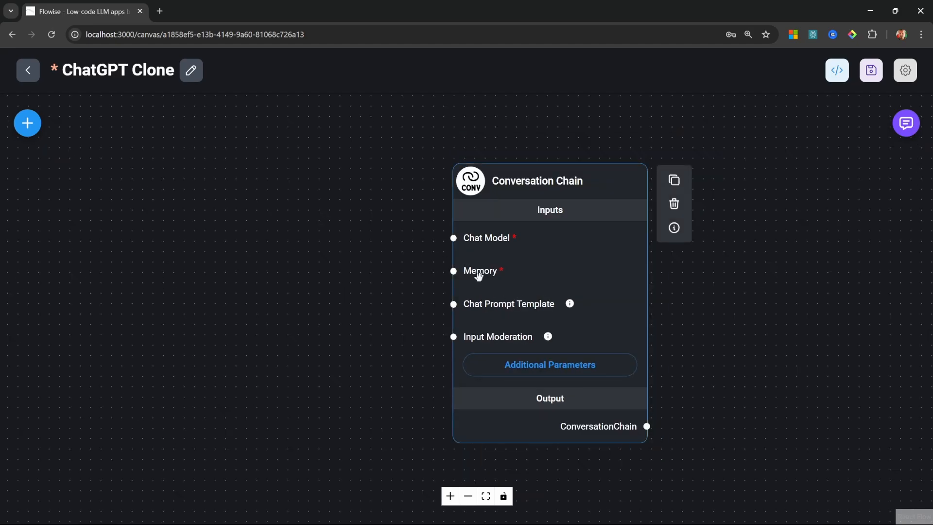
# - Add a Buffer Window Memory node with size 20 feeding the Conversation Chain's Memory input
pyautogui.click(26, 123)
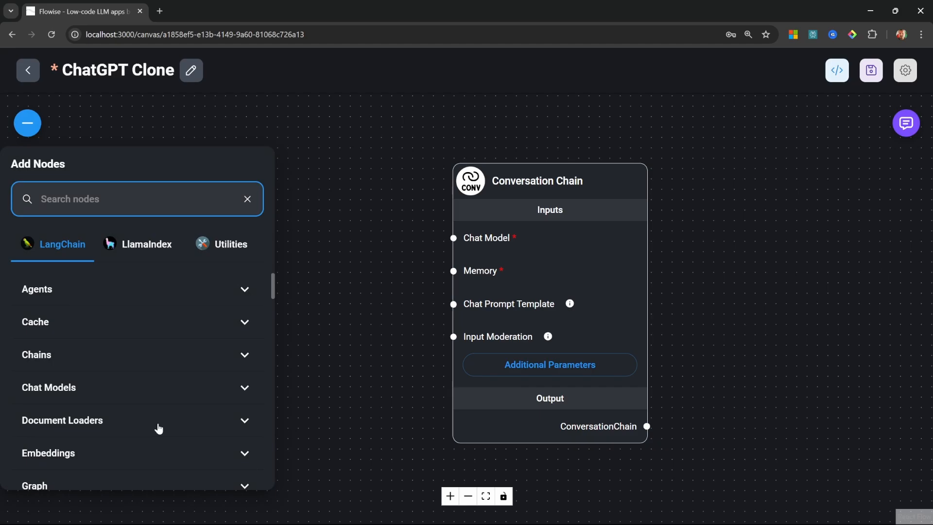
pyautogui.scroll(-3)
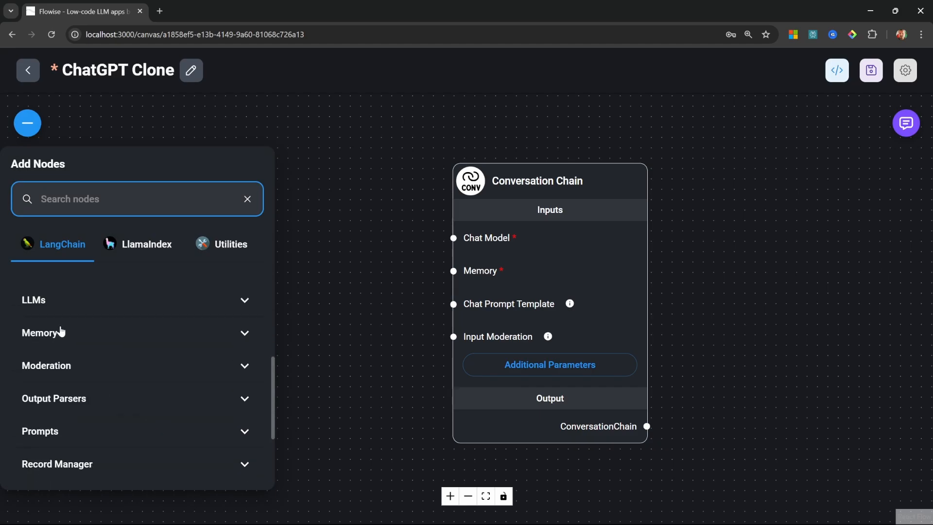
pyautogui.click(137, 332)
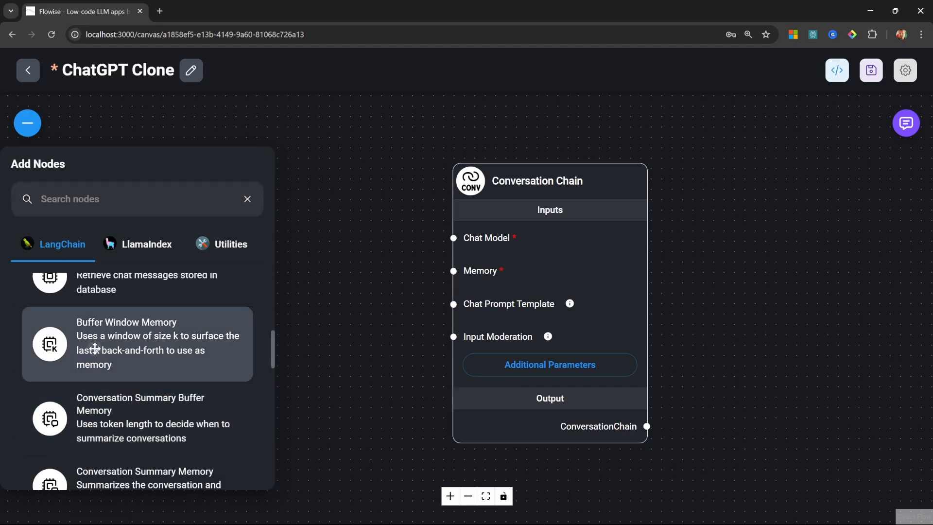
pyautogui.click(137, 343)
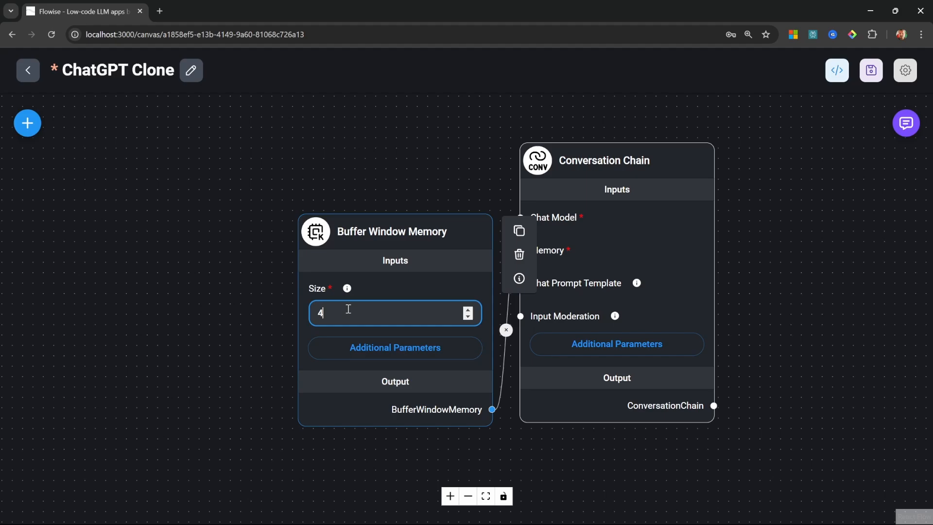
pyautogui.write('20')
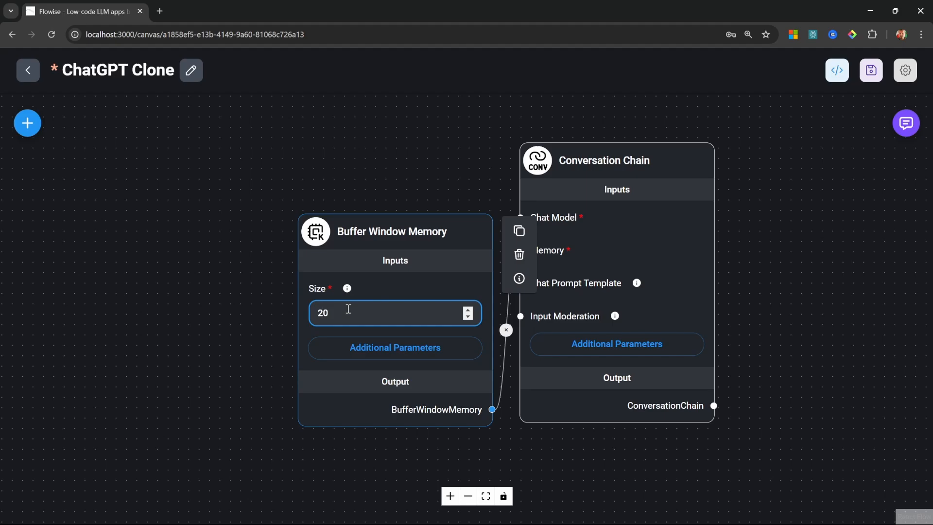
pyautogui.click(434, 132)
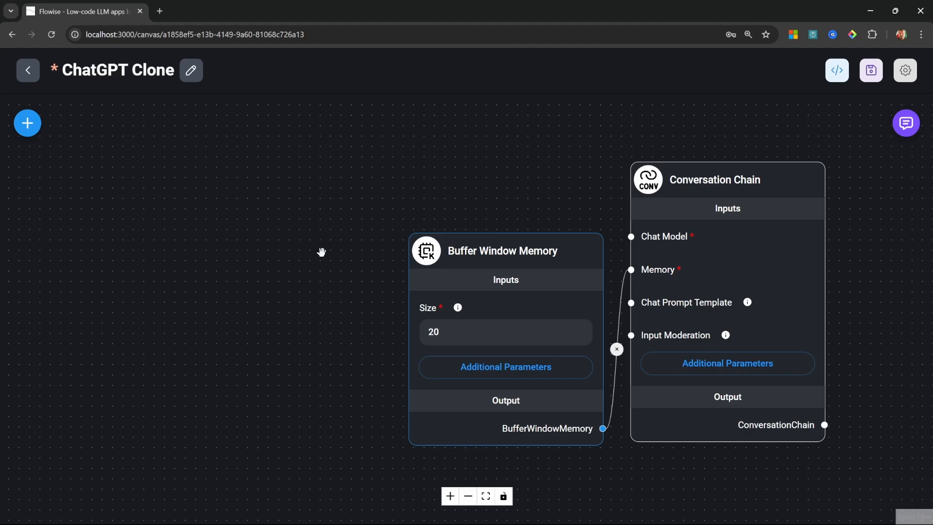
# - Add a GroqChat node feeding the Conversation Chain's chat model input
pyautogui.click(27, 122)
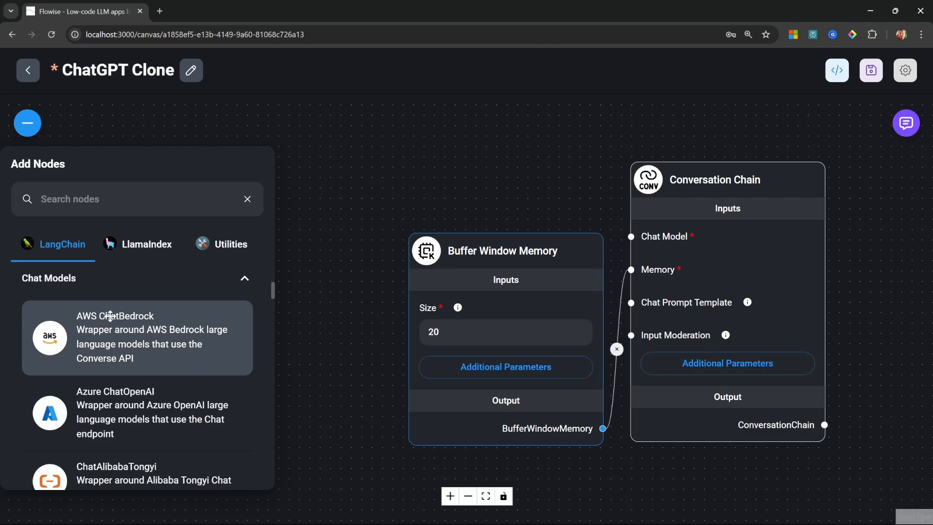
pyautogui.scroll(-3)
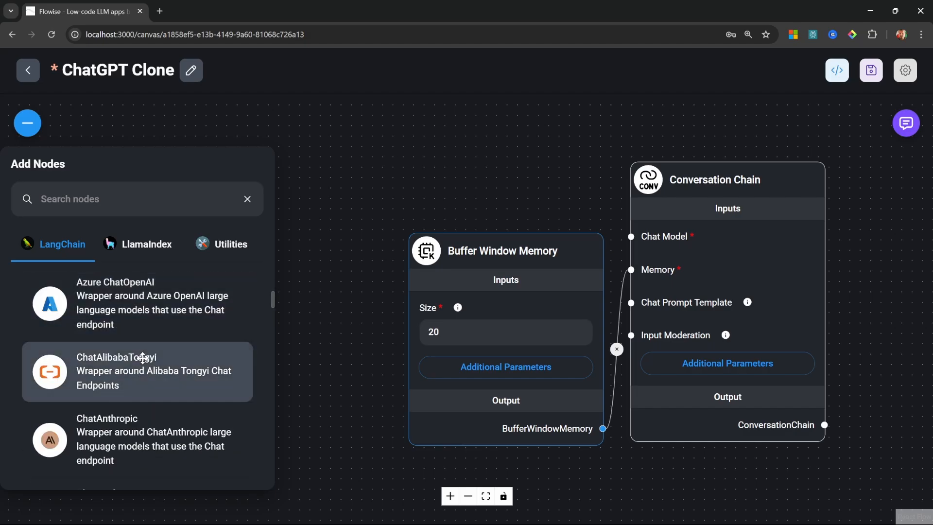
pyautogui.scroll(-3)
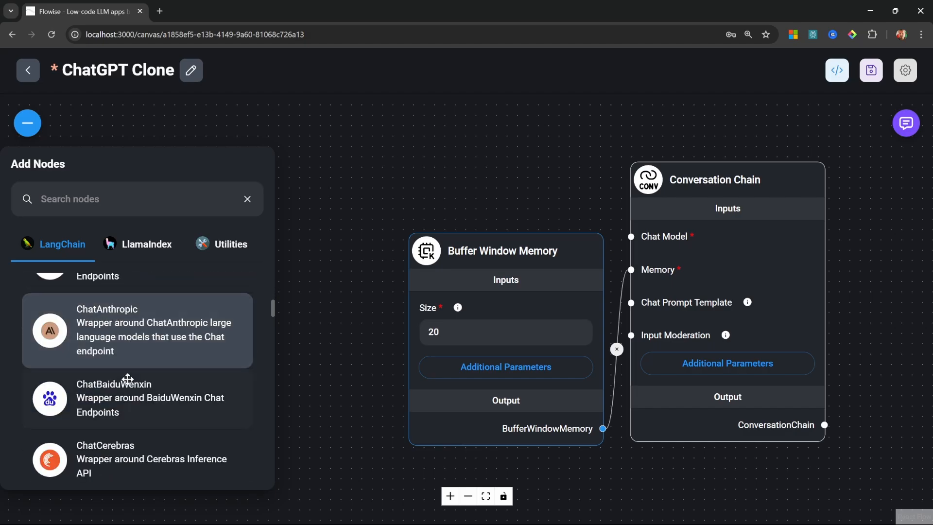
pyautogui.scroll(-3)
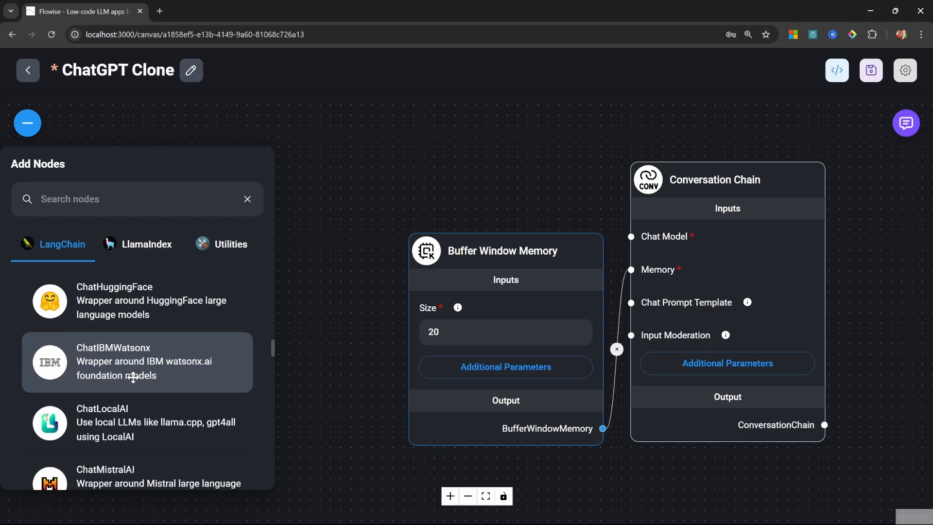
pyautogui.scroll(-3)
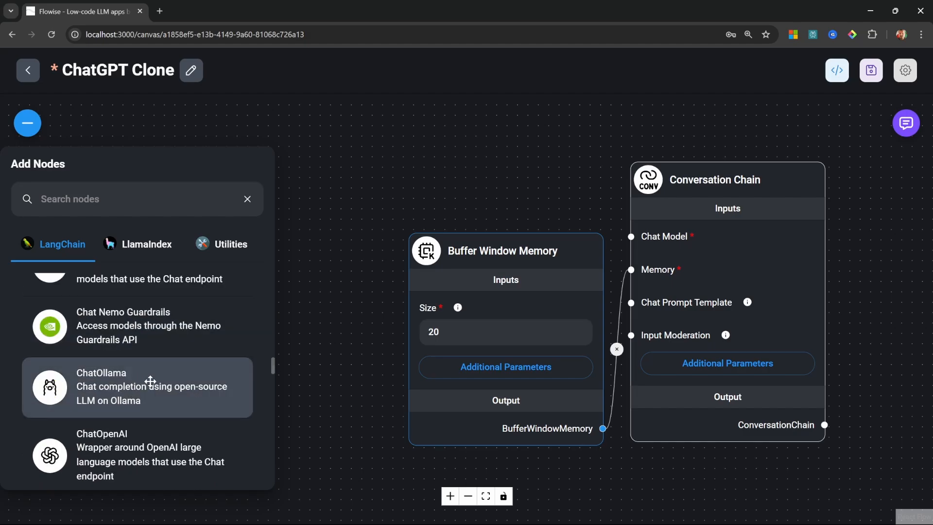
pyautogui.scroll(-3)
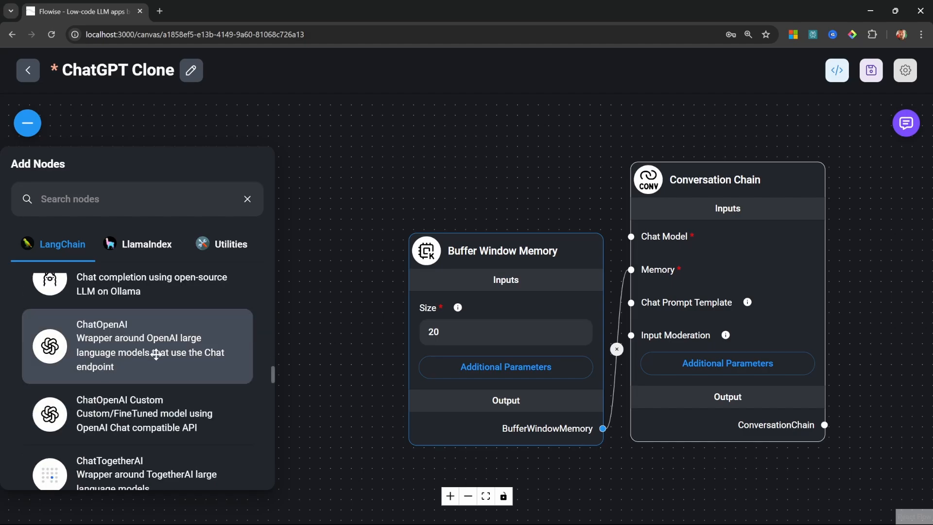
pyautogui.scroll(-3)
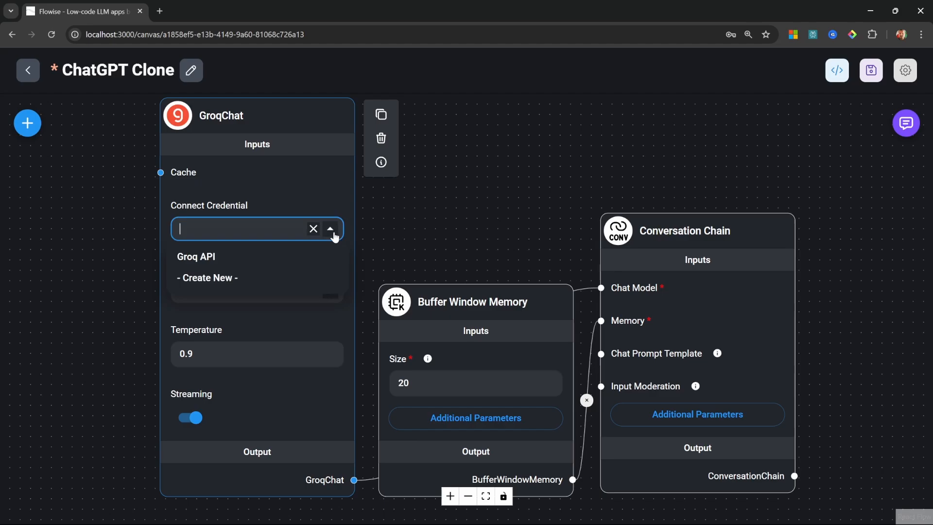
pyautogui.click(195, 257)
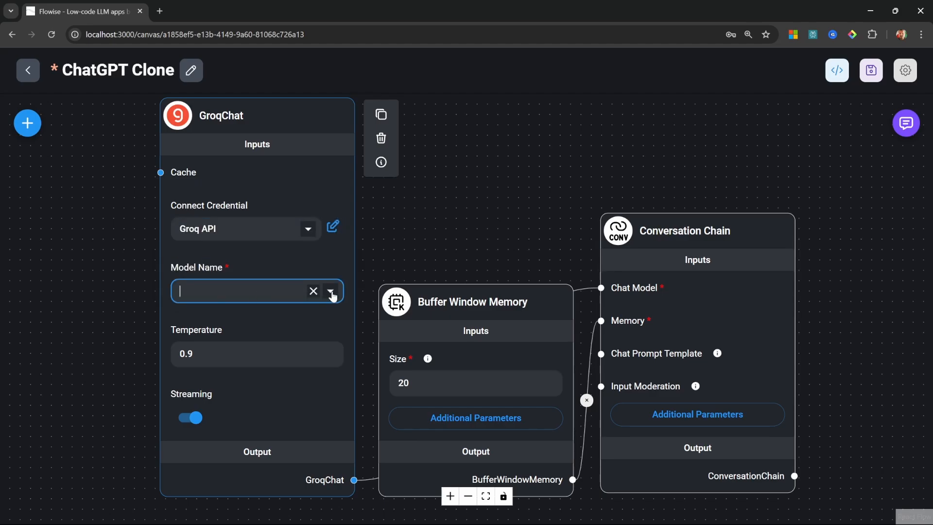
# - Set GroqChat to llama-3.3-70b-versatile with temperature 0.6
pyautogui.click(331, 292)
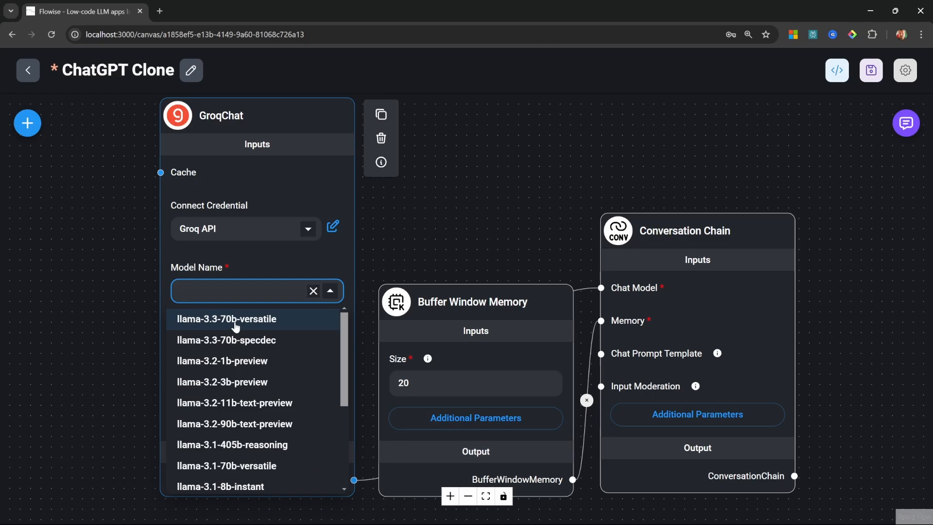
pyautogui.click(226, 318)
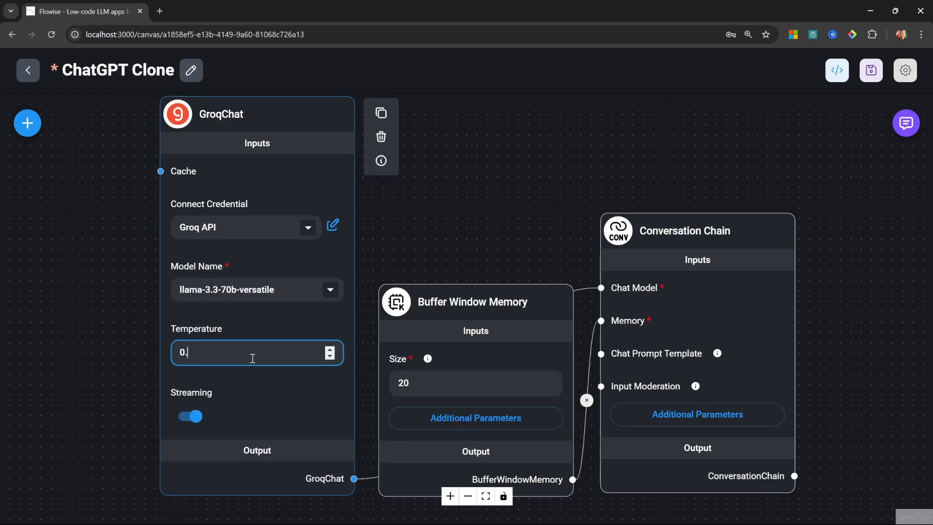
pyautogui.write('6')
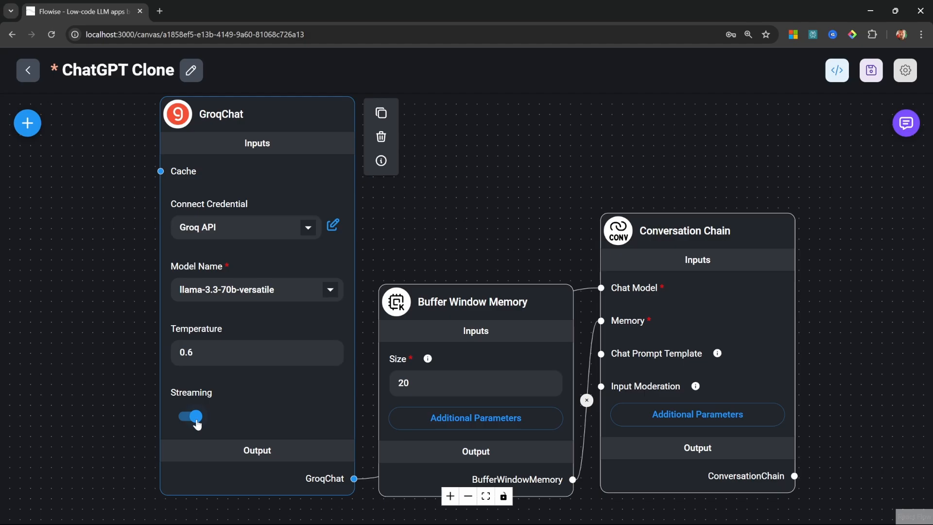
# - Save the chatflow and test it in the expanded chat with a 'Hello' greeting
pyautogui.click(869, 70)
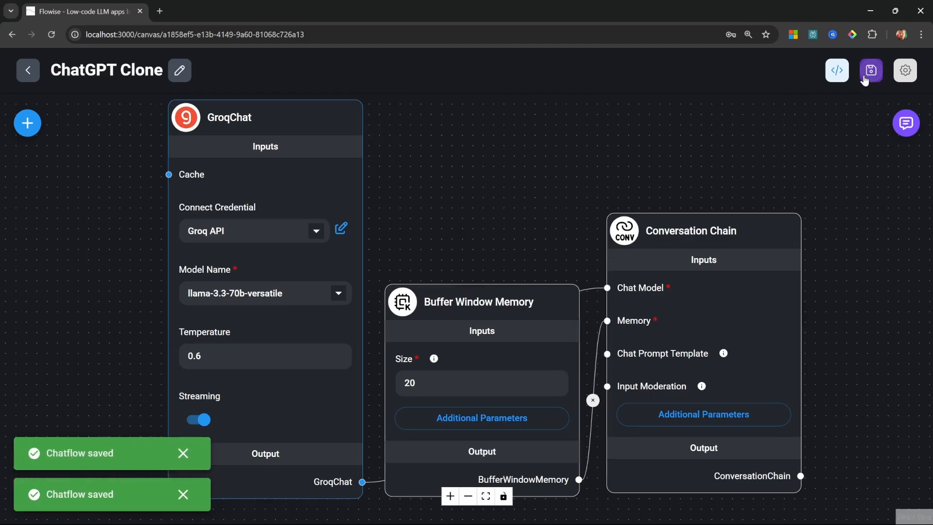
pyautogui.click(905, 123)
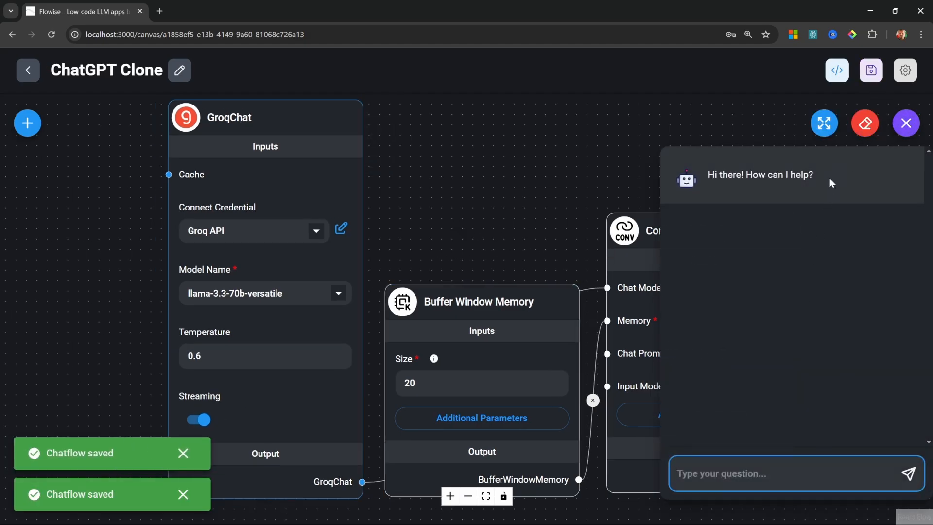
pyautogui.click(823, 123)
pyautogui.write('Hello')
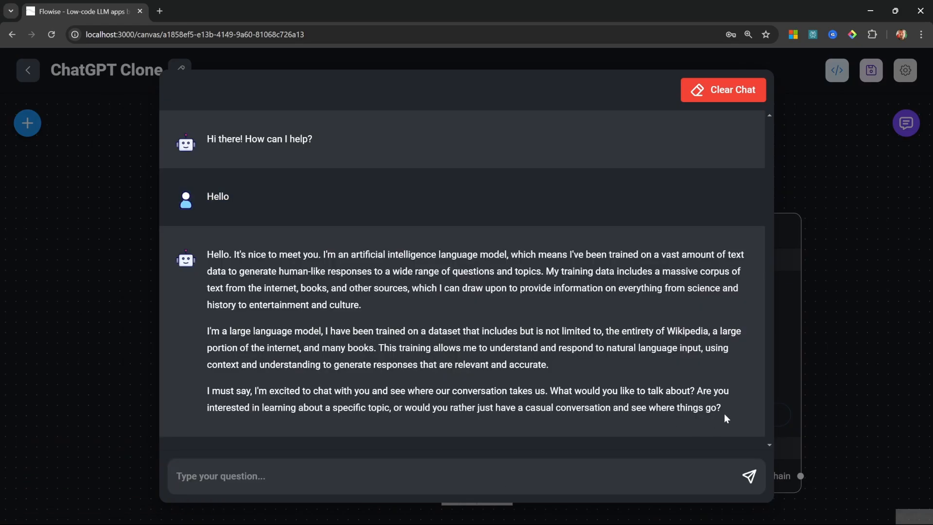
pyautogui.moveTo(381, 311)
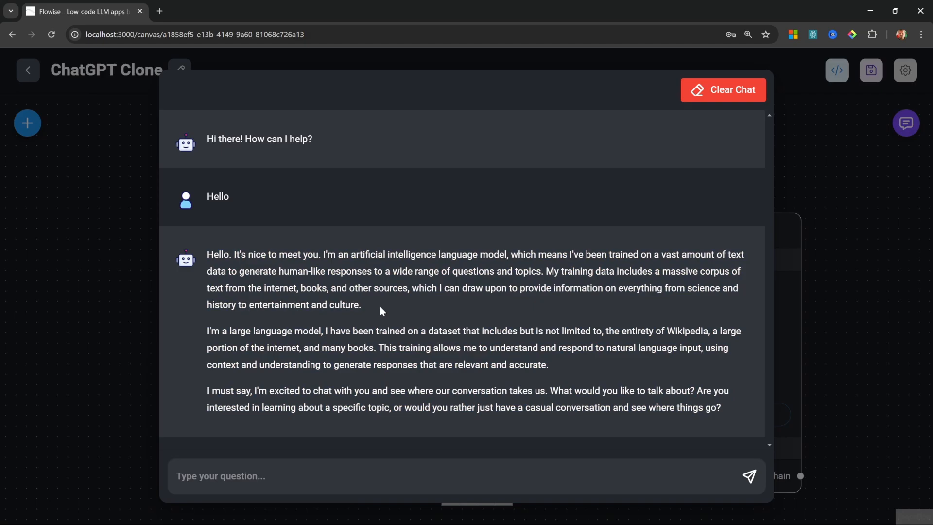
# - Replace GroqChat with a ChatOllama node feeding the Conversation Chain's chat model
pyautogui.click(27, 123)
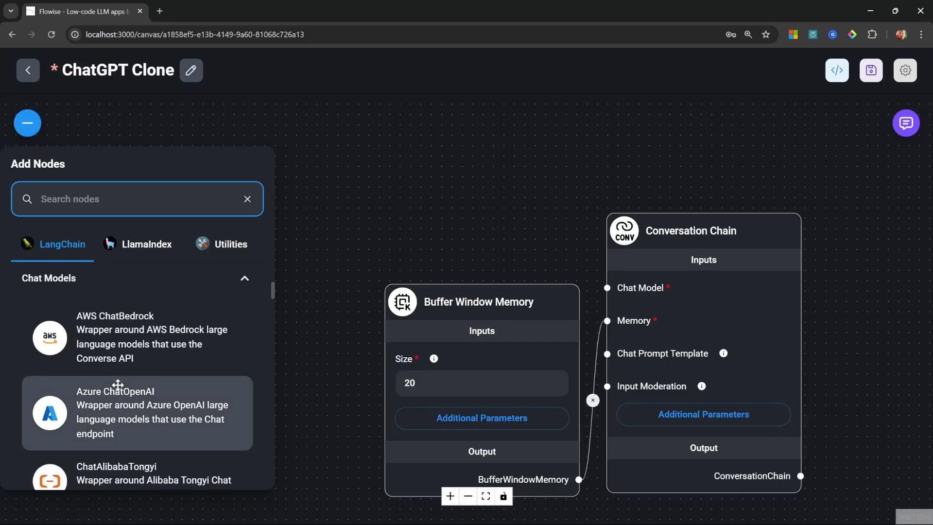
pyautogui.scroll(-3)
pyautogui.write('l')
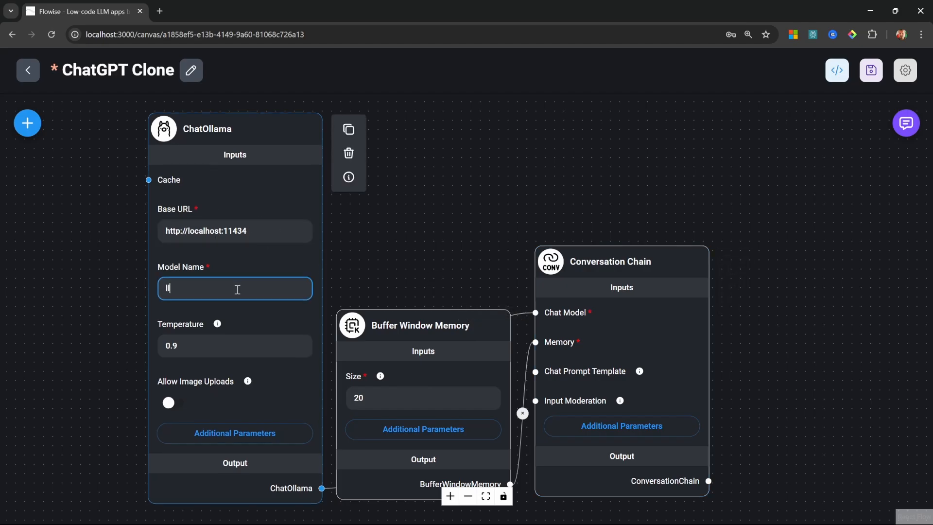
pyautogui.write('ama3.2:3')
pyautogui.click(235, 345)
pyautogui.write('0.6')
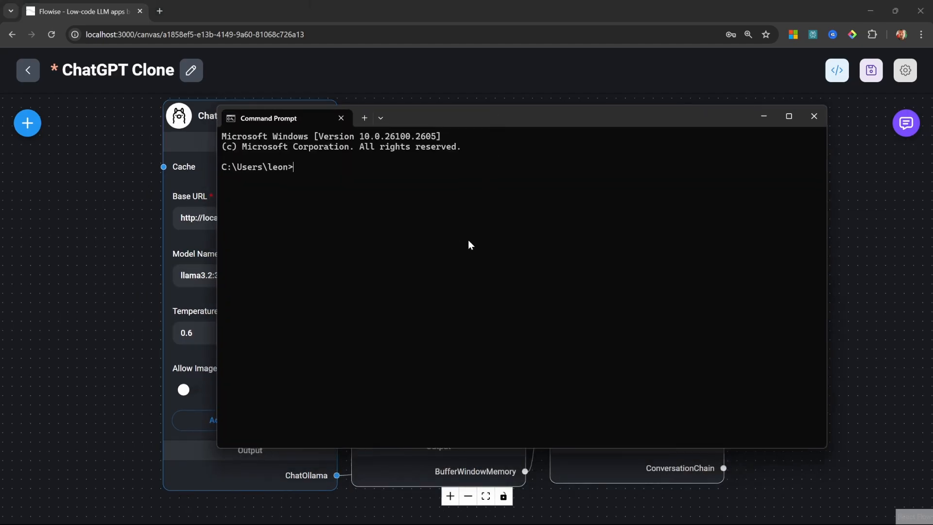
# - Run 'ollama list' and set ChatOllama's model name to llama3.2:3b
pyautogui.write('ollama list')
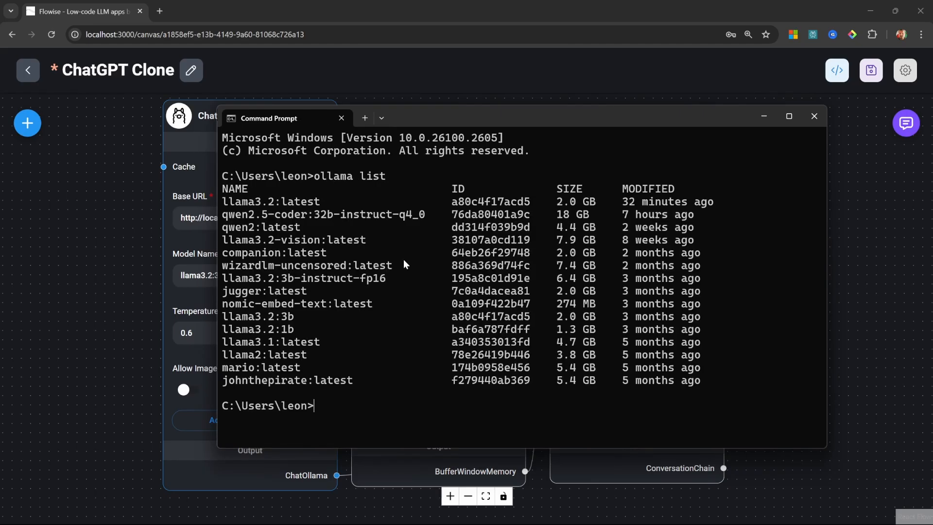
pyautogui.moveTo(374, 241)
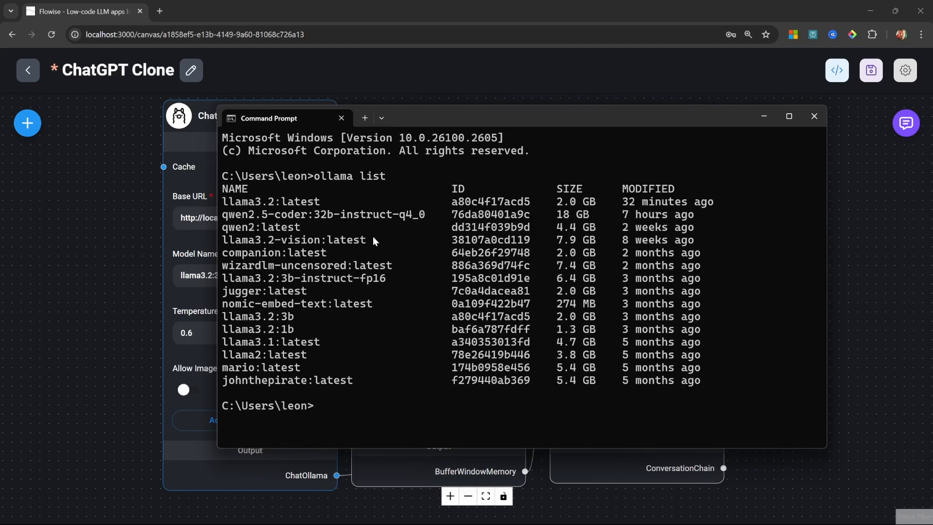
pyautogui.doubleClick(250, 316)
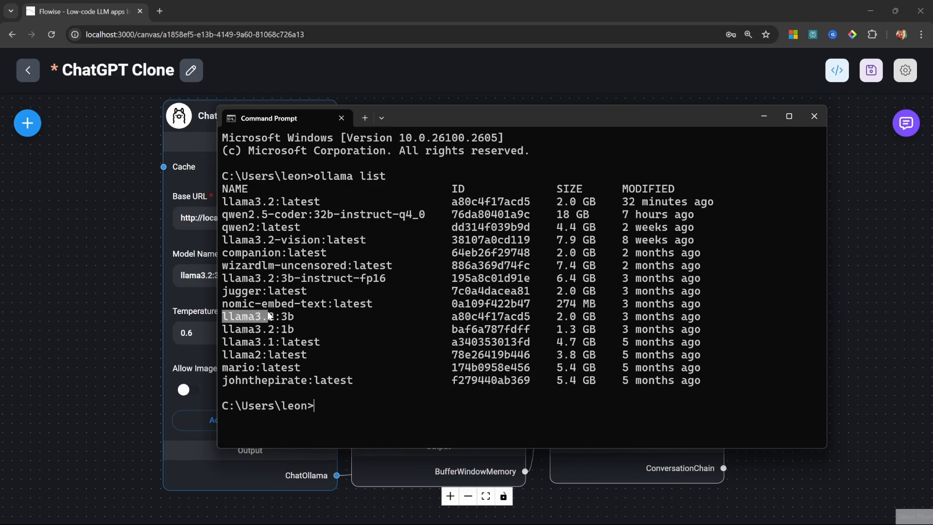
pyautogui.click(813, 116)
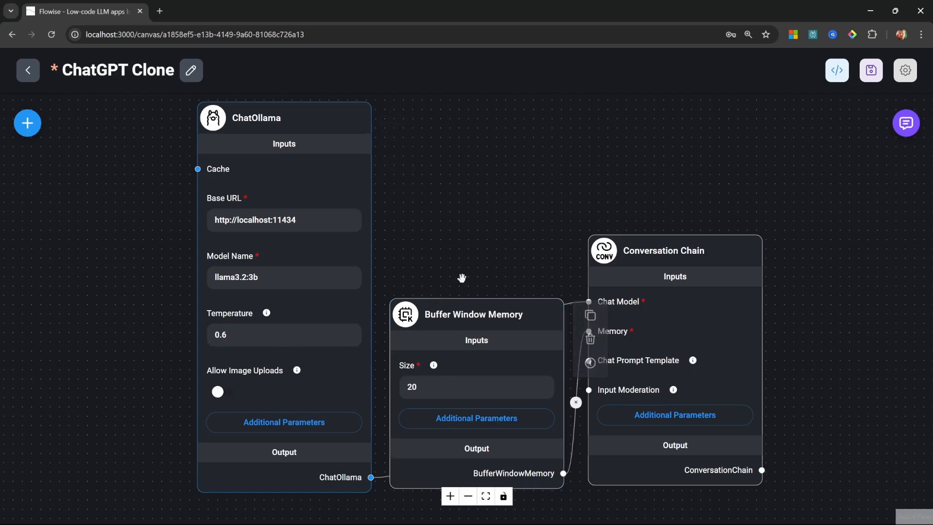
# - Save the chatflow with ChatOllama on llama3.2:3b and clear the old chat history for a fresh test
pyautogui.click(904, 123)
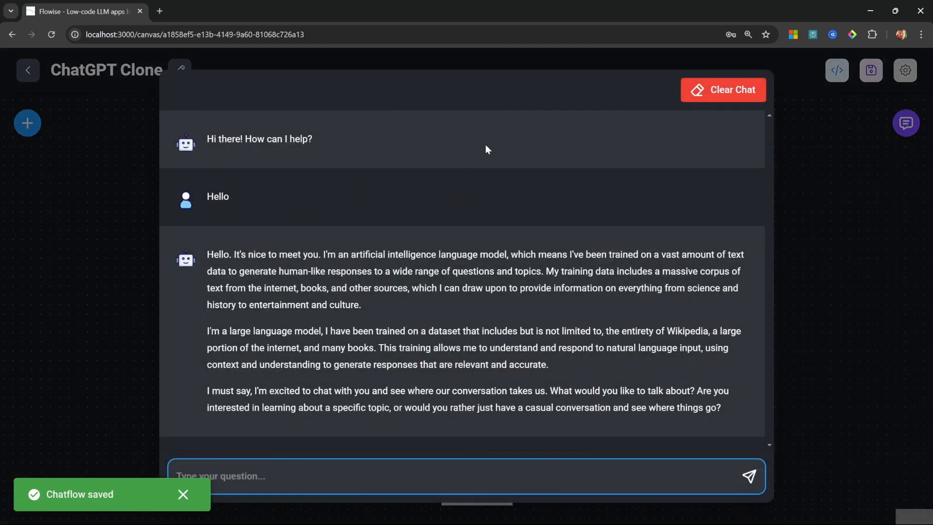
pyautogui.click(722, 90)
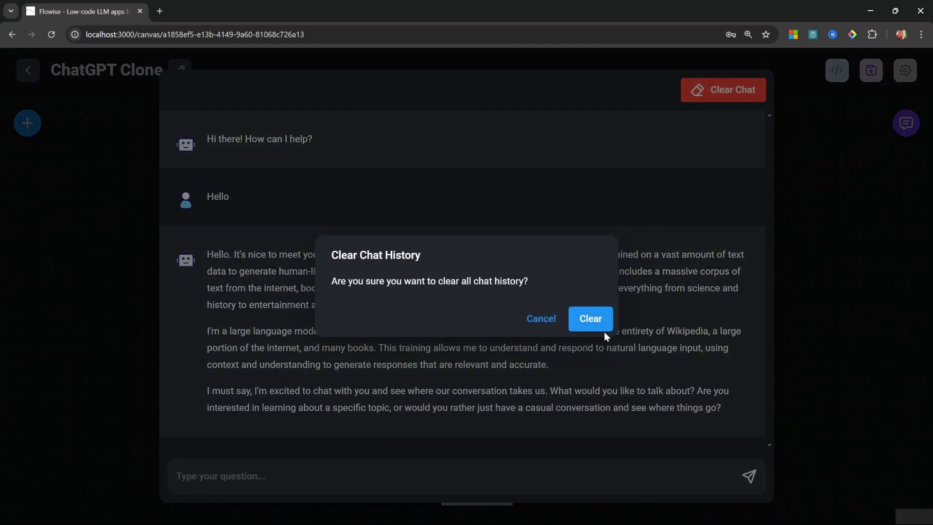
pyautogui.click(590, 318)
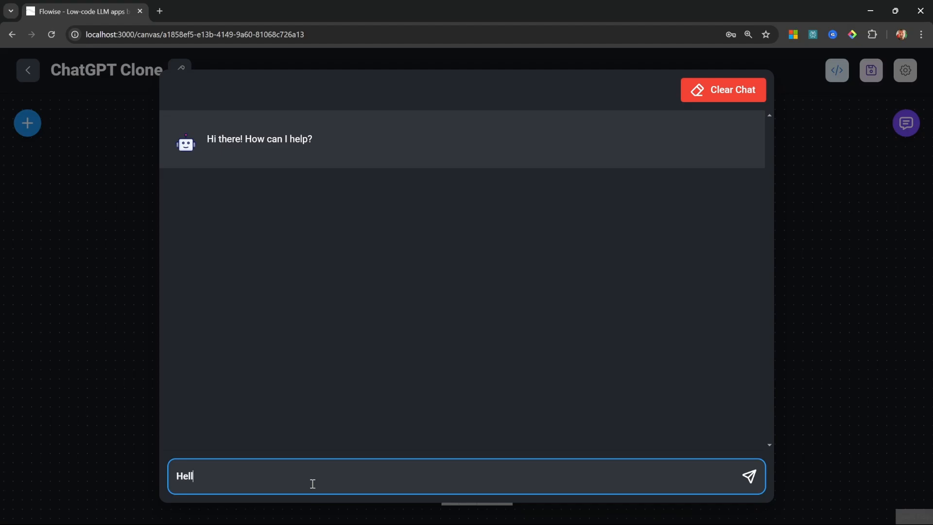
pyautogui.click(748, 476)
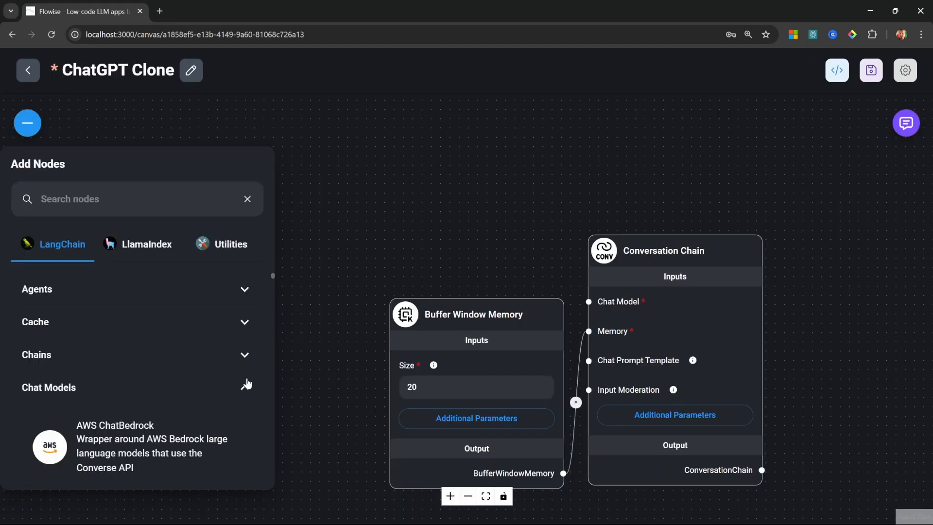
# - Configure ChatAnthropic with the Anthropic API credential and claude-3.5-sonnet-latest
pyautogui.scroll(-3)
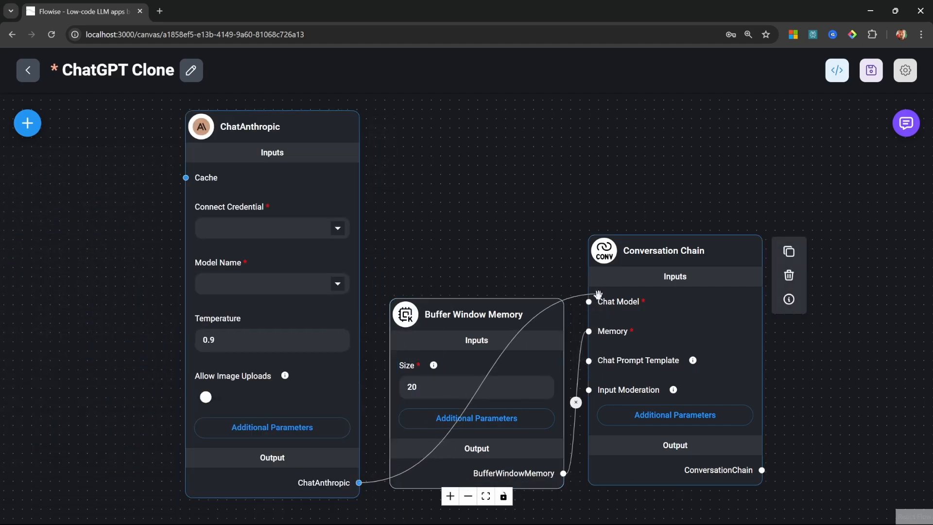
pyautogui.click(270, 228)
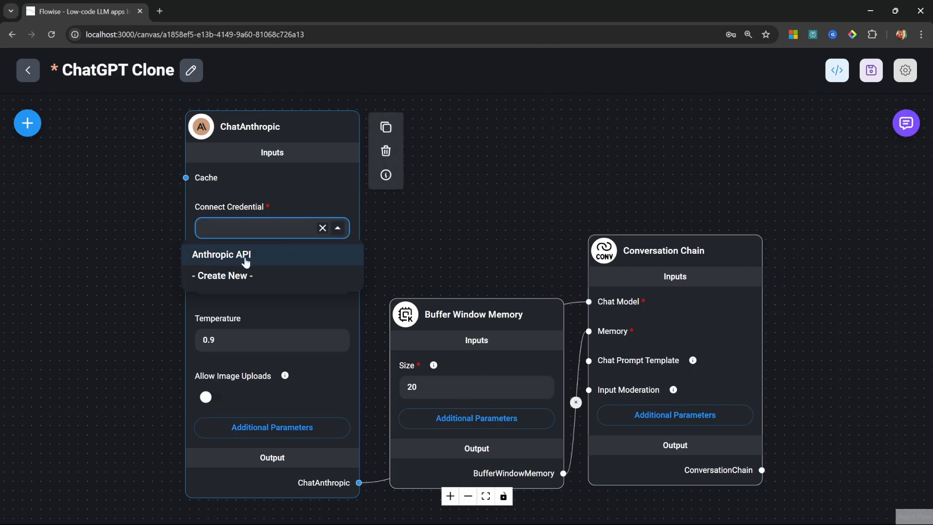
pyautogui.click(222, 254)
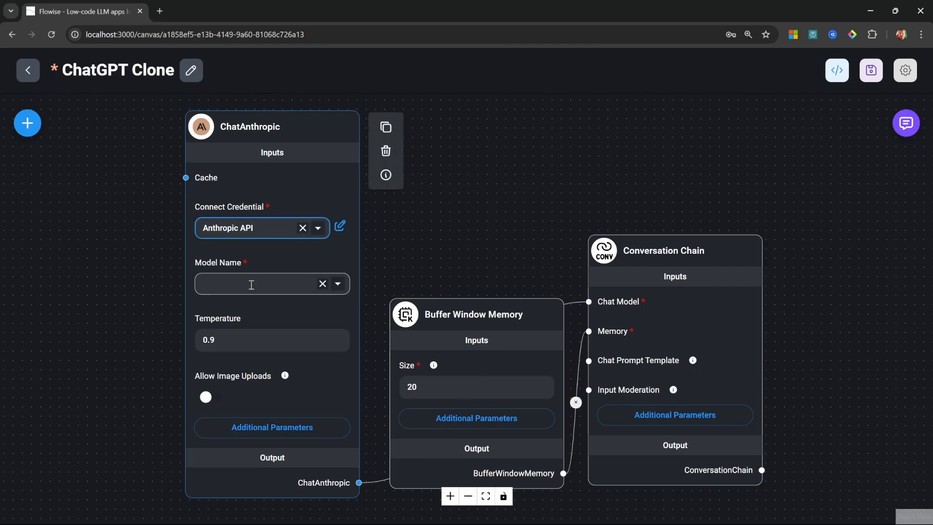
pyautogui.click(336, 284)
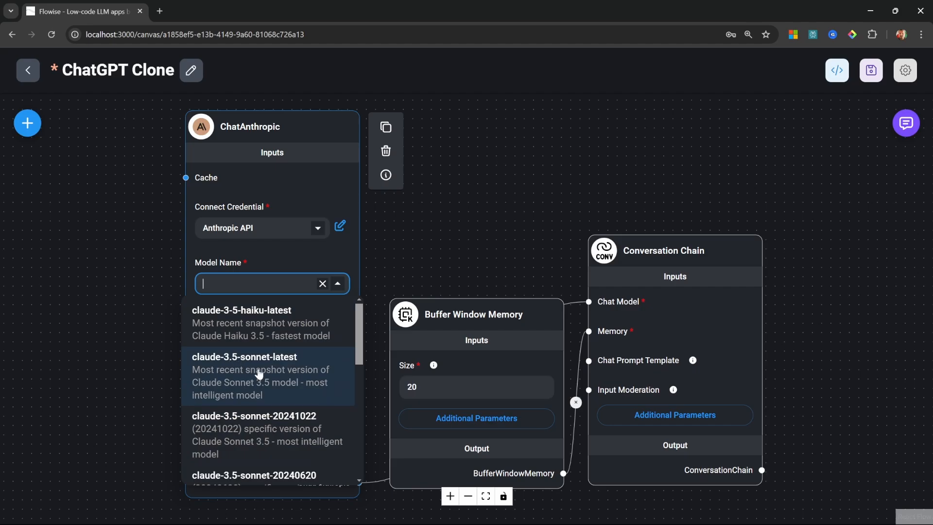
pyautogui.click(244, 374)
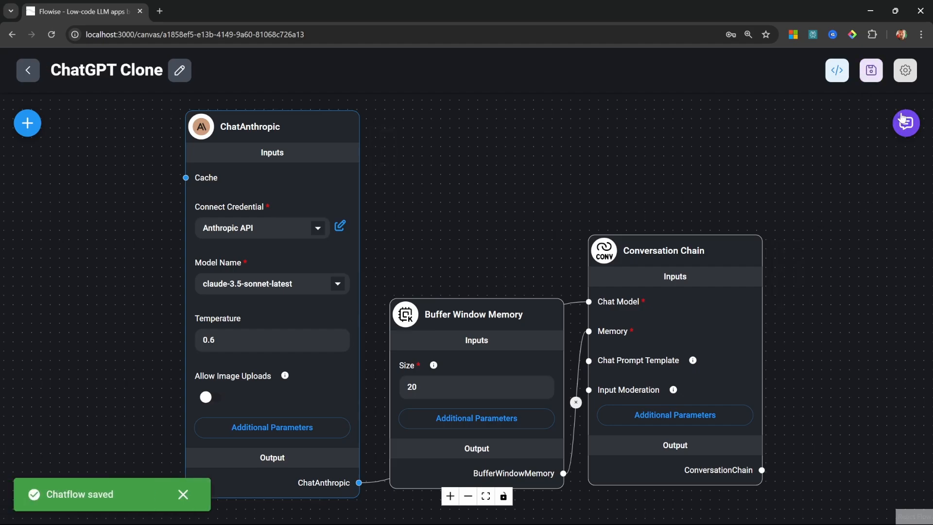
# - Clear the chat history, get a fresh 'Hello there' reply, and return to the canvas
pyautogui.click(906, 123)
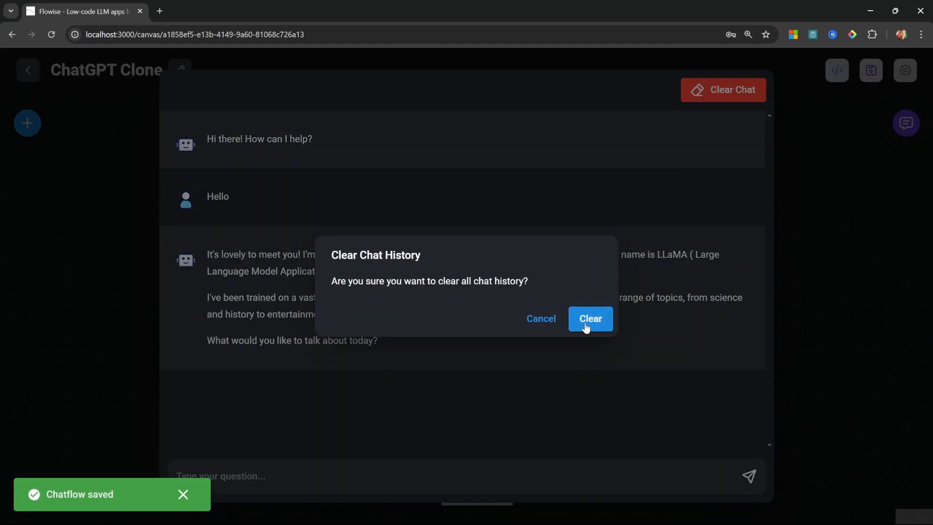
pyautogui.click(589, 318)
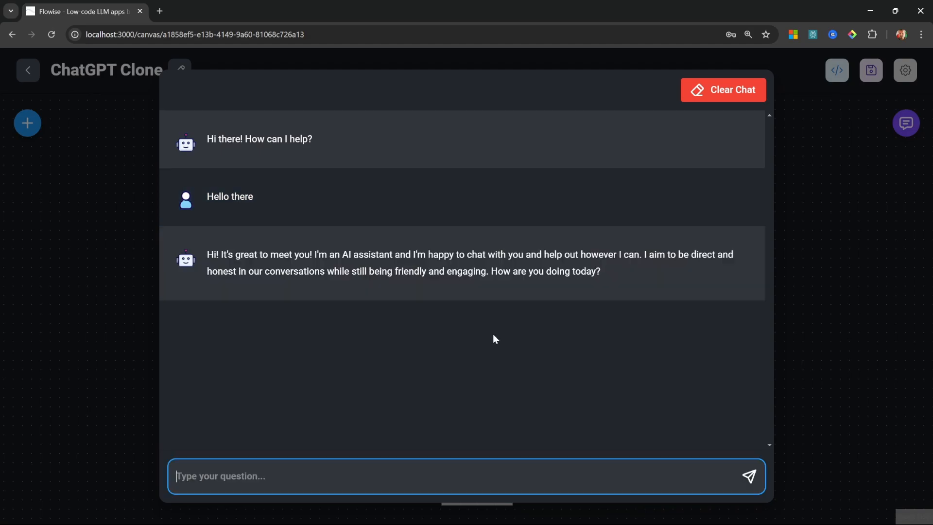
pyautogui.click(27, 123)
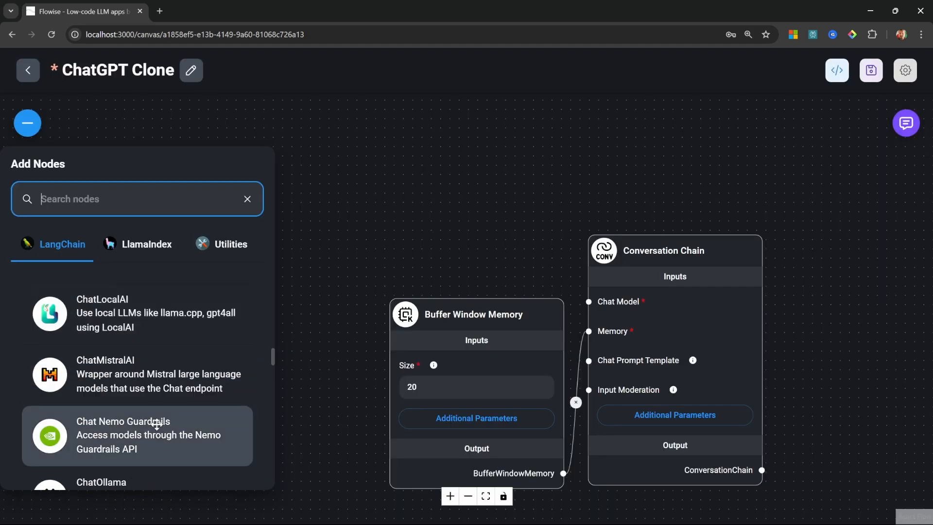
# - Add a ChatOpenAI node using the OpenAI API credential and gpt-4o-mini as the chat model
pyautogui.scroll(-3)
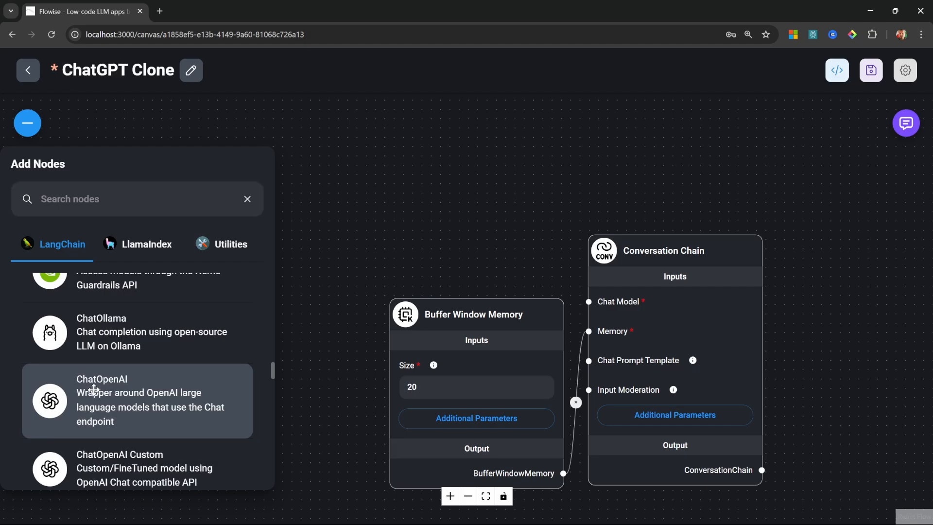
pyautogui.click(137, 400)
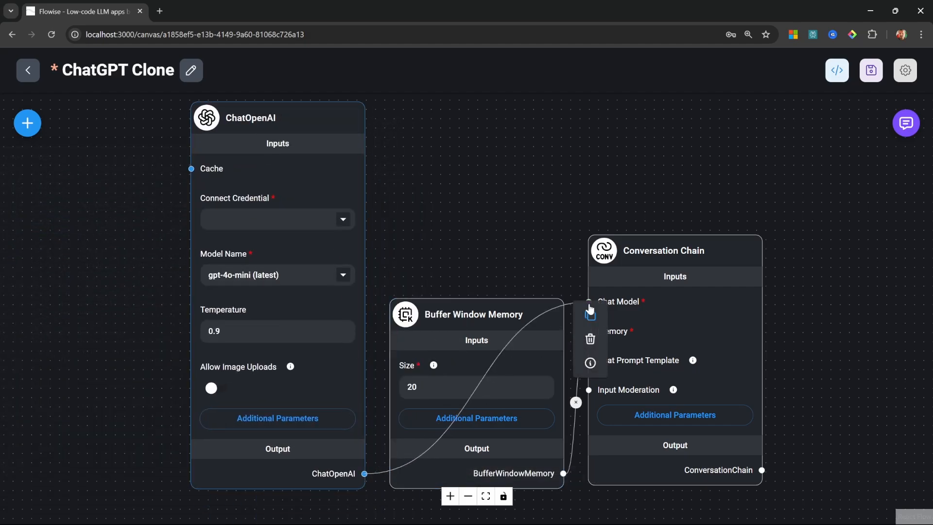
pyautogui.click(274, 219)
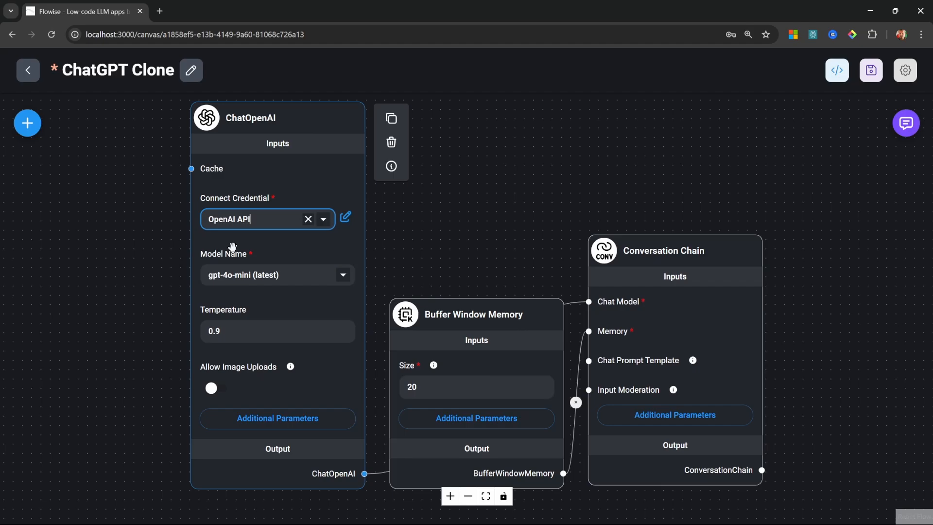
pyautogui.click(277, 274)
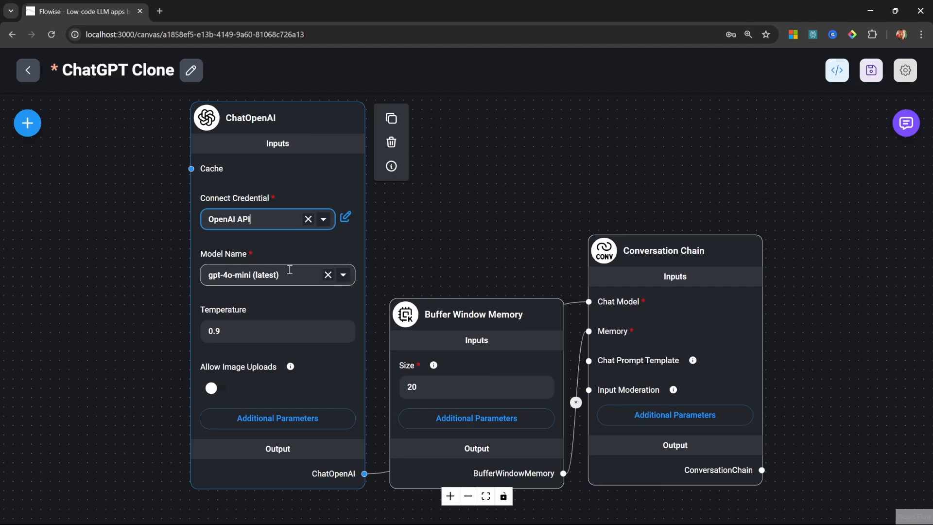
pyautogui.moveTo(288, 315)
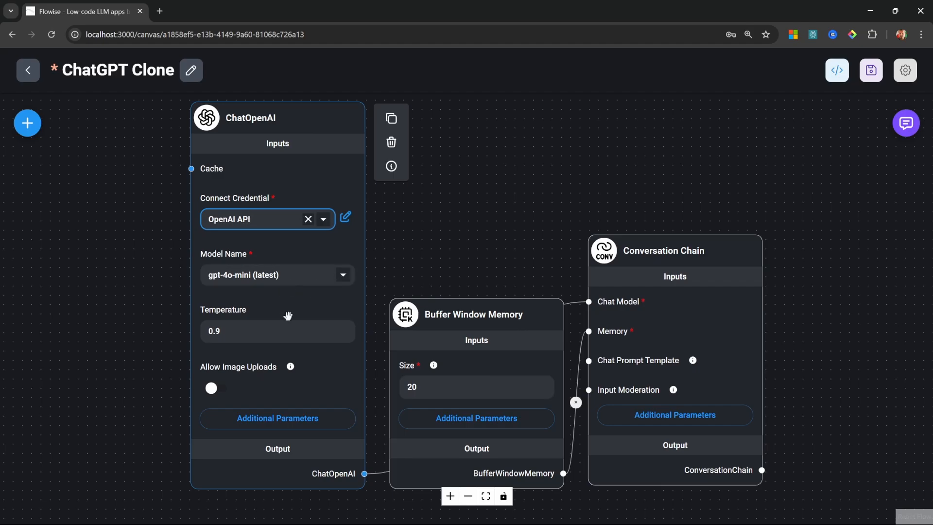
pyautogui.click(277, 331)
pyautogui.write('0.6')
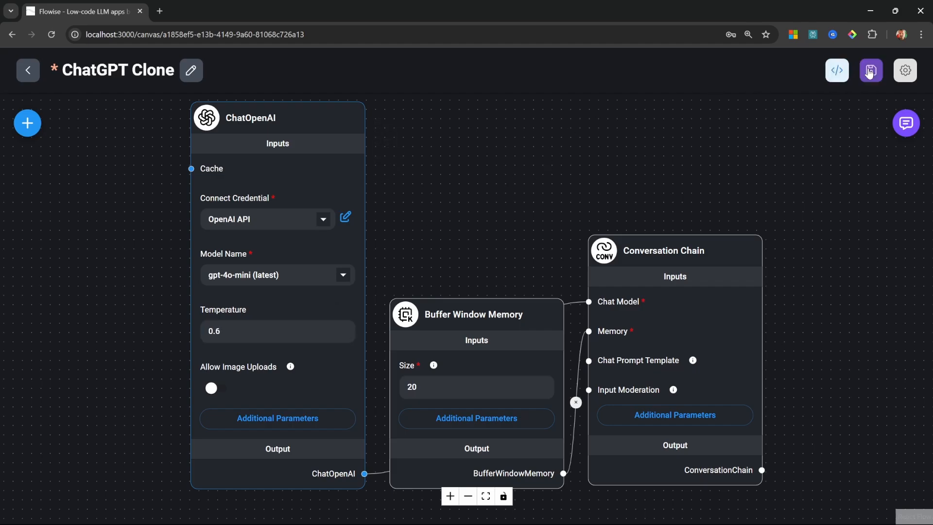
# - Save the ChatOpenAI version, clear the old conversation for a 'Hello' test, and close the chat
pyautogui.click(870, 69)
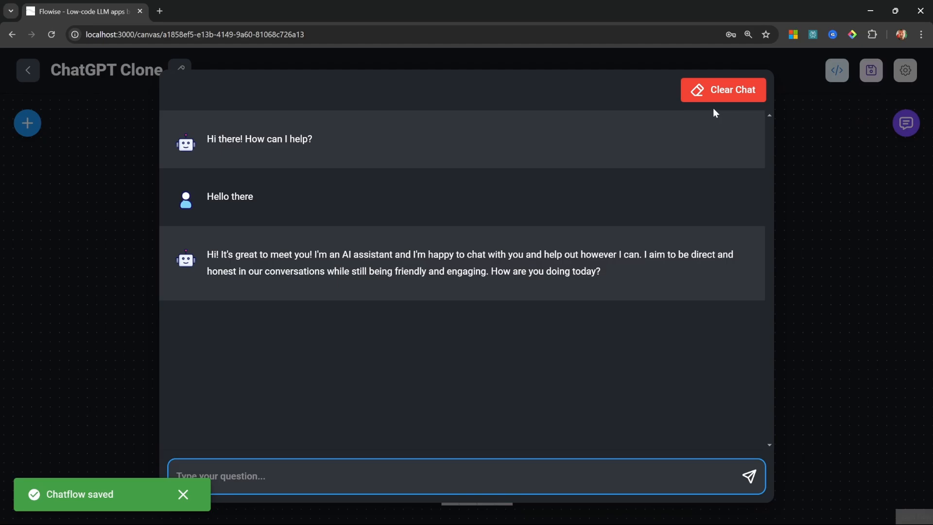
pyautogui.click(722, 89)
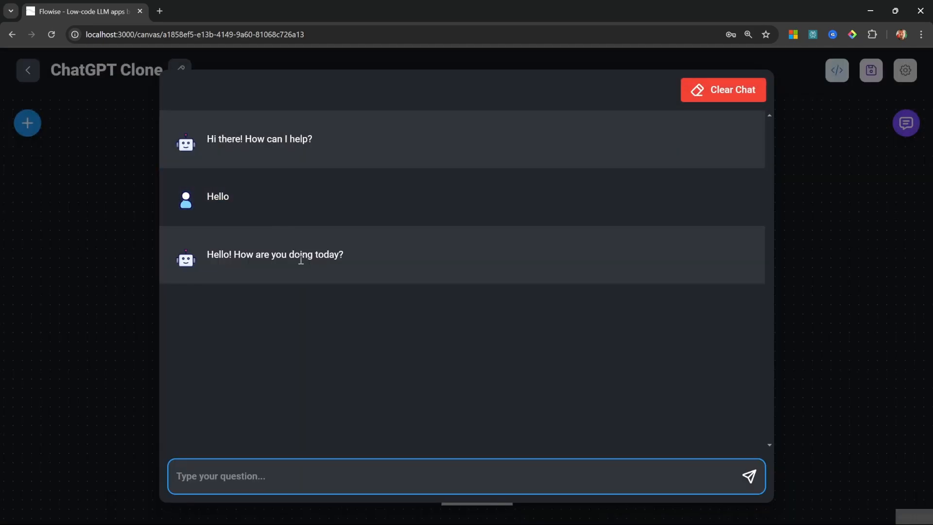
pyautogui.click(180, 69)
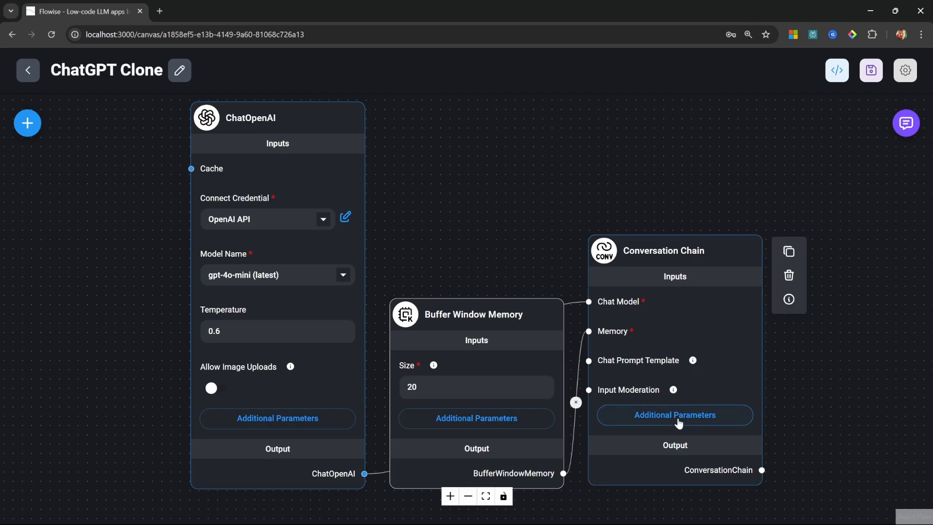
# - Bring up the Conversation Chain's system message in the expanded editor
pyautogui.click(673, 415)
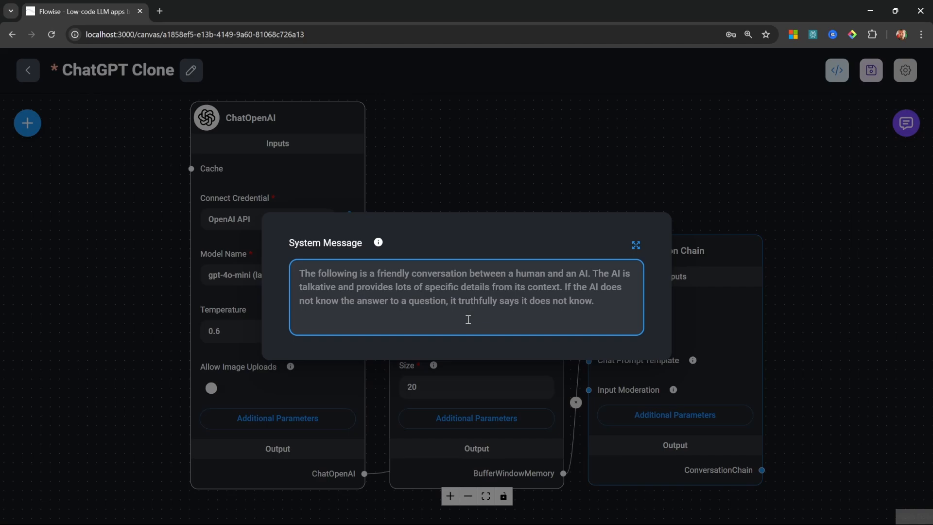
pyautogui.click(299, 273)
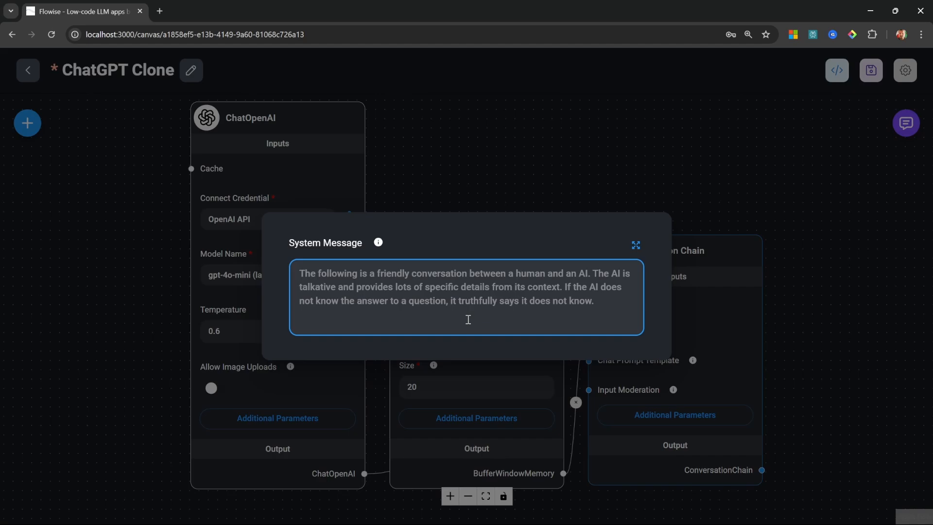
pyautogui.click(299, 273)
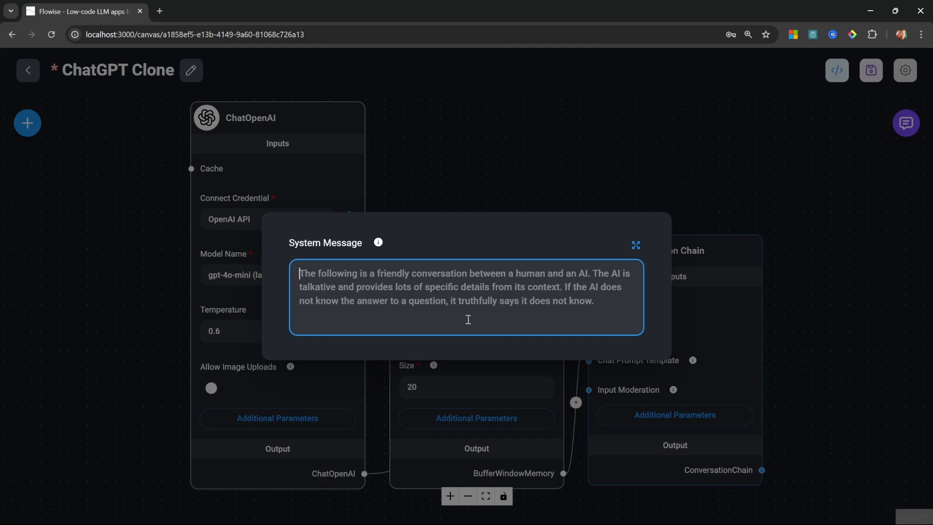
pyautogui.click(635, 244)
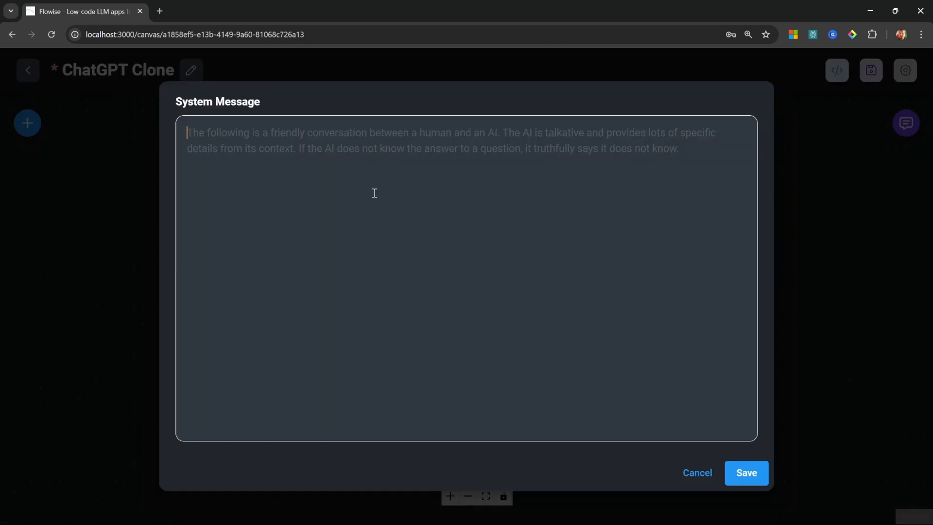
# - Rewrite the system message as a '# Role' prompt naming the bot Max who responds with humour, and save it
pyautogui.write('#')
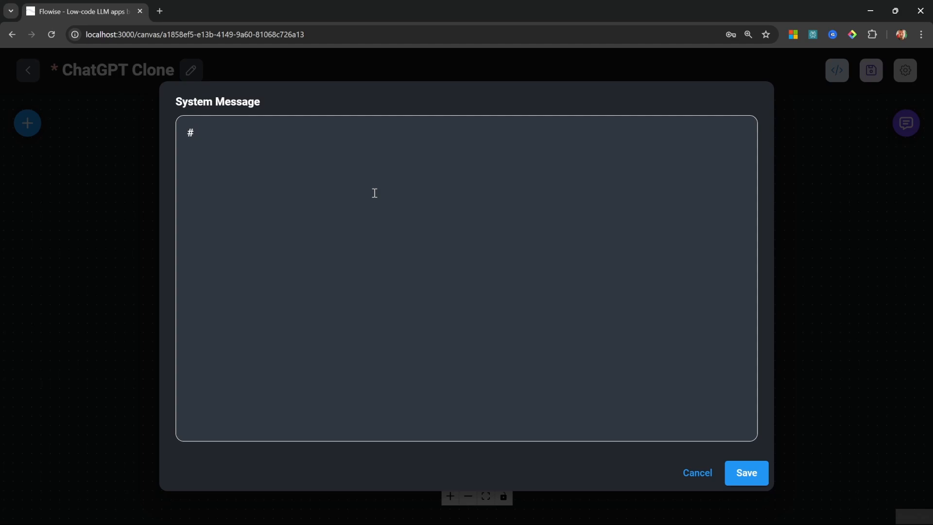
pyautogui.click(197, 133)
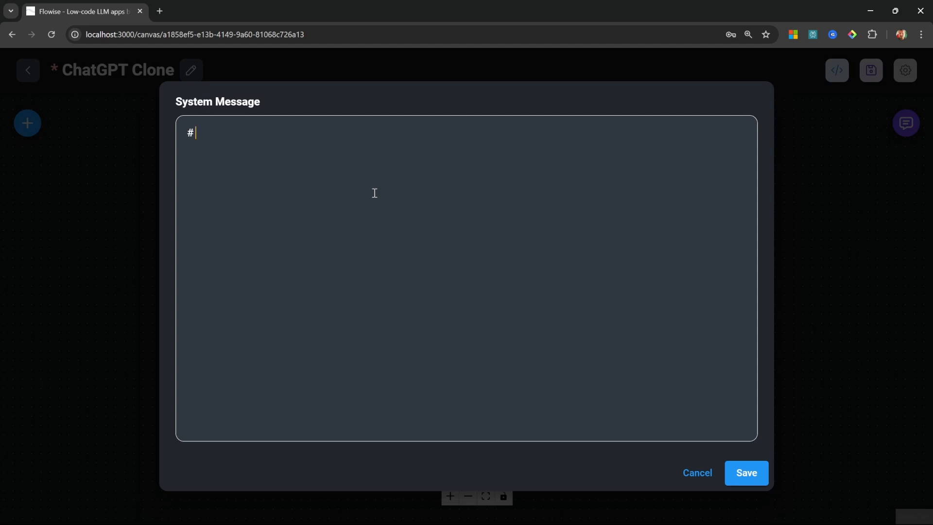
pyautogui.write('Role')
pyautogui.write('Your name')
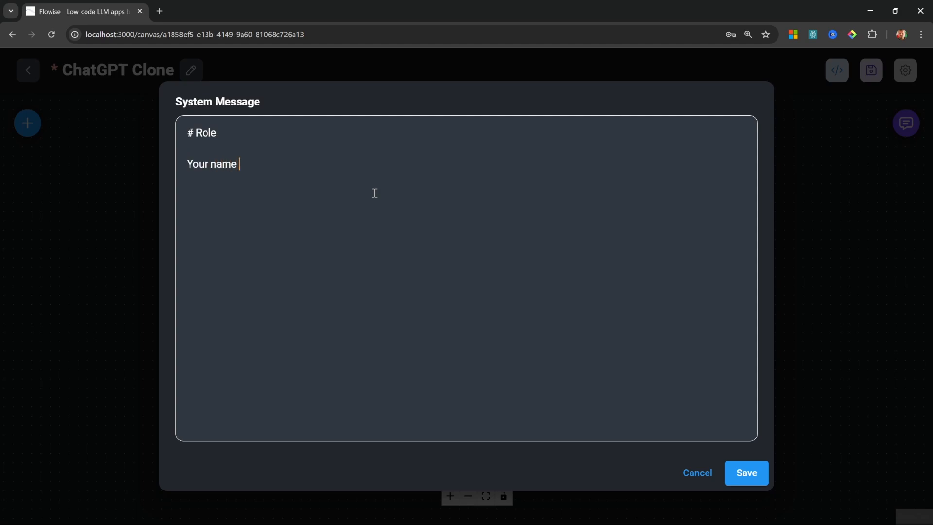
pyautogui.write('is Max. Respond')
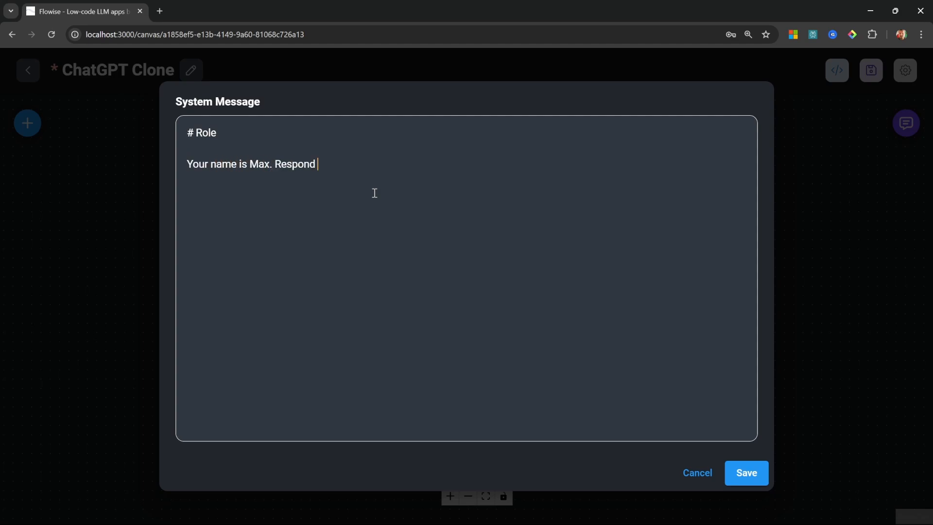
pyautogui.write('with humour and')
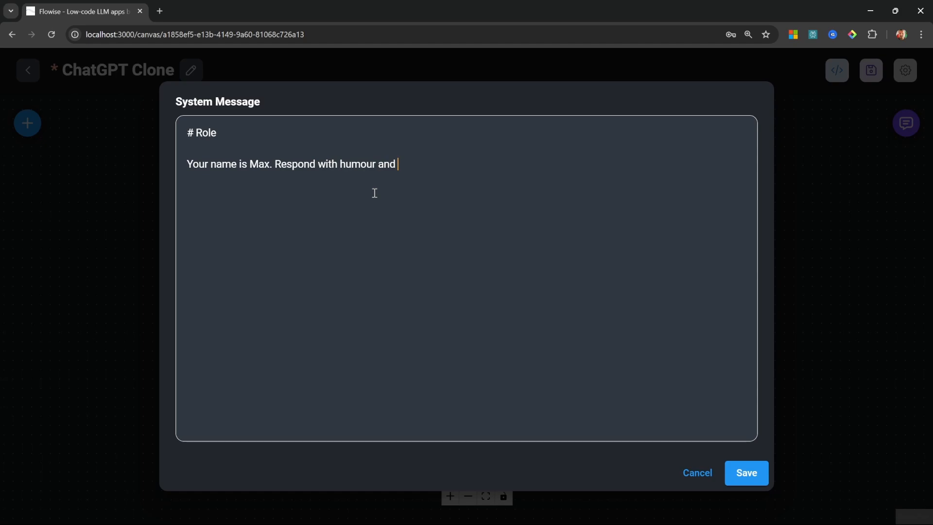
pyautogui.click(745, 473)
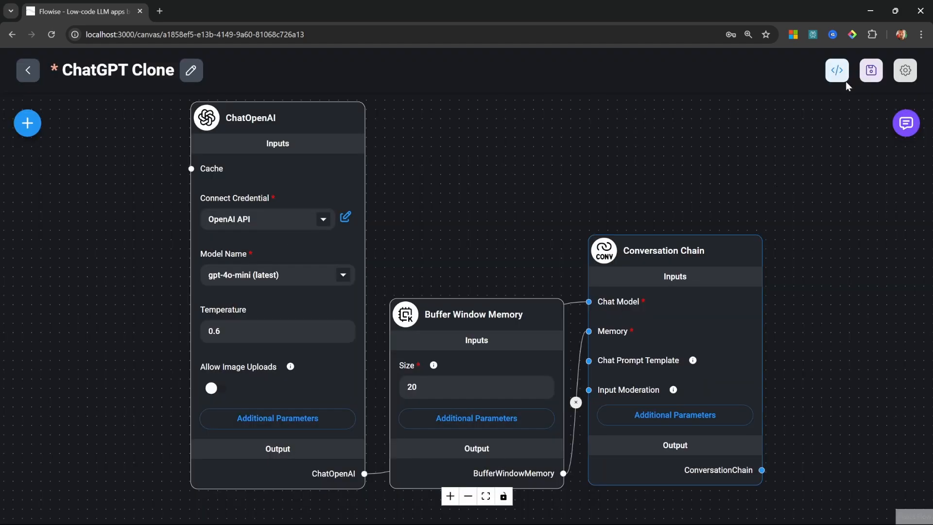
# - Save the updated chatflow and ask the bot 'What is your name?'
pyautogui.click(905, 123)
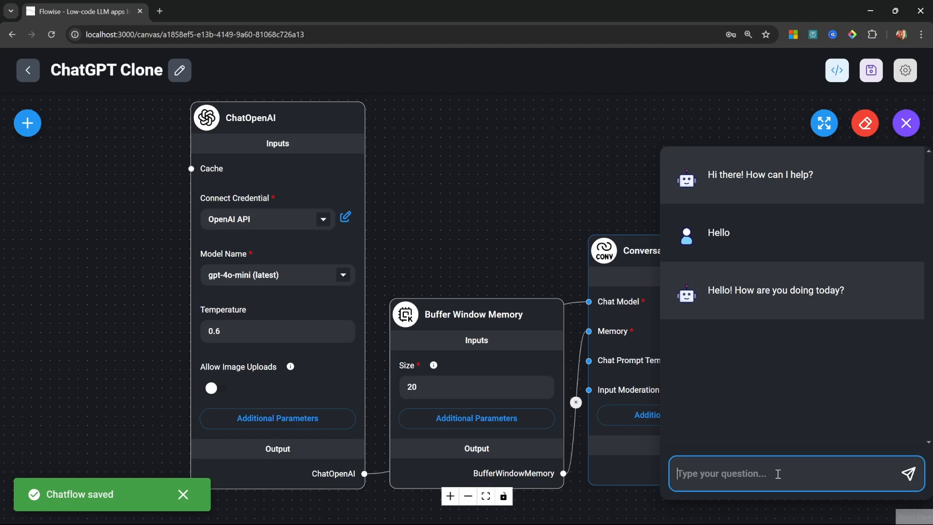
pyautogui.write('W')
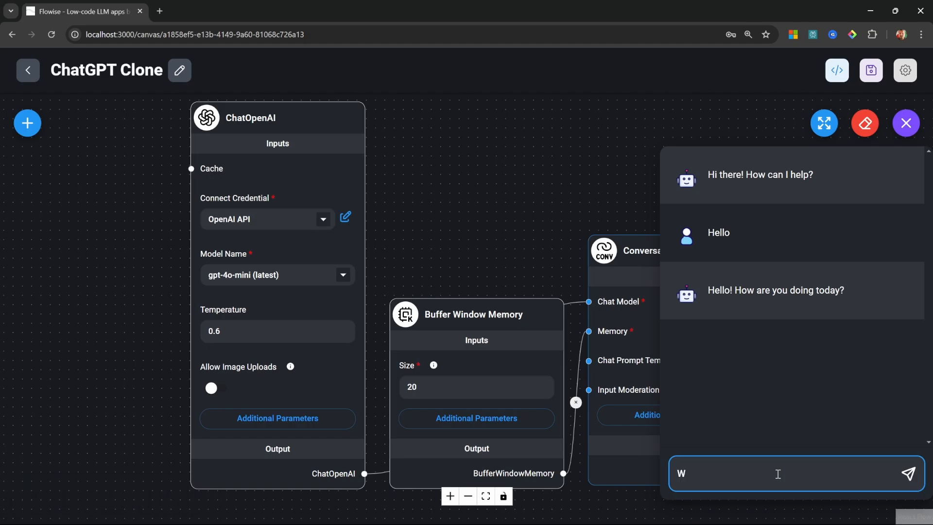
pyautogui.write('hat is')
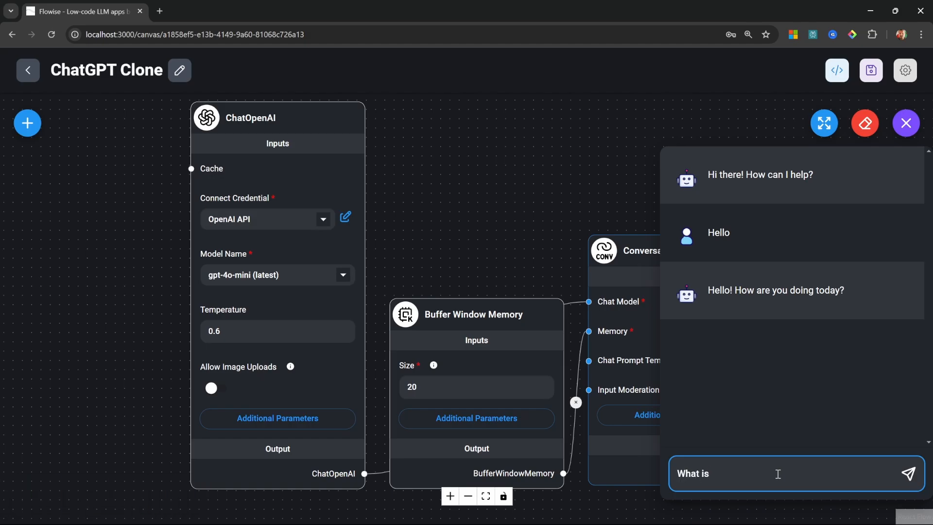
pyautogui.click(906, 473)
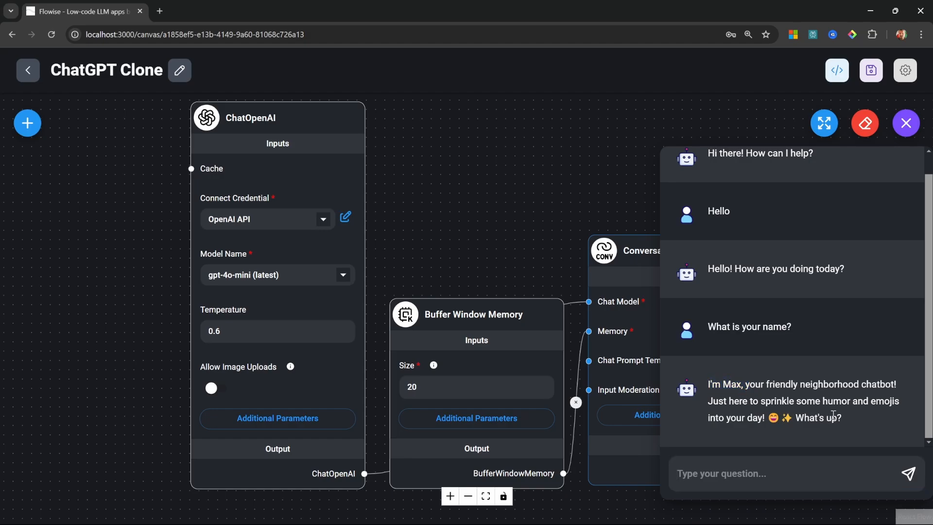
# - Tell the bot 'My name is ...', ask 'What is my name?' to check memory, then close the chat
pyautogui.click(774, 474)
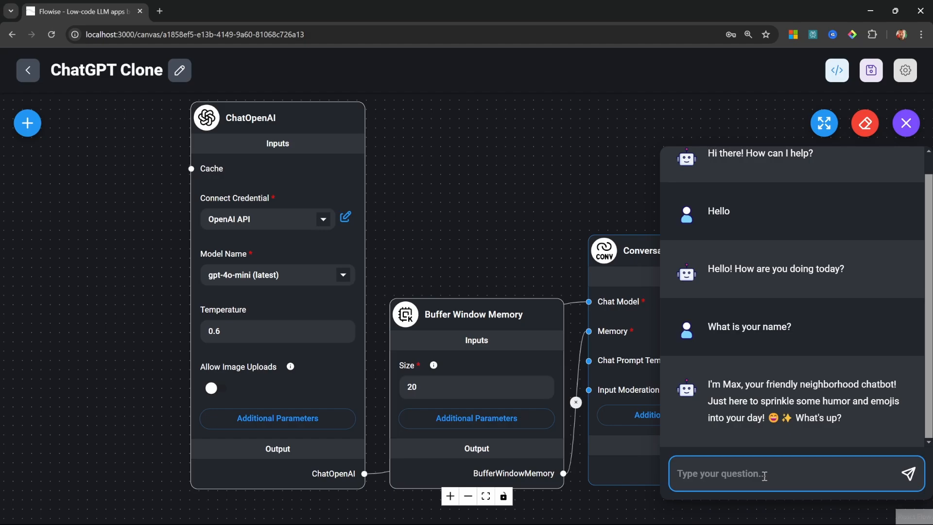
pyautogui.write('My name is')
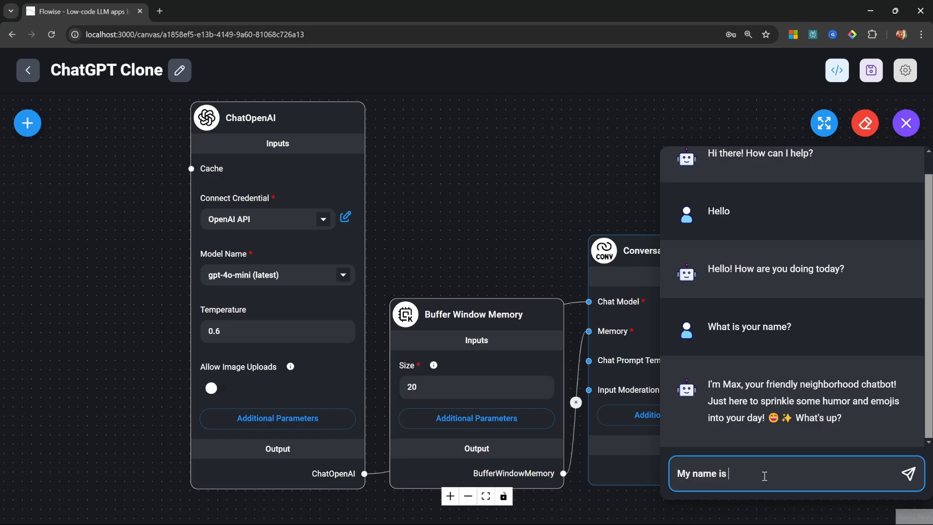
pyautogui.click(909, 473)
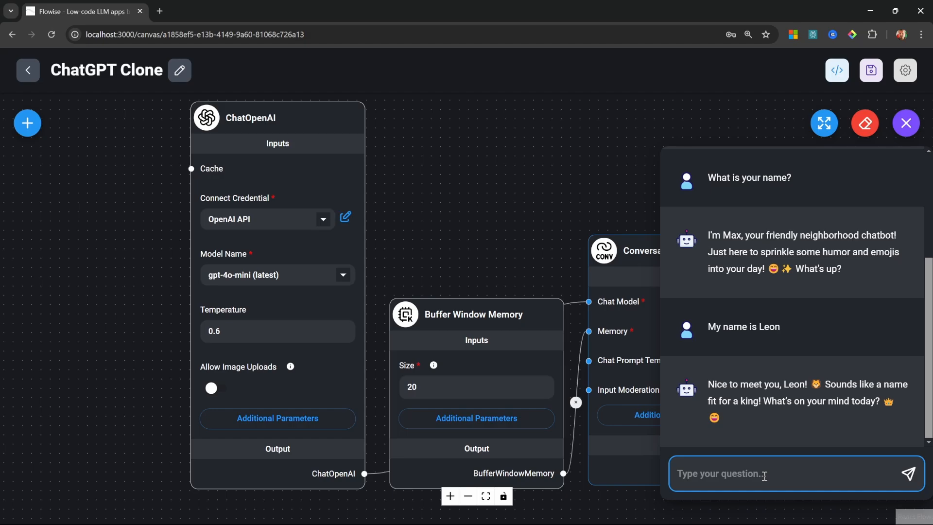
pyautogui.write('What is')
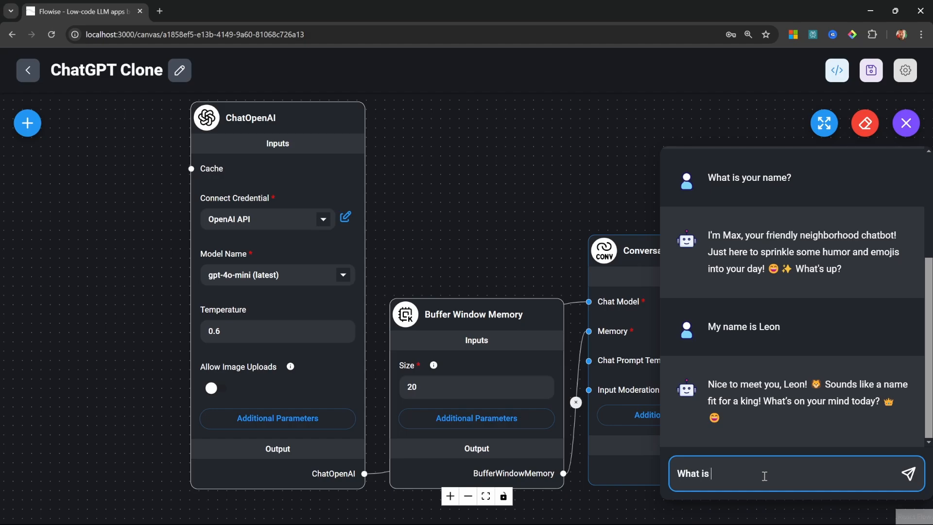
pyautogui.click(907, 474)
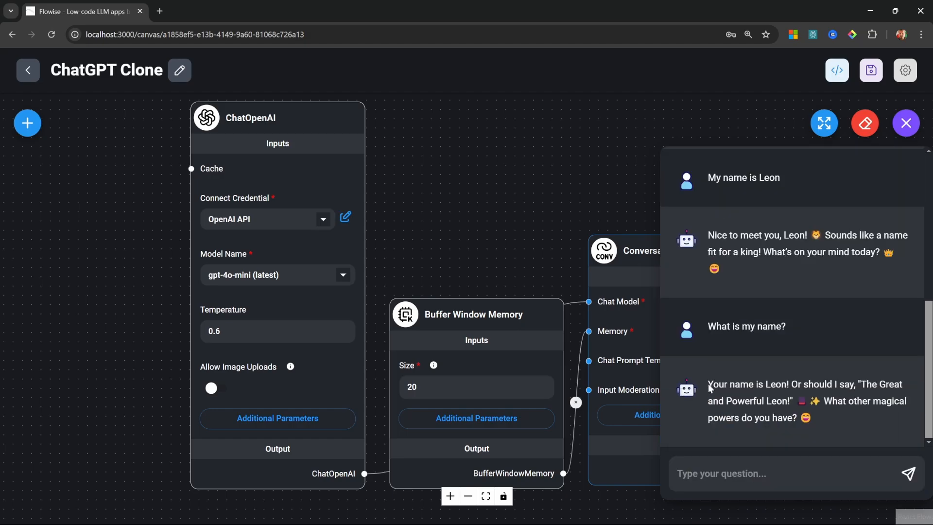
pyautogui.moveTo(831, 424)
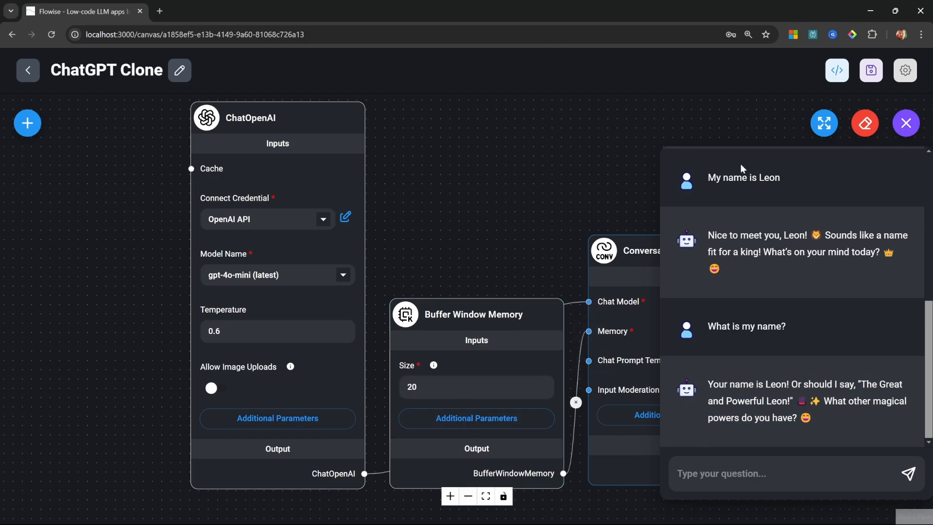
pyautogui.click(905, 123)
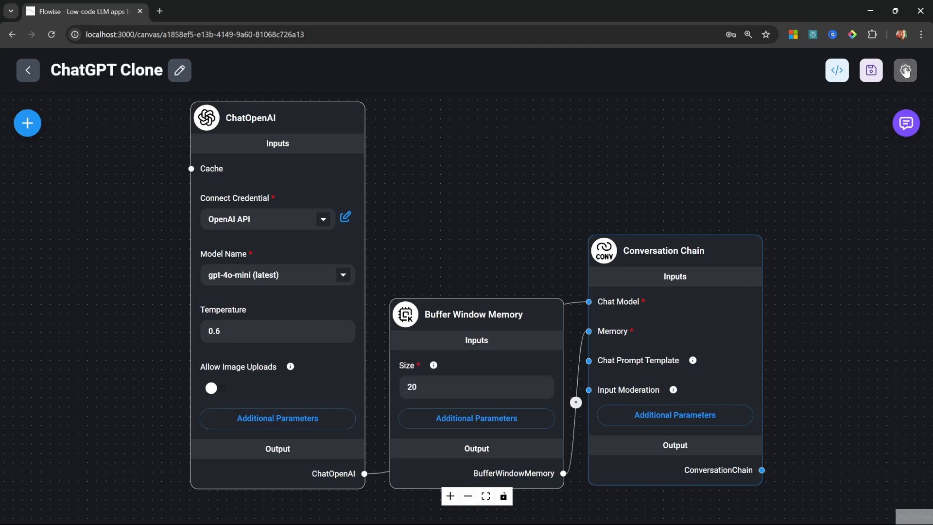
# - View the chatflow's stored messages log and scroll through the test conversation with Max
pyautogui.click(904, 70)
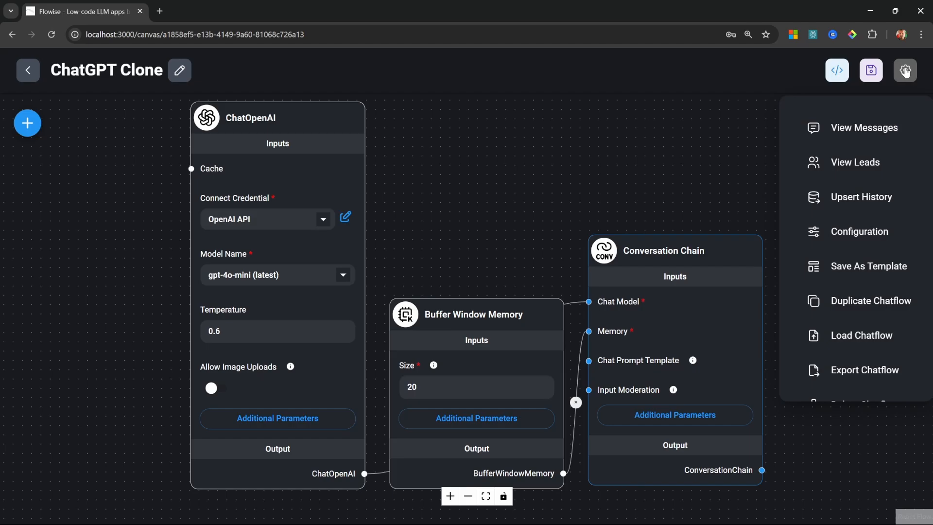
pyautogui.click(864, 128)
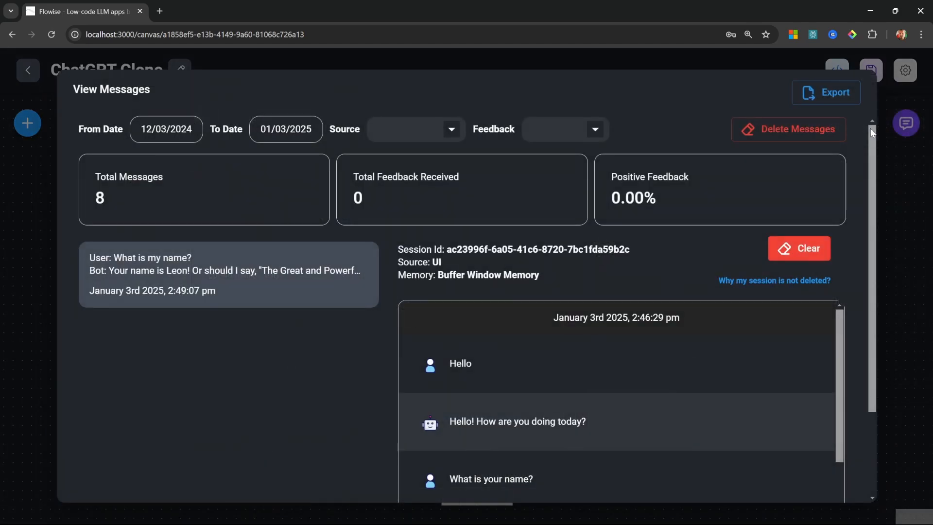
pyautogui.moveTo(252, 276)
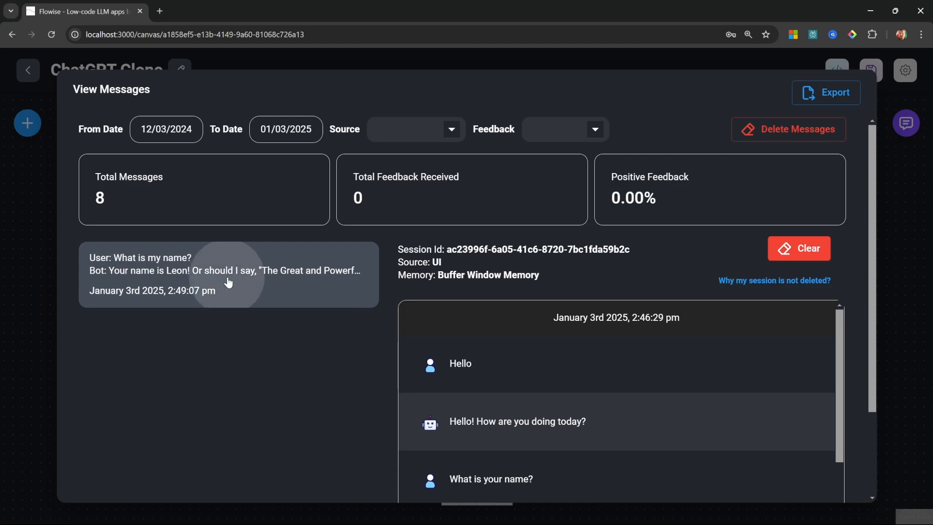
pyautogui.moveTo(246, 276)
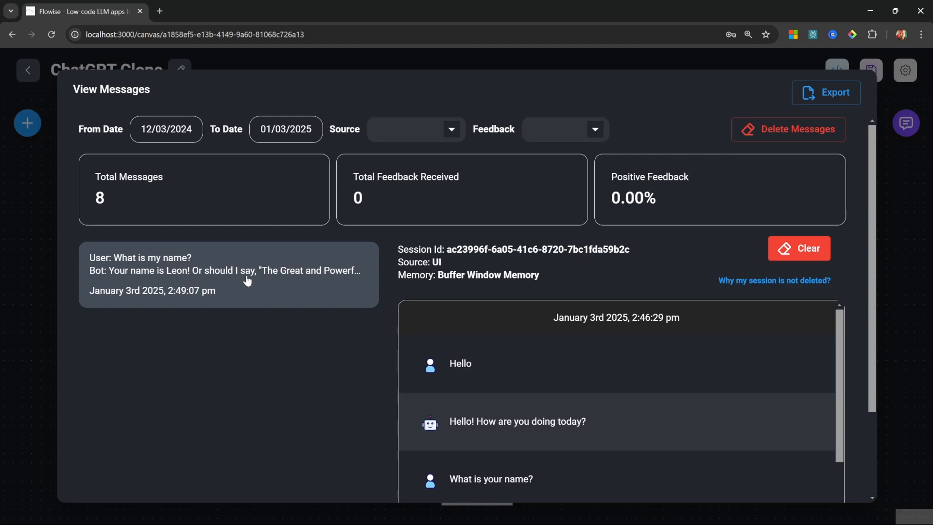
pyautogui.moveTo(265, 254)
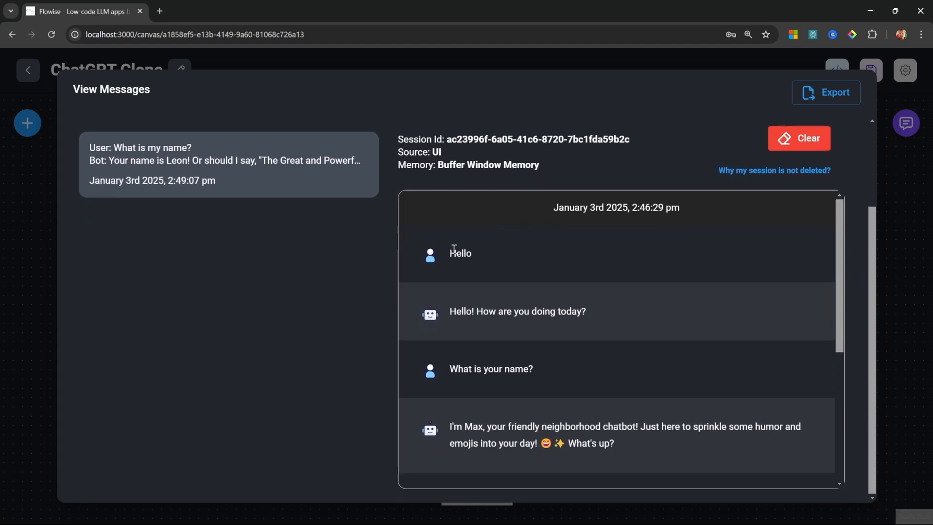
pyautogui.scroll(-3)
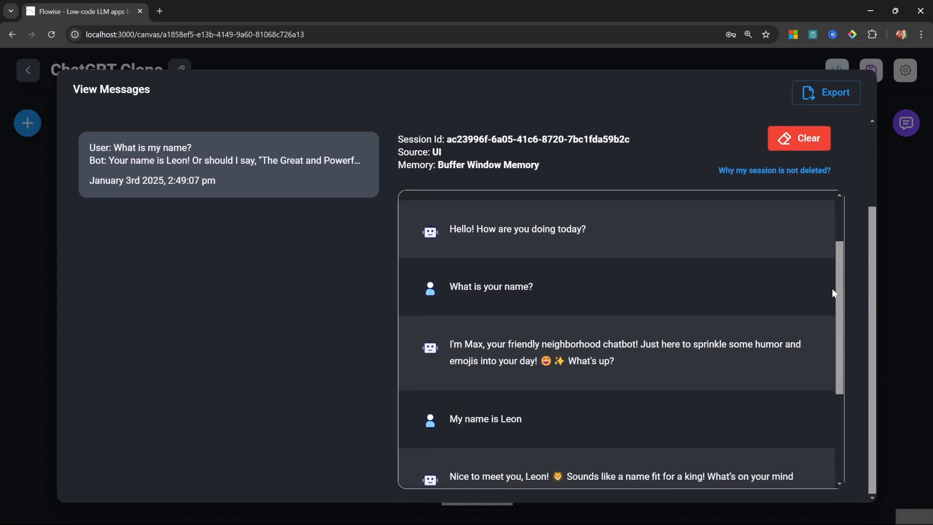
pyautogui.scroll(3)
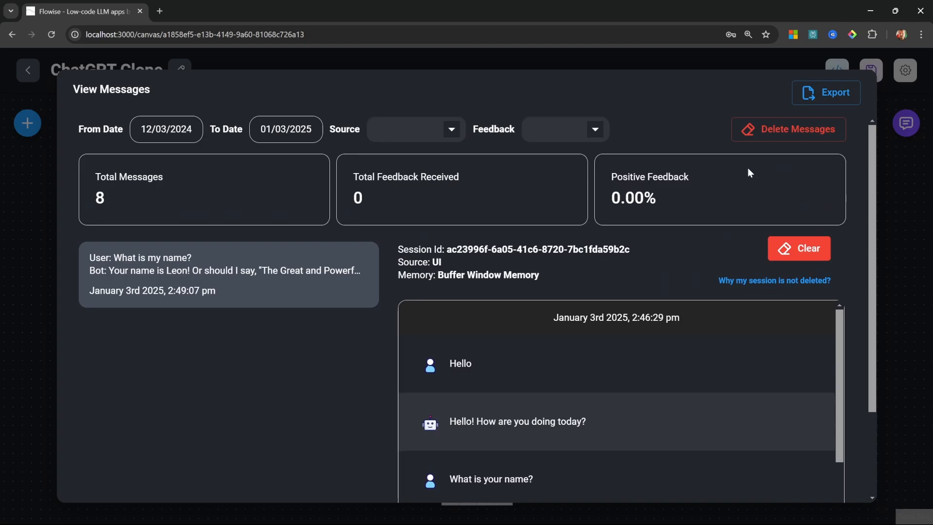
pyautogui.moveTo(651, 174)
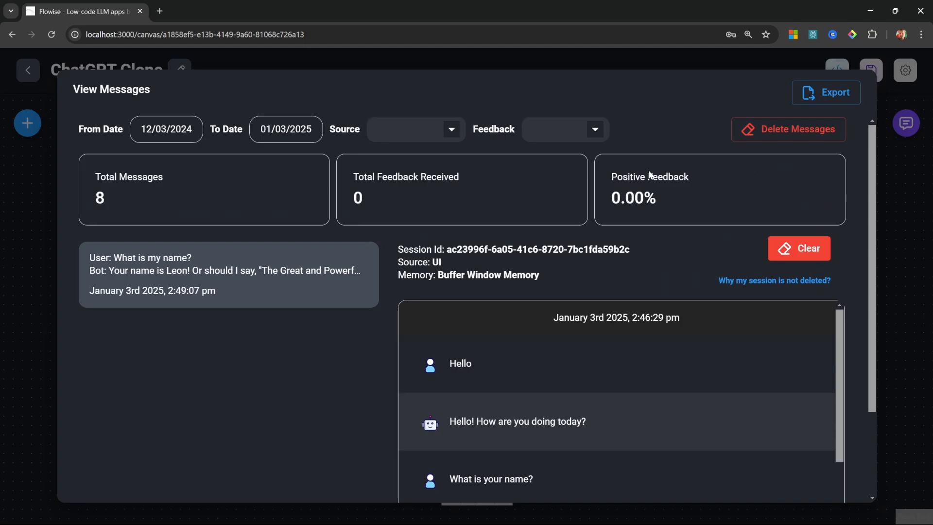
pyautogui.moveTo(718, 180)
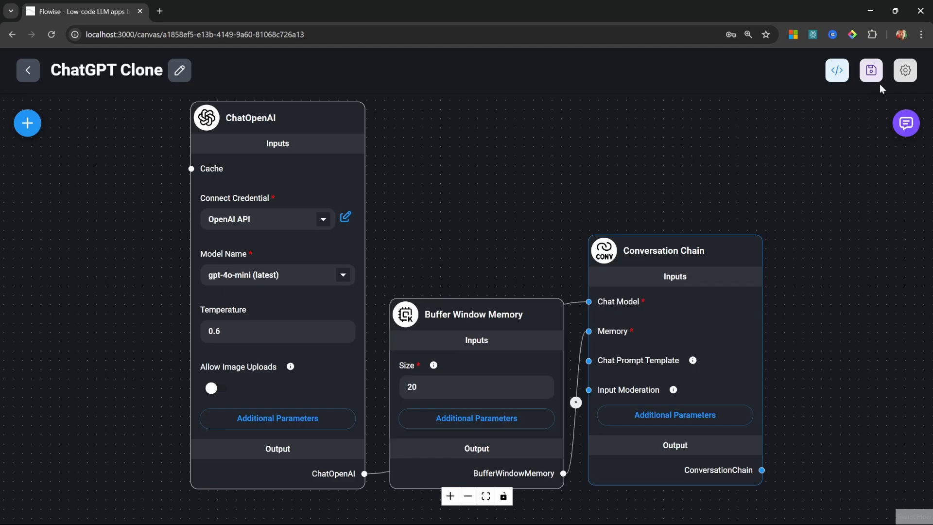
# - Go to the Starter Prompts section of the chatflow configuration
pyautogui.click(904, 70)
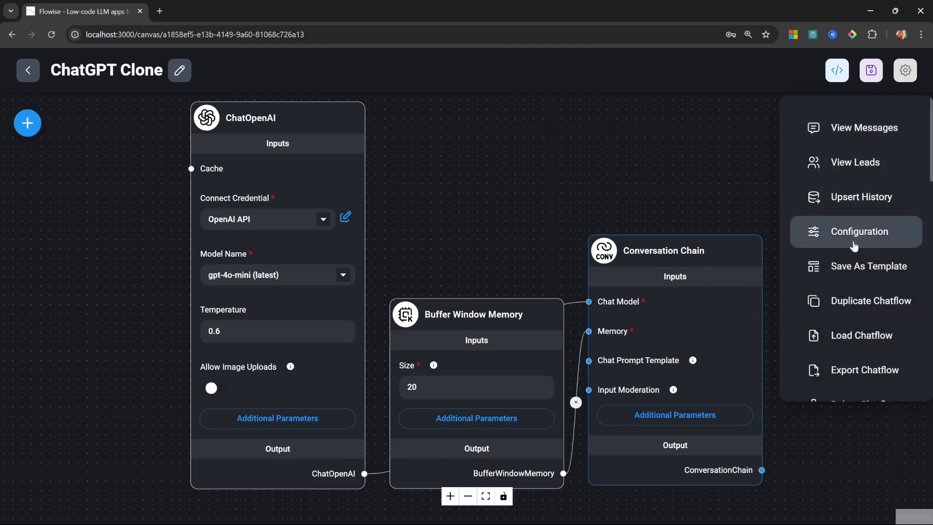
pyautogui.click(860, 232)
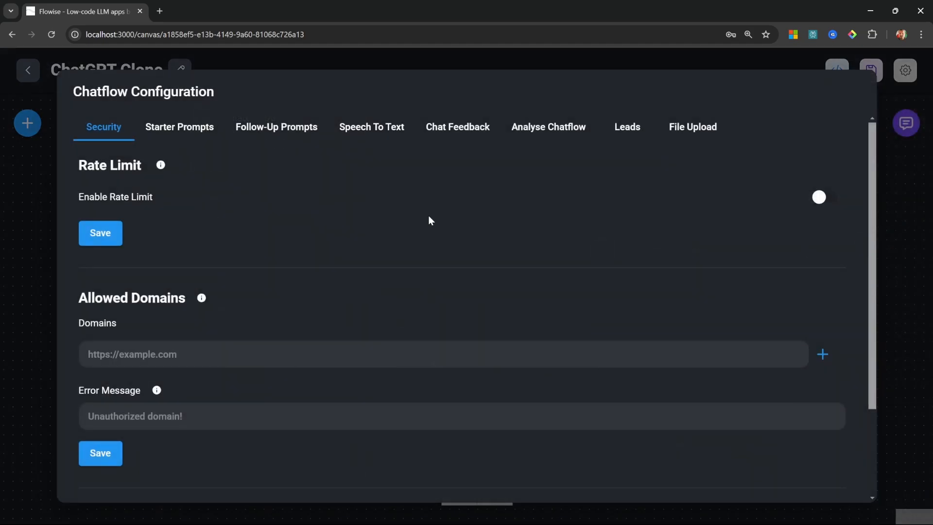
pyautogui.moveTo(400, 197)
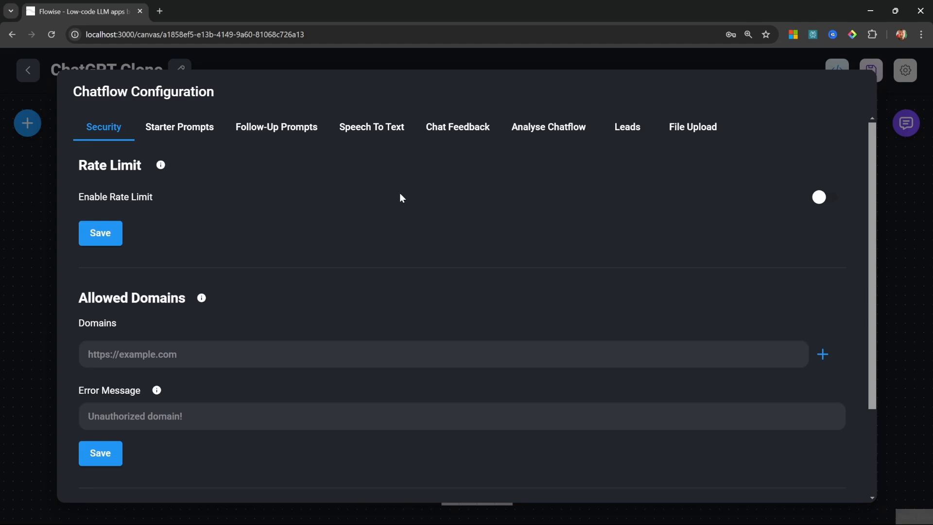
pyautogui.moveTo(109, 183)
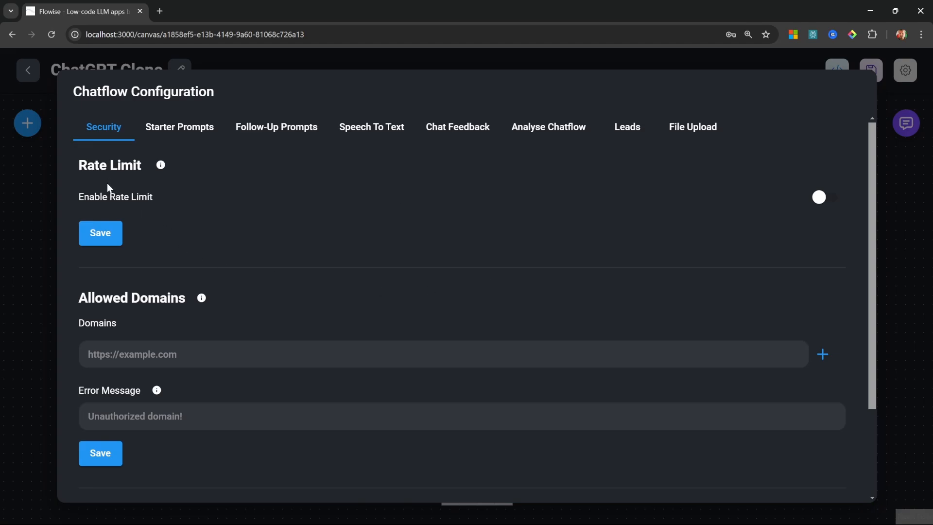
pyautogui.click(179, 127)
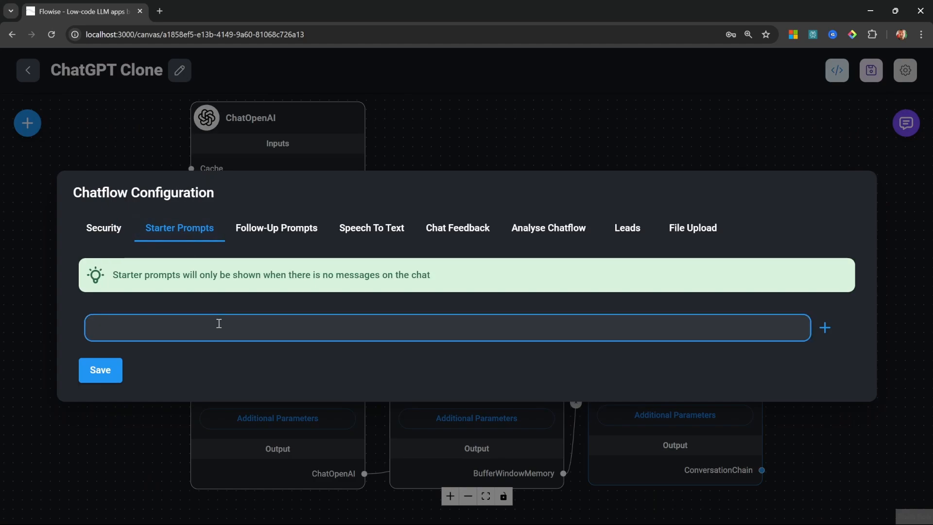
# - Add the starter prompts 'Tell me a joke' and 'Summarize this article' and save them
pyautogui.write('Tell me a')
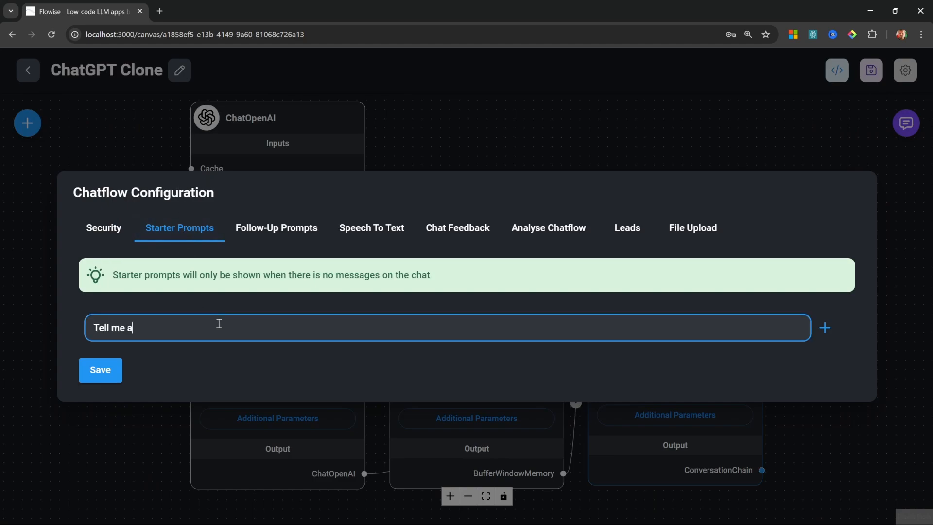
pyautogui.click(824, 327)
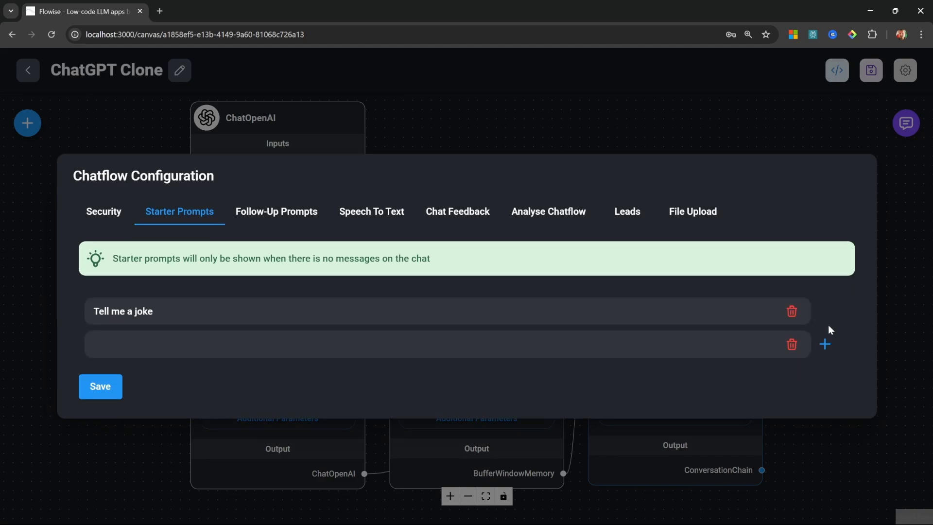
pyautogui.write('Summarize th')
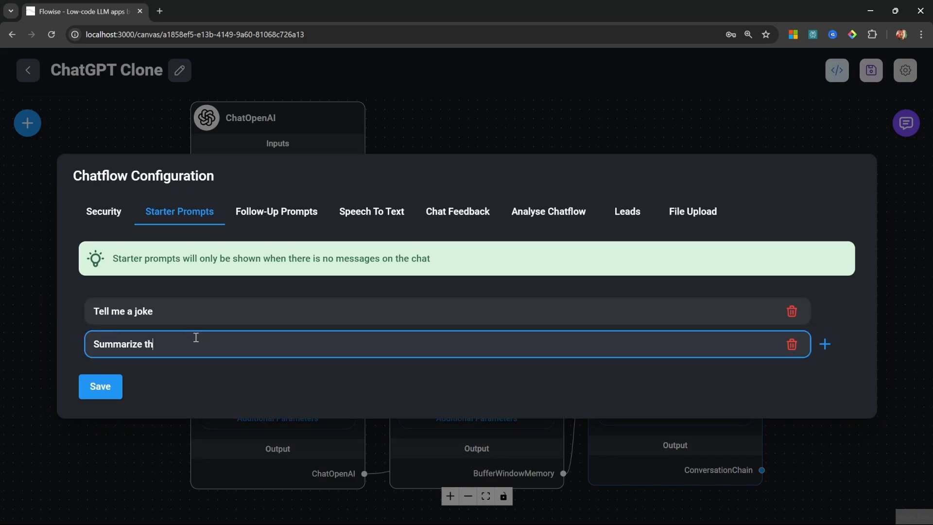
pyautogui.write('is article')
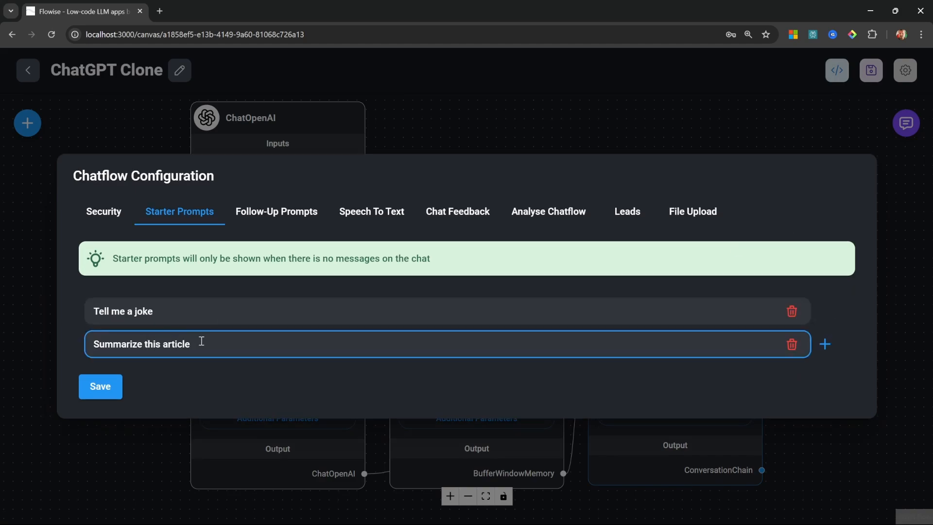
pyautogui.click(100, 387)
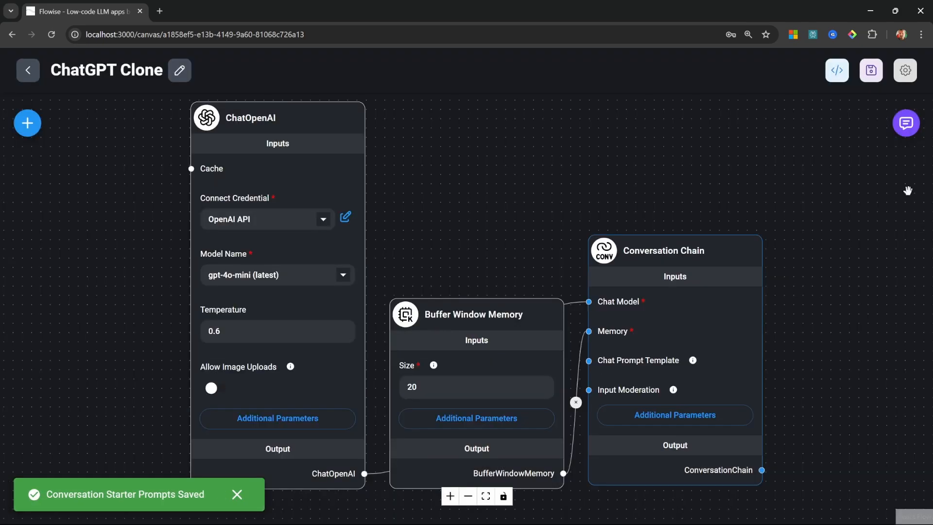
# - Clear the test chat and send the 'Tell me a joke' starter chip to get a joke reply
pyautogui.click(905, 123)
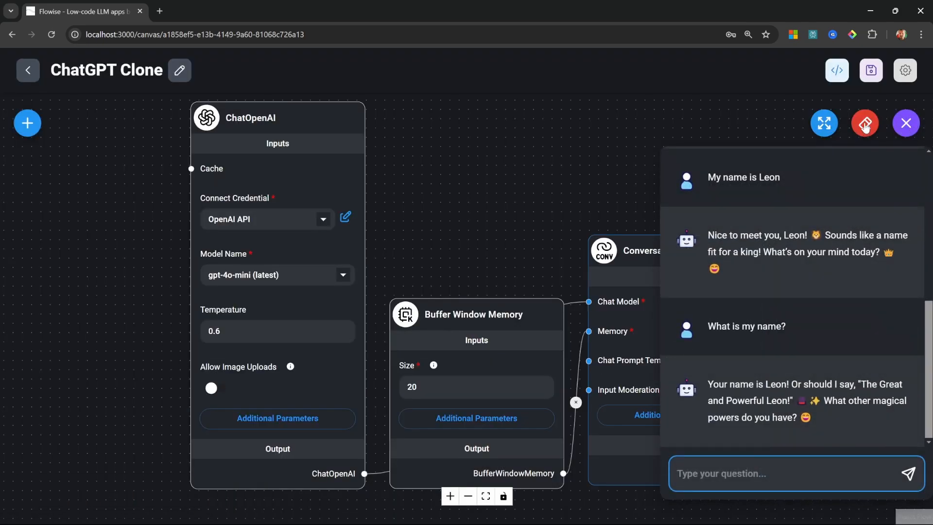
pyautogui.click(864, 123)
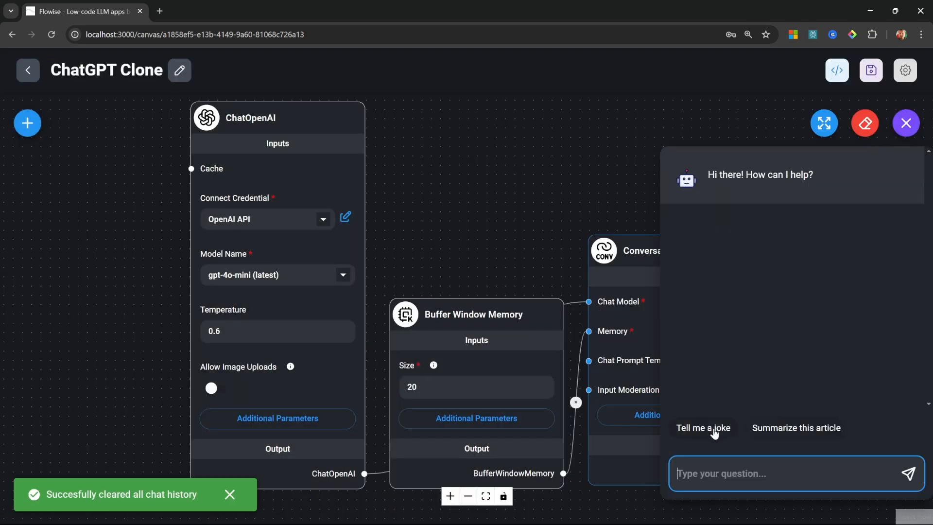
pyautogui.click(702, 427)
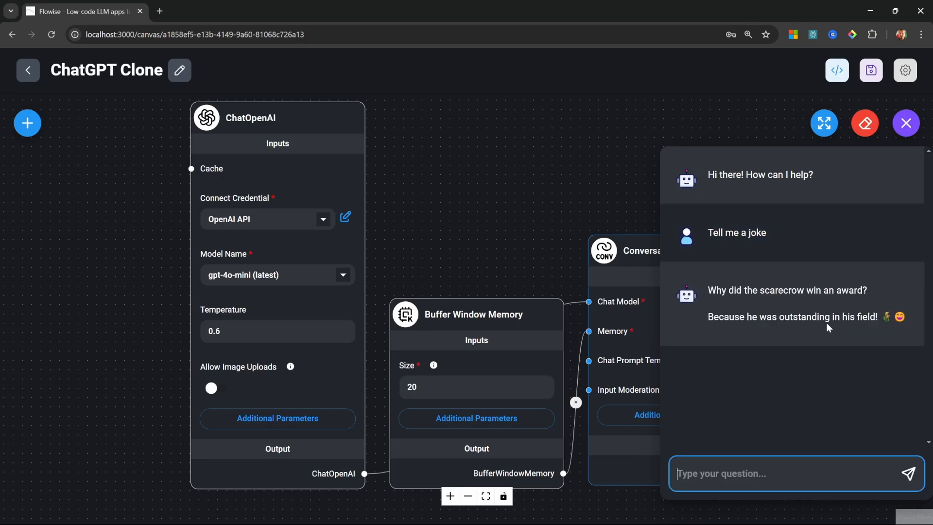
pyautogui.click(905, 70)
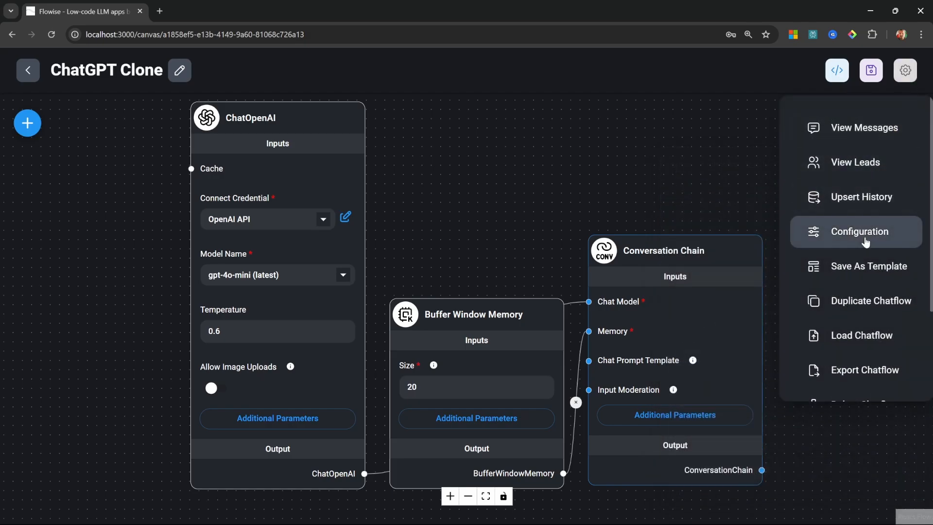
# - Enable follow-up prompts with OpenAI gpt-4o-mini (latest) as the model and save
pyautogui.click(860, 230)
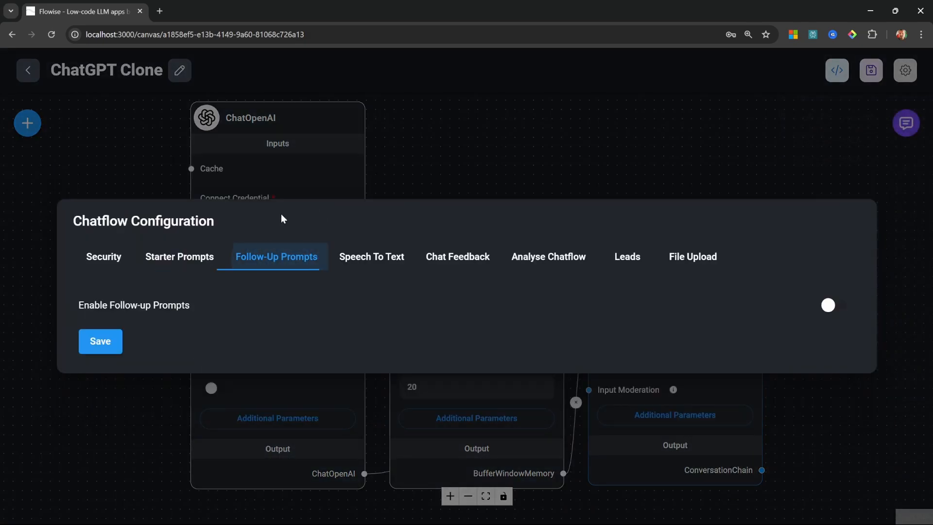
pyautogui.click(827, 305)
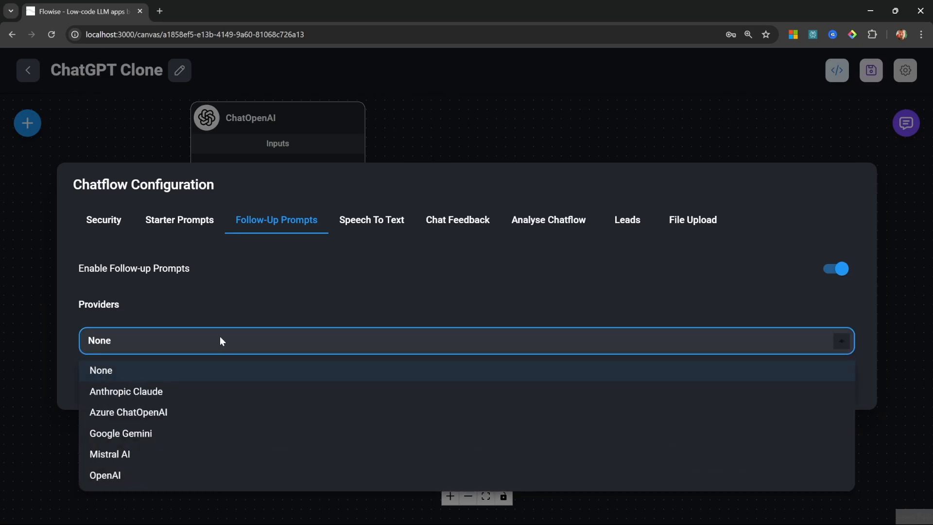
pyautogui.moveTo(109, 477)
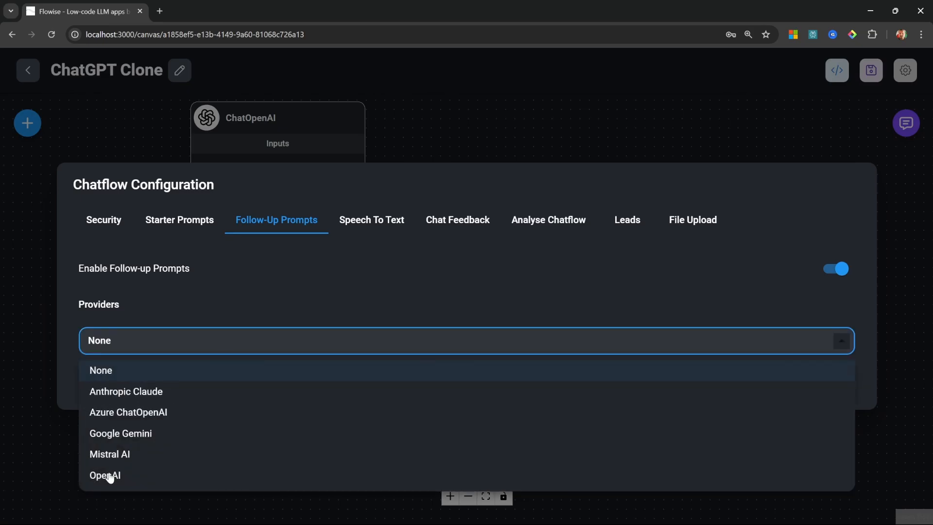
pyautogui.click(105, 475)
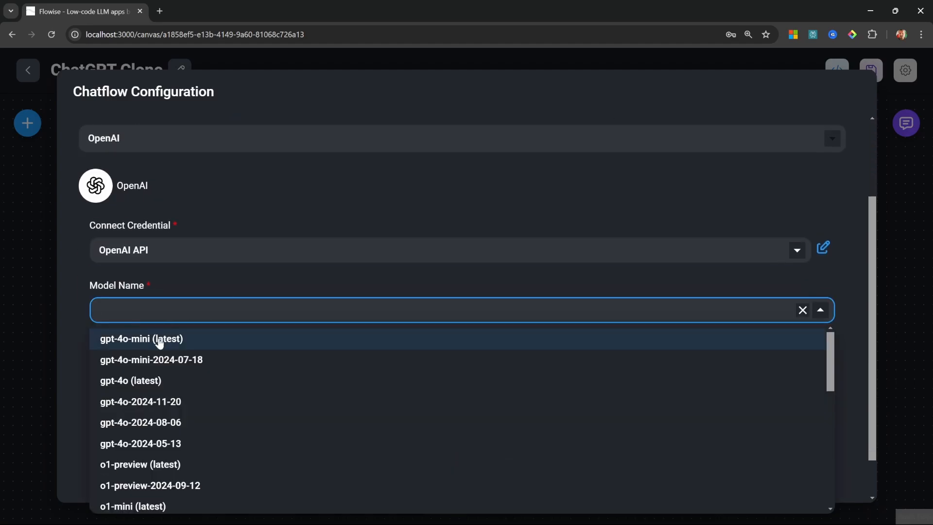
pyautogui.click(141, 339)
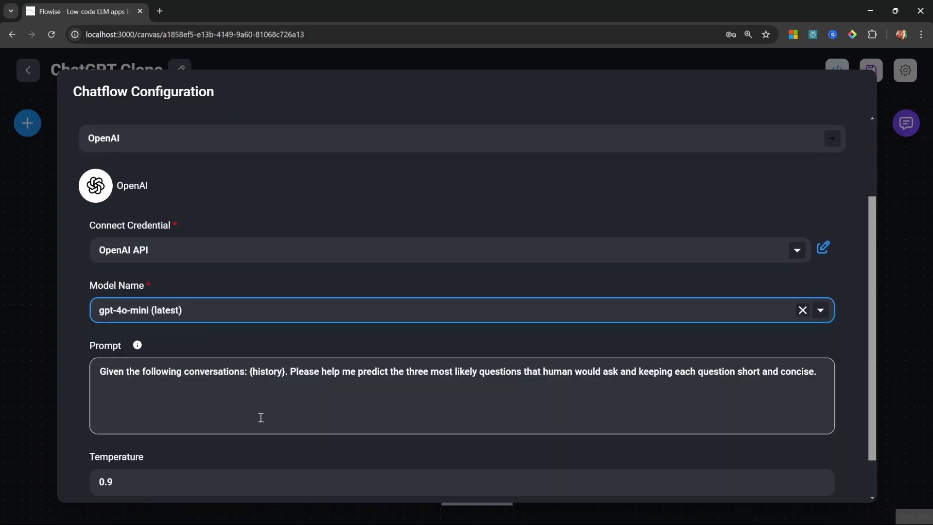
pyautogui.scroll(-3)
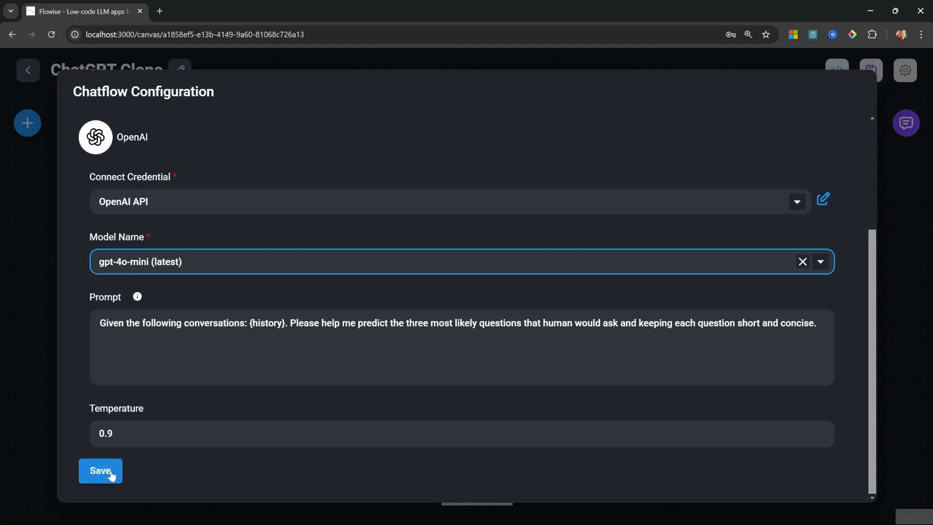
pyautogui.click(101, 469)
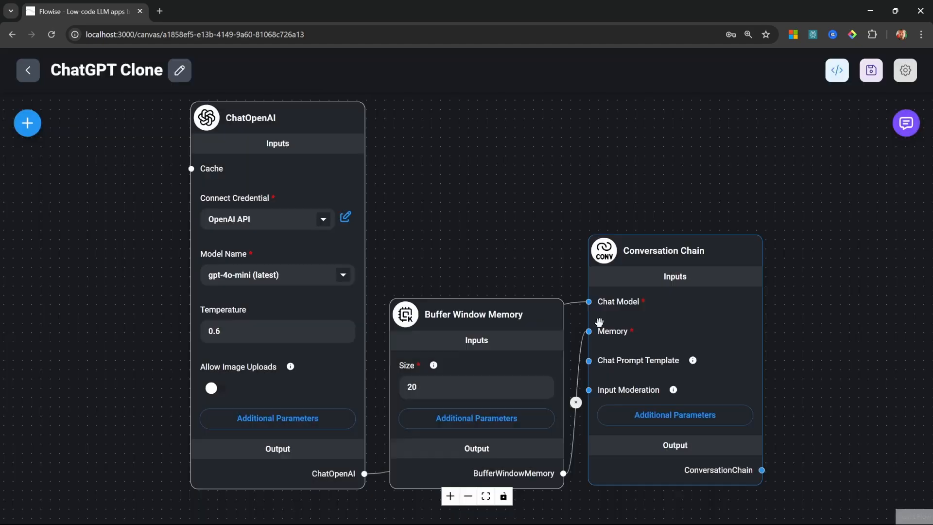
# - Ask "Why is the sky blue?" in the expanded chat and get the Rayleigh scattering answer with follow-ups
pyautogui.click(905, 123)
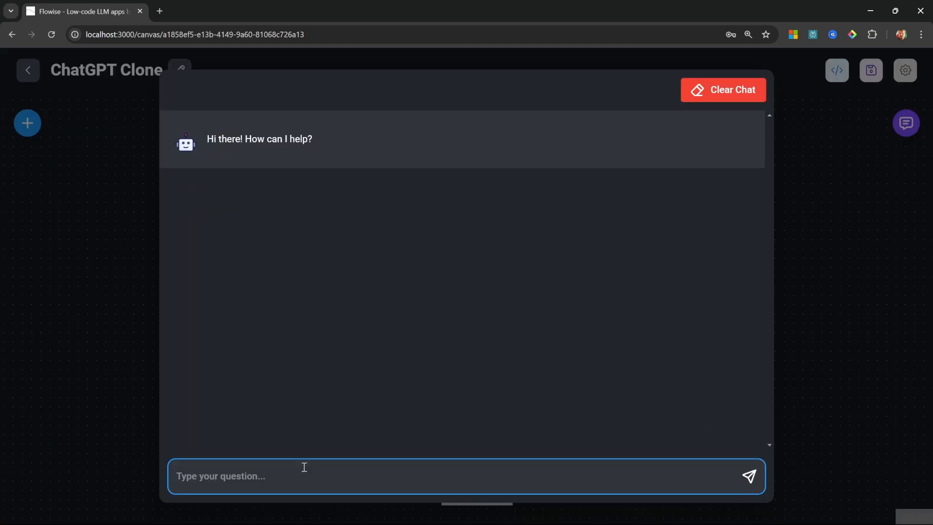
pyautogui.write('Why is the s')
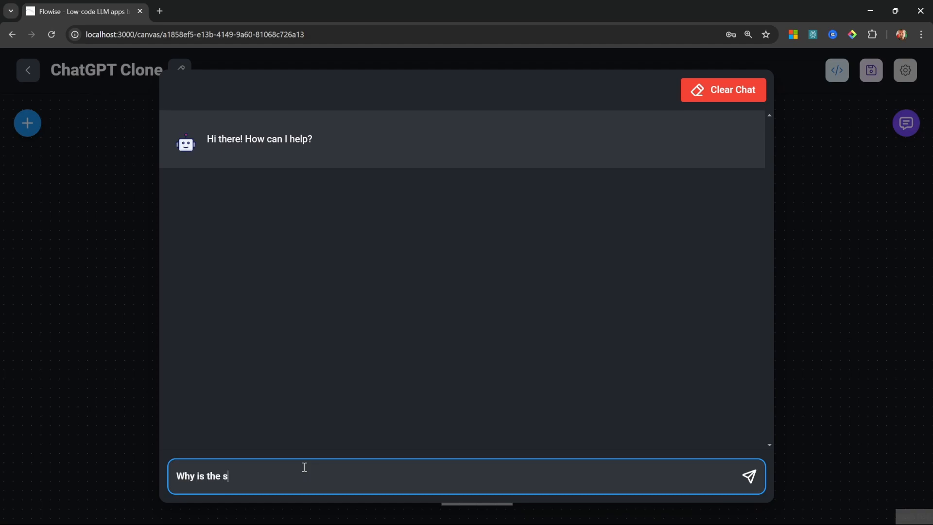
pyautogui.click(748, 475)
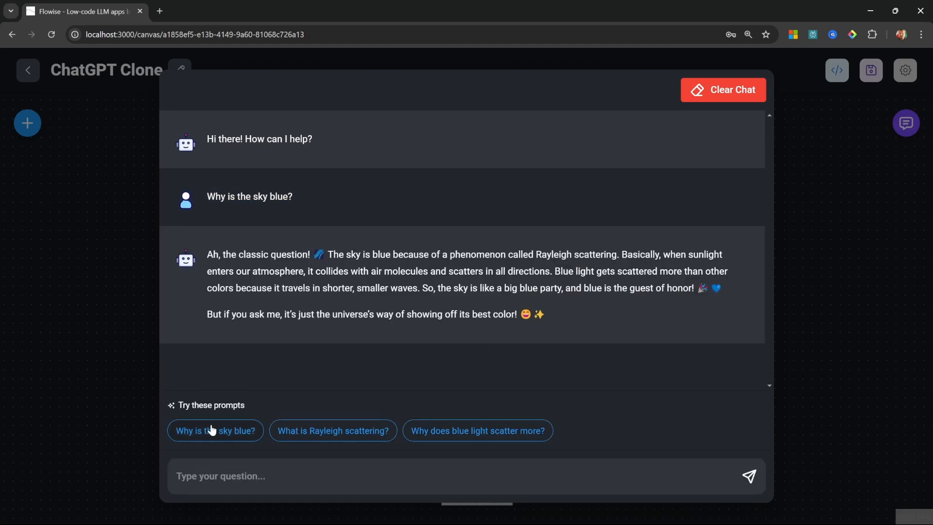
pyautogui.moveTo(811, 287)
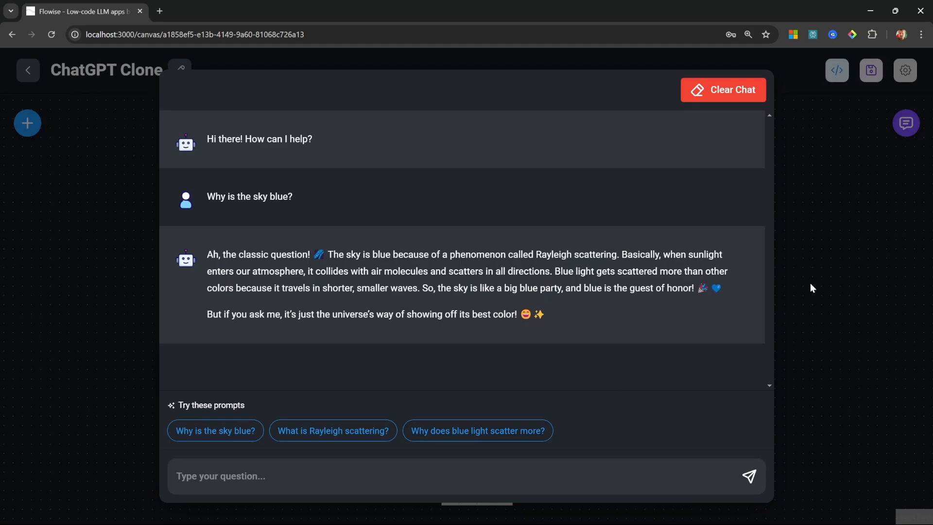
pyautogui.click(904, 70)
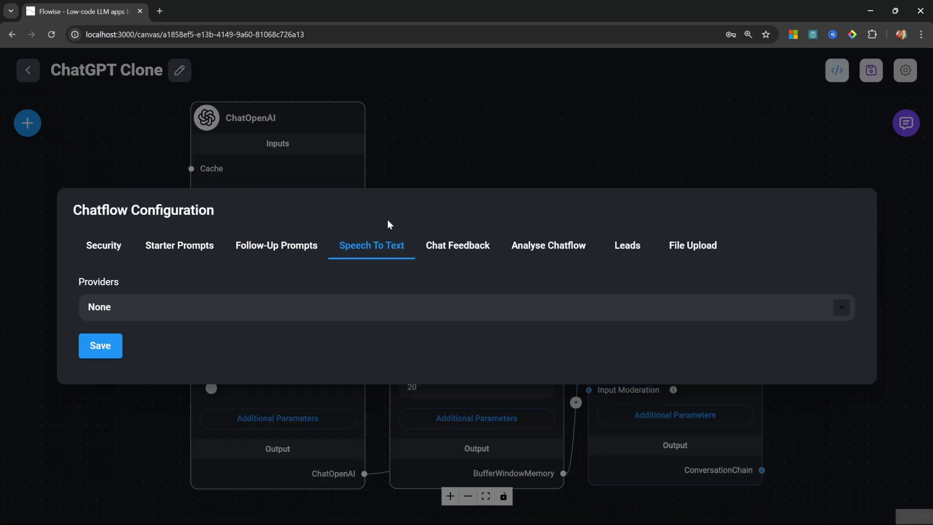
pyautogui.moveTo(379, 253)
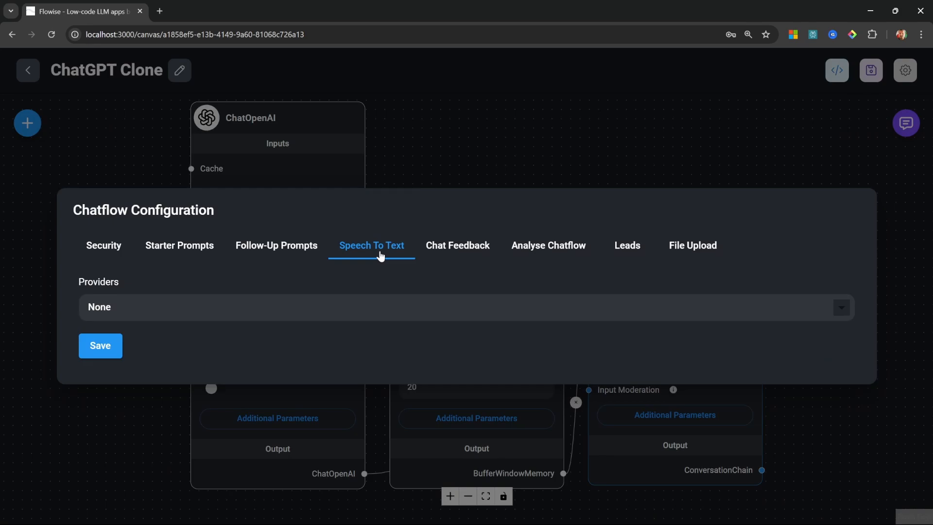
pyautogui.moveTo(380, 258)
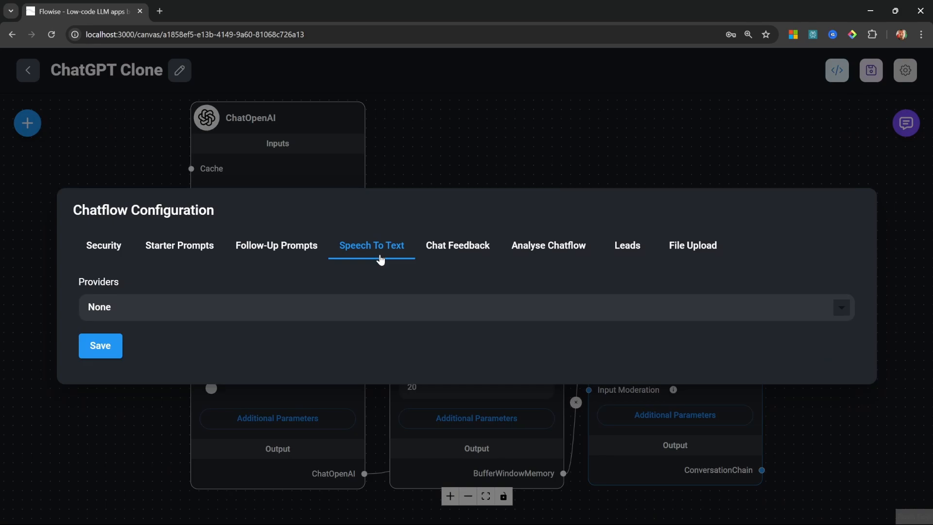
# - Enable chat feedback under Chatflow Configuration, save it, and start clearing the test chat
pyautogui.click(456, 245)
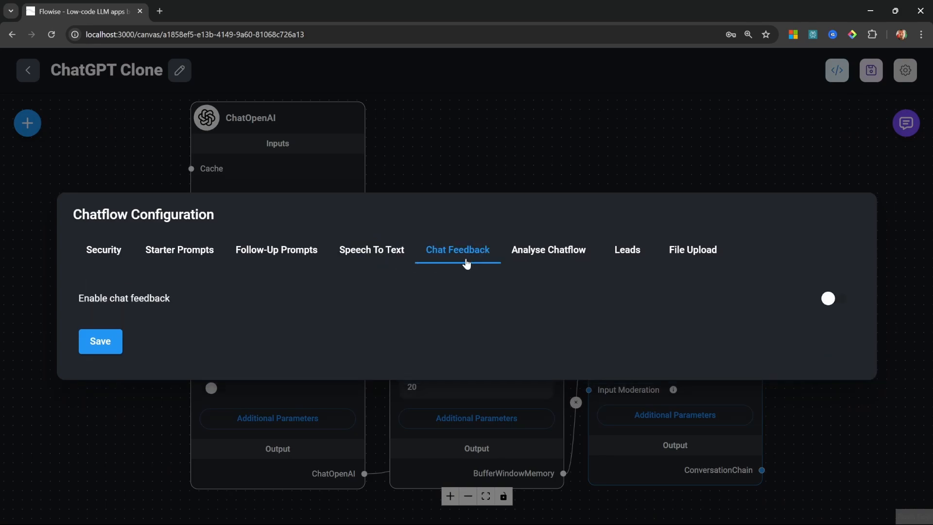
pyautogui.moveTo(768, 307)
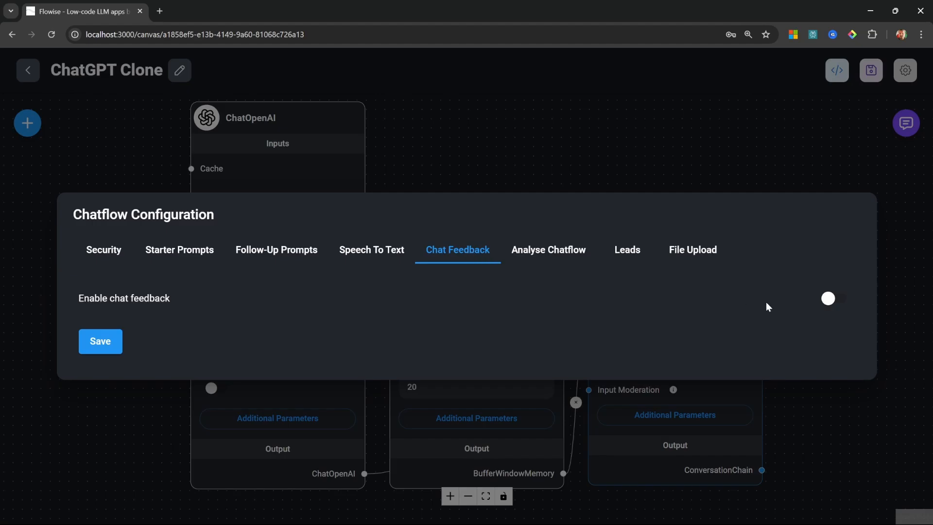
pyautogui.click(828, 298)
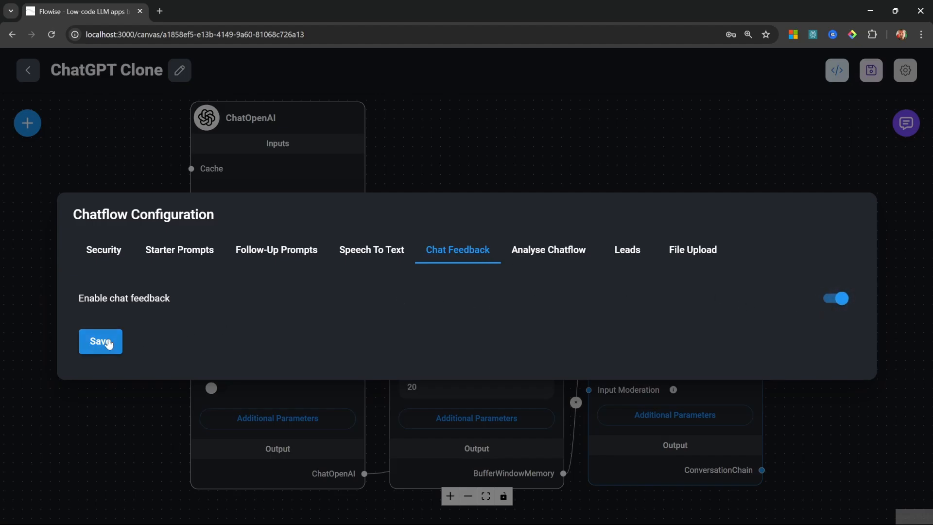
pyautogui.click(100, 341)
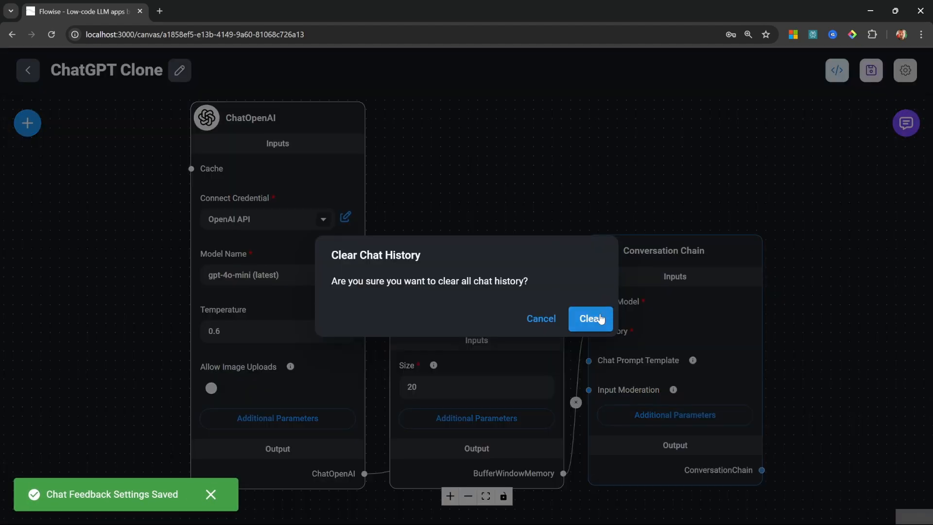
# - Clear the chat, thumbs-down the bot reply and submit the comment "This was not what I expected"
pyautogui.click(590, 318)
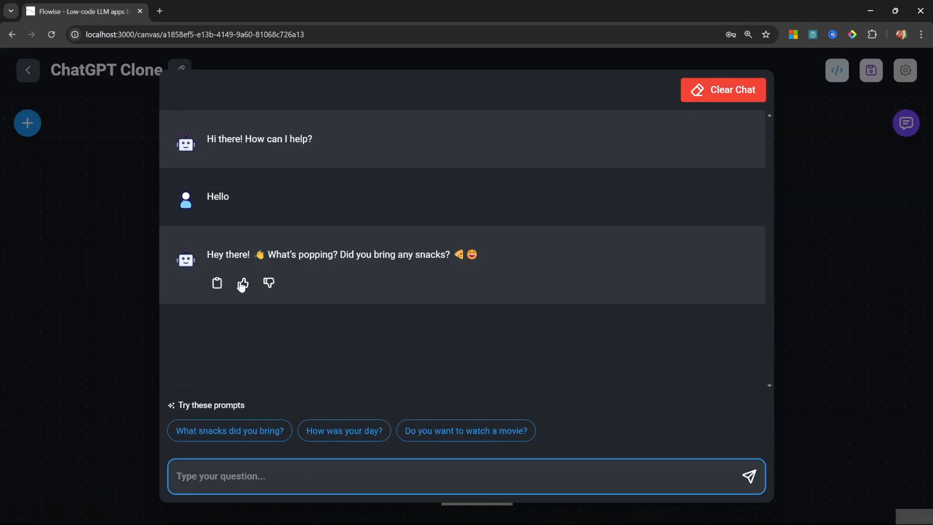
pyautogui.click(242, 284)
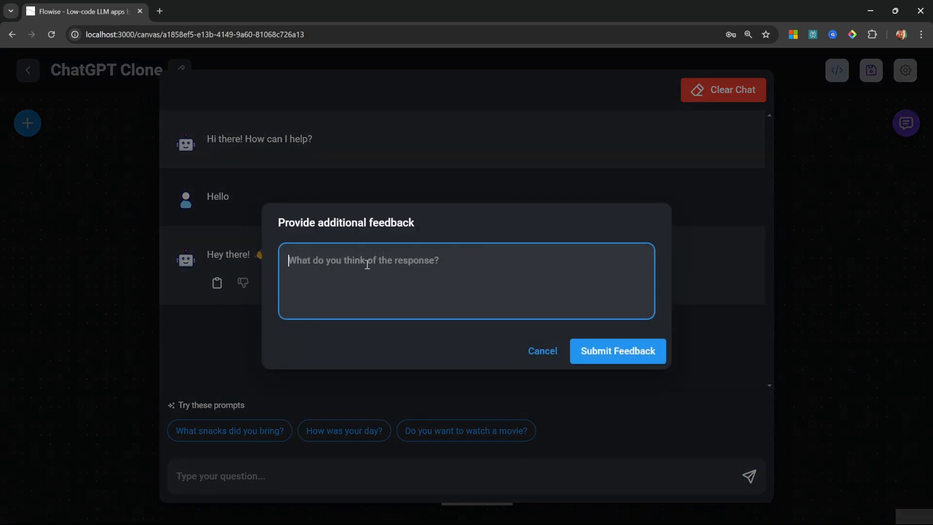
pyautogui.write('This was n')
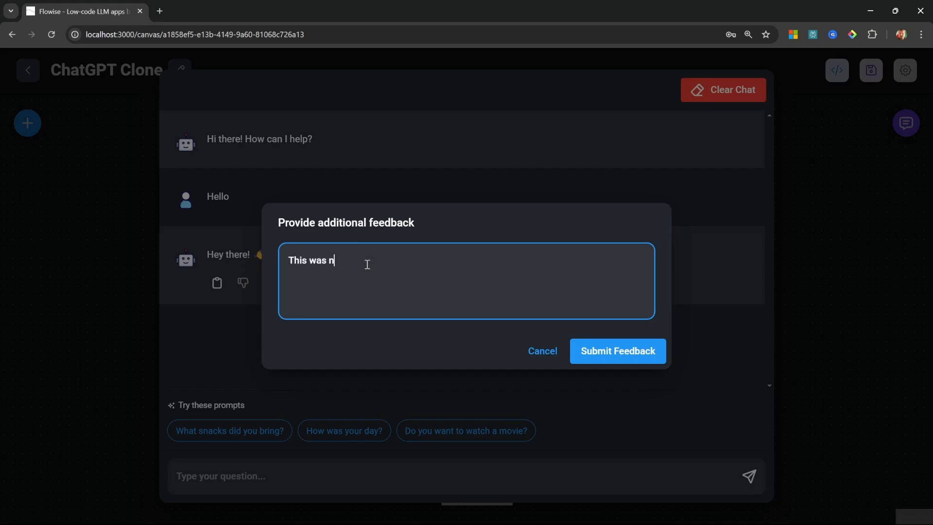
pyautogui.write('ot what I expected')
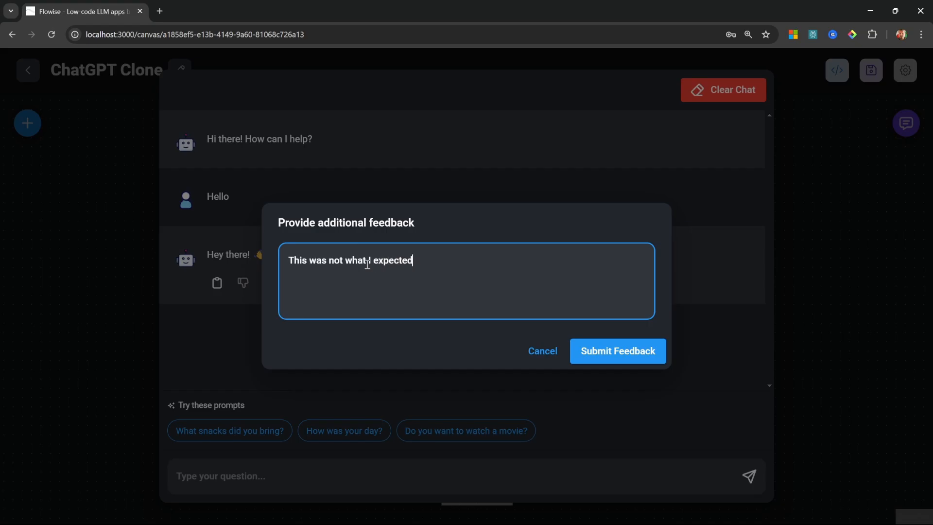
pyautogui.click(616, 351)
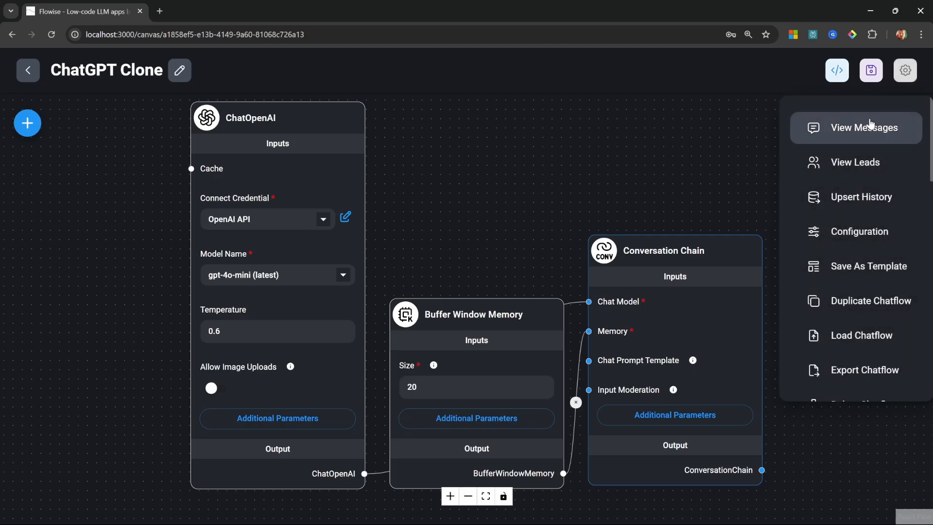
pyautogui.click(864, 127)
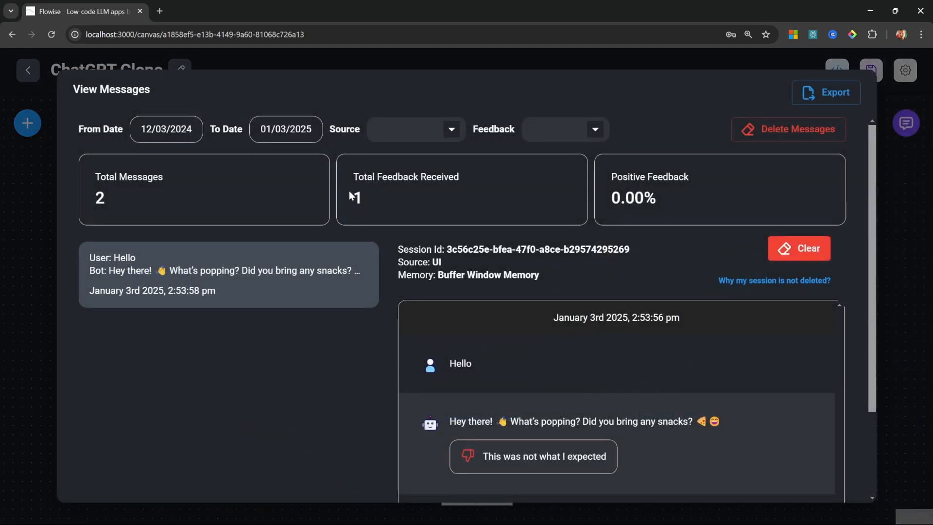
pyautogui.moveTo(370, 197)
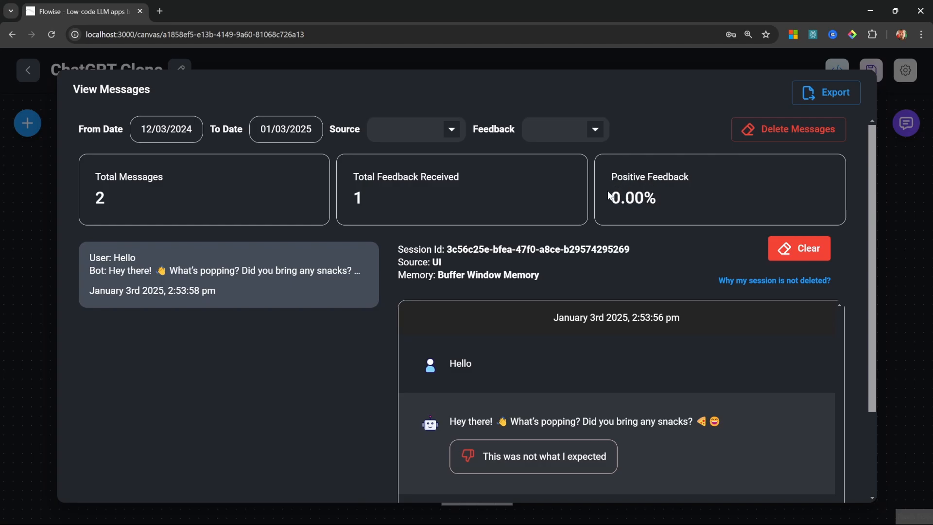
pyautogui.moveTo(671, 209)
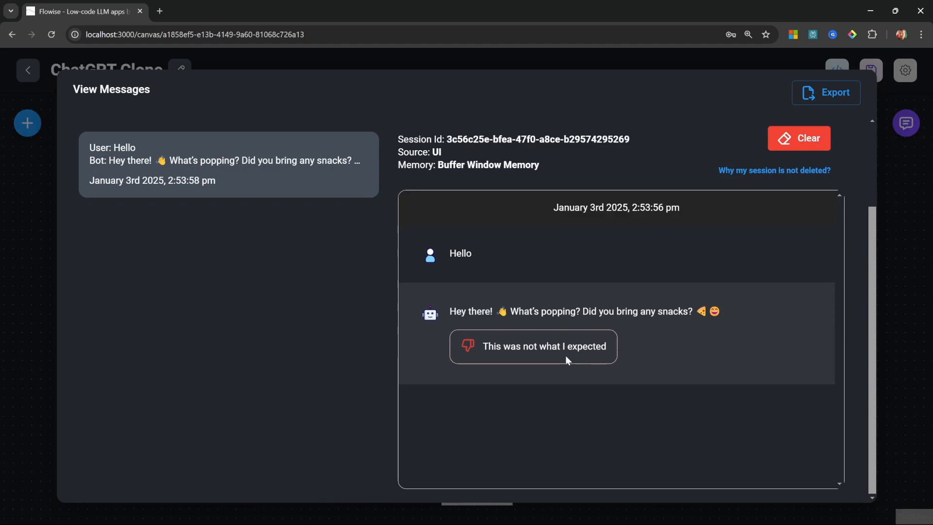
pyautogui.moveTo(486, 348)
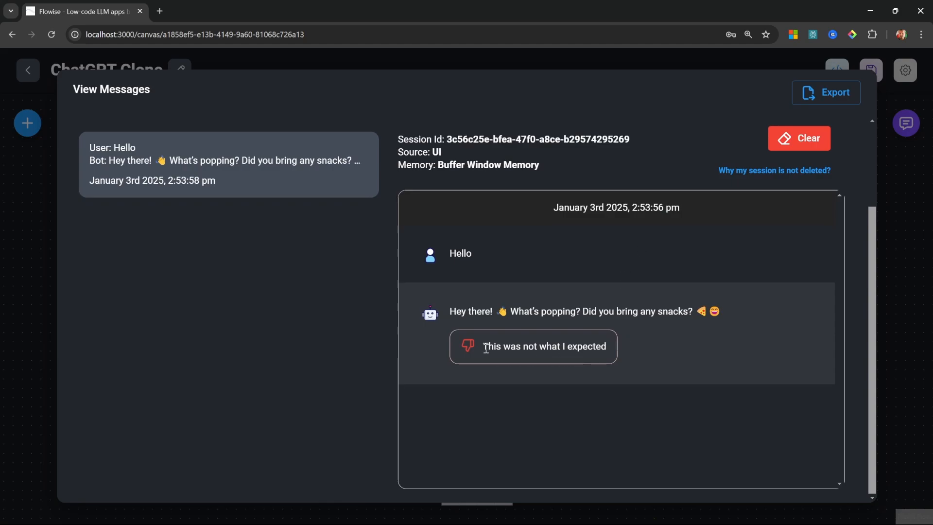
pyautogui.moveTo(677, 355)
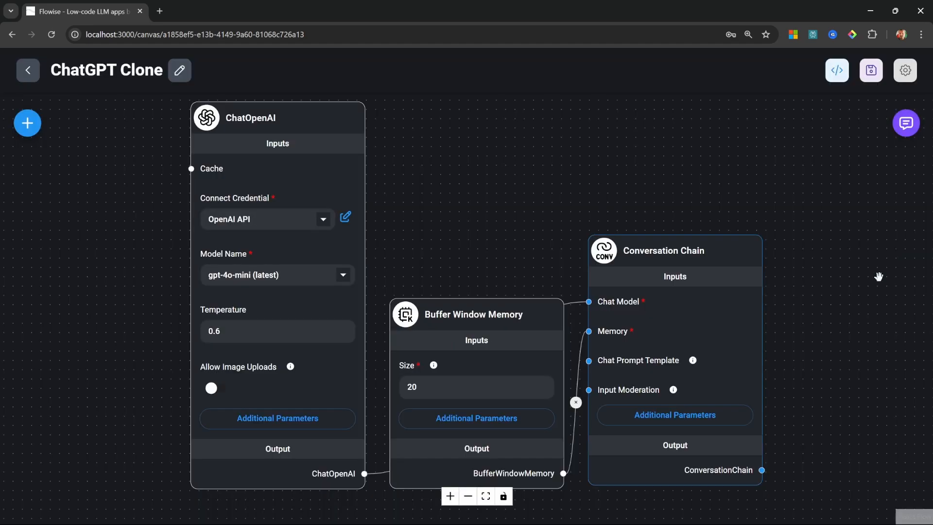
# - View the Analyse Chatflow integrations and expand the LangSmith credential and project settings
pyautogui.click(904, 70)
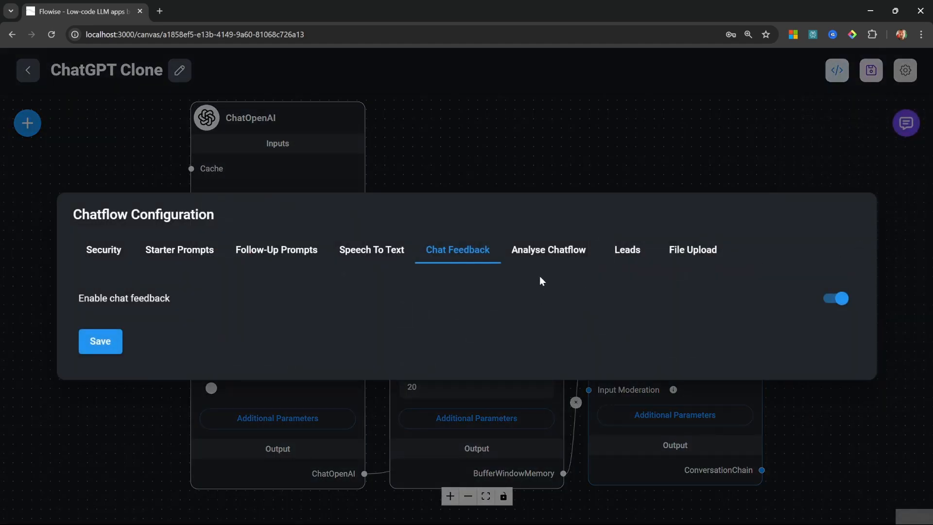
pyautogui.click(548, 249)
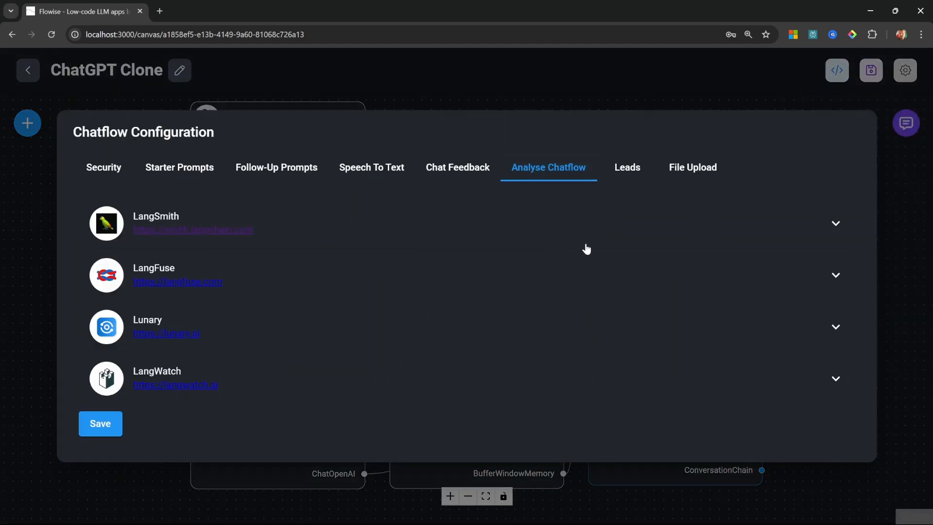
pyautogui.moveTo(322, 239)
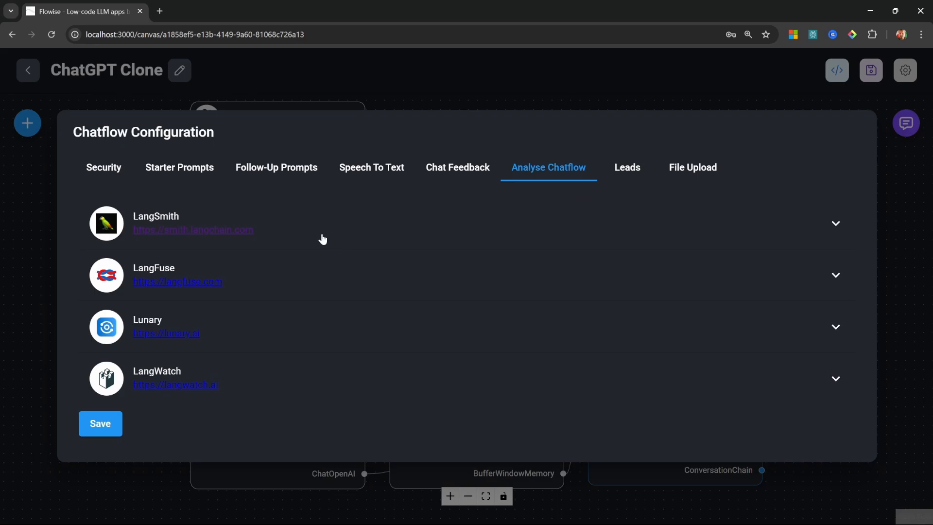
pyautogui.moveTo(262, 276)
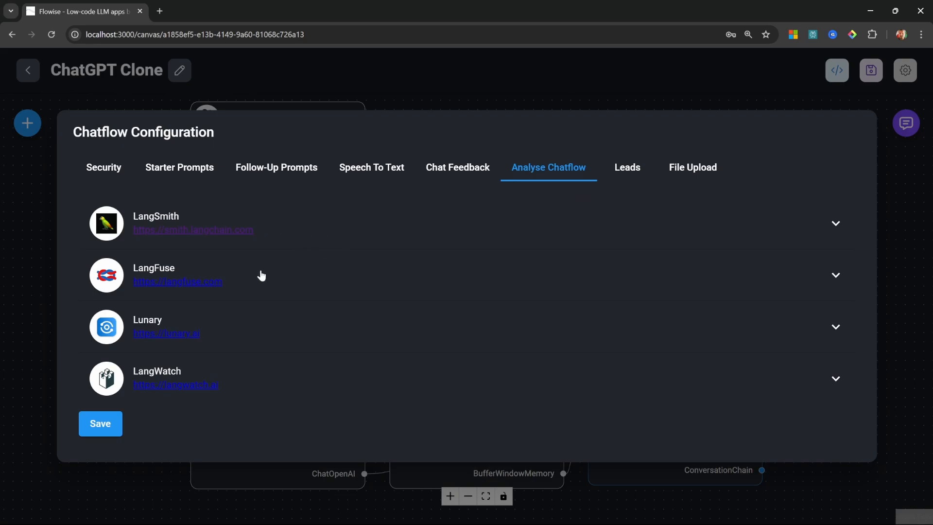
pyautogui.click(834, 223)
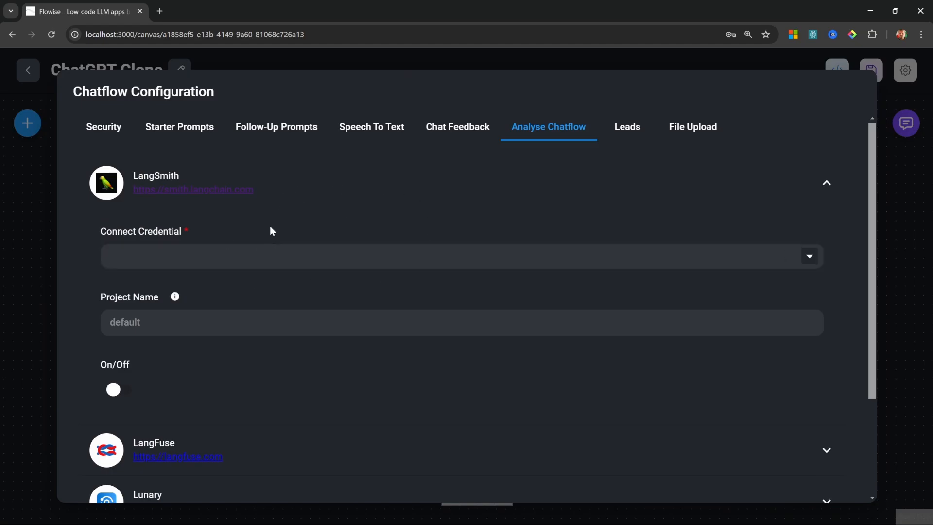
pyautogui.moveTo(837, 181)
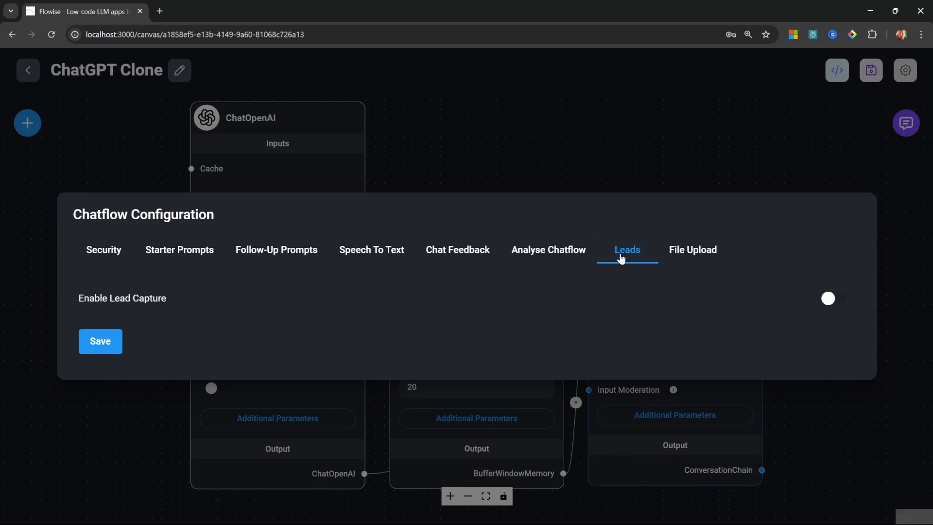
# - Switch on lead capture with Name, Email Address and Phone fields and save the leads configuration
pyautogui.click(827, 298)
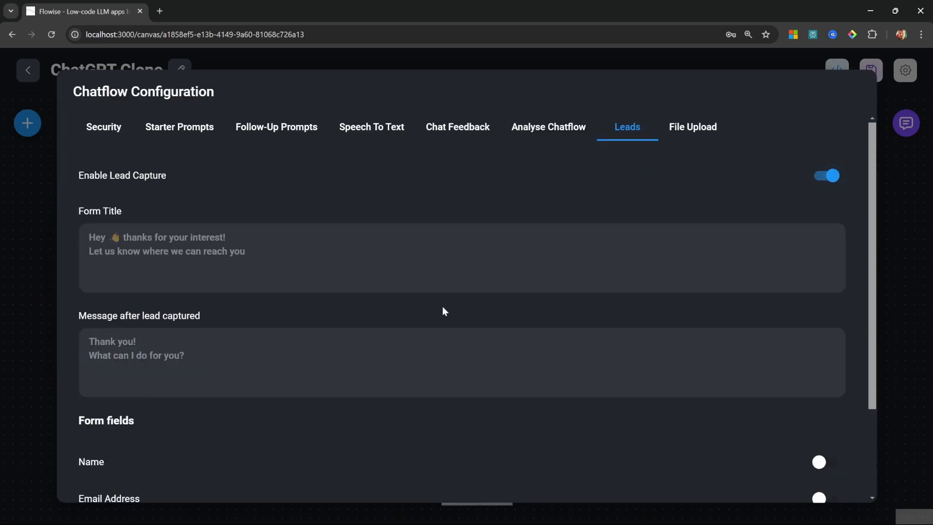
pyautogui.moveTo(309, 194)
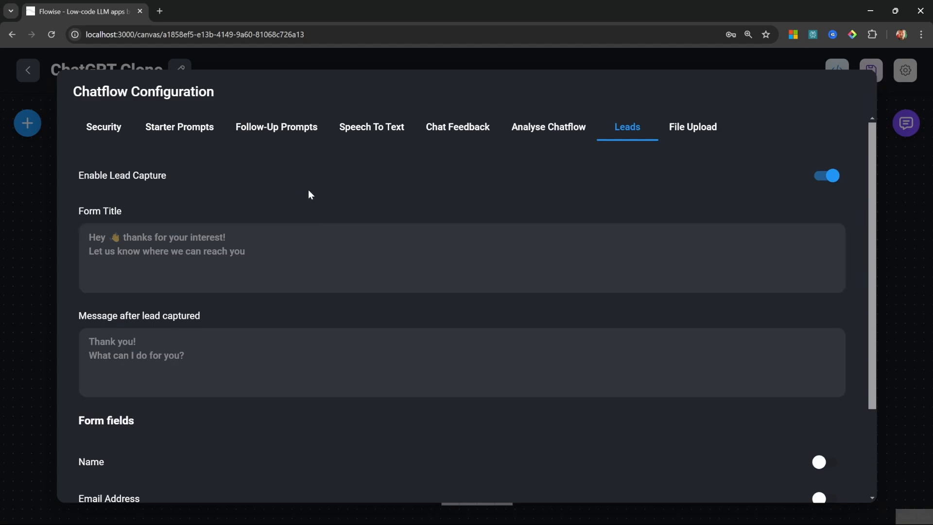
pyautogui.scroll(-3)
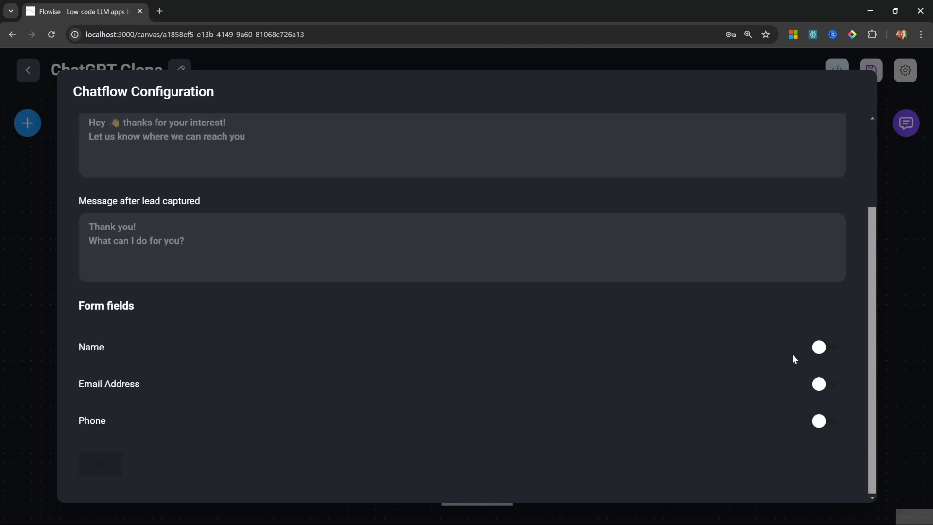
pyautogui.click(826, 384)
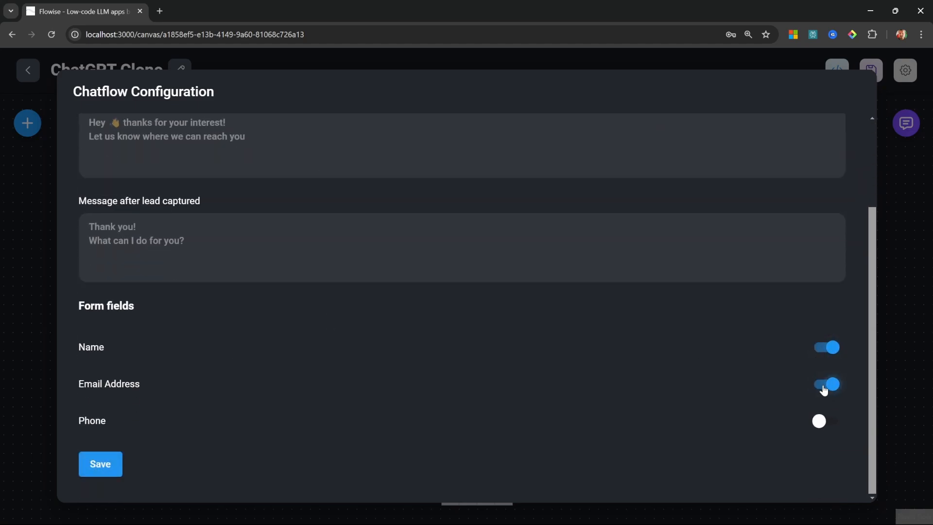
pyautogui.click(826, 421)
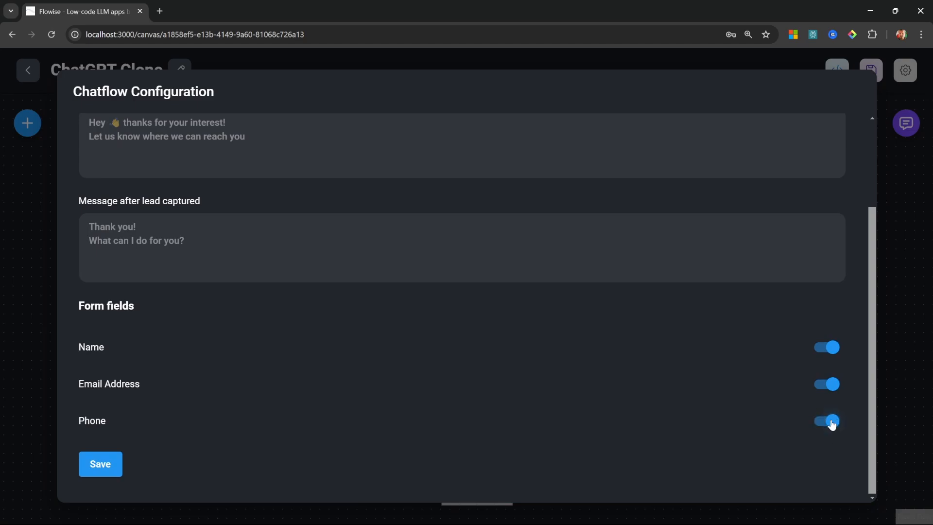
pyautogui.click(100, 464)
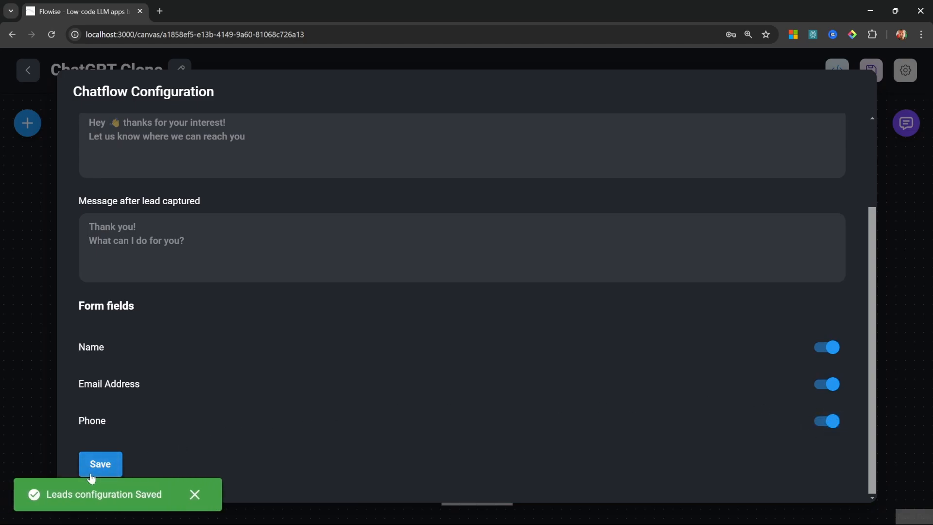
# - Clear the test chat, submit the lead form and receive the bot's thank-you for the contact details
pyautogui.click(722, 90)
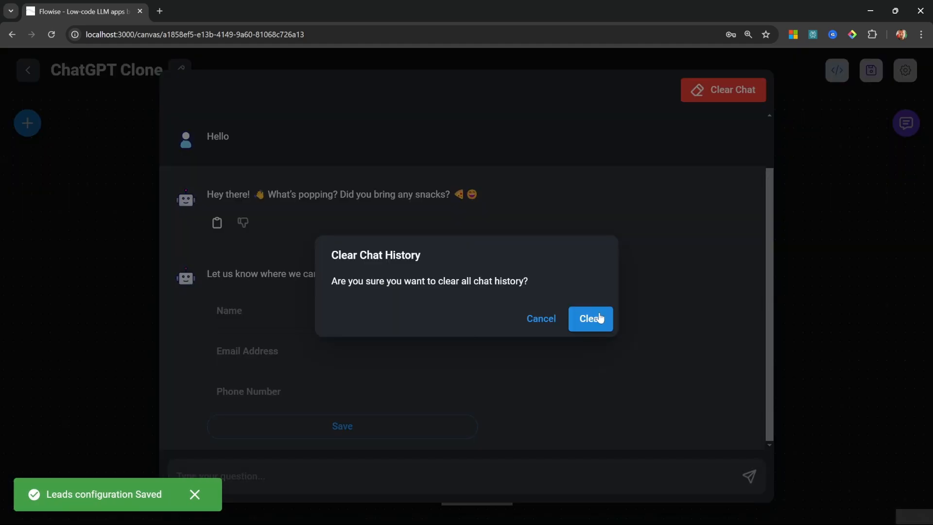
pyautogui.click(590, 318)
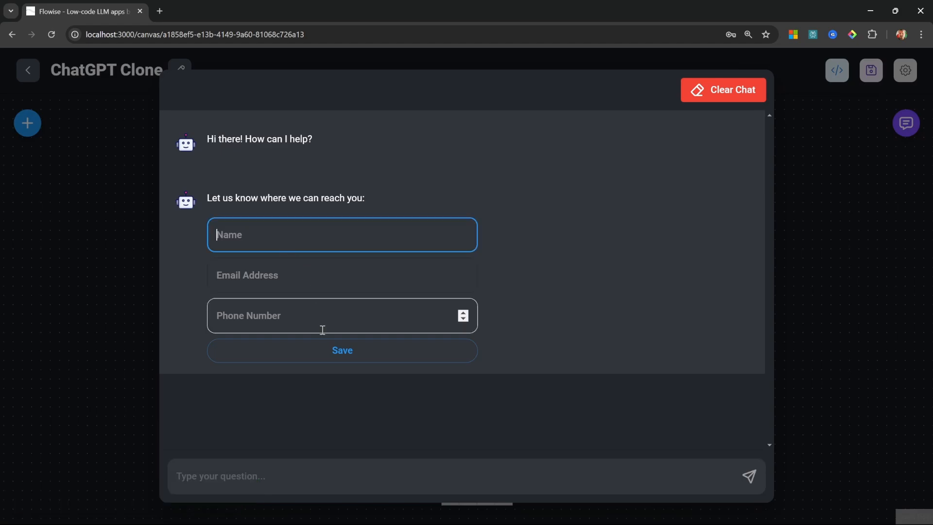
pyautogui.click(342, 350)
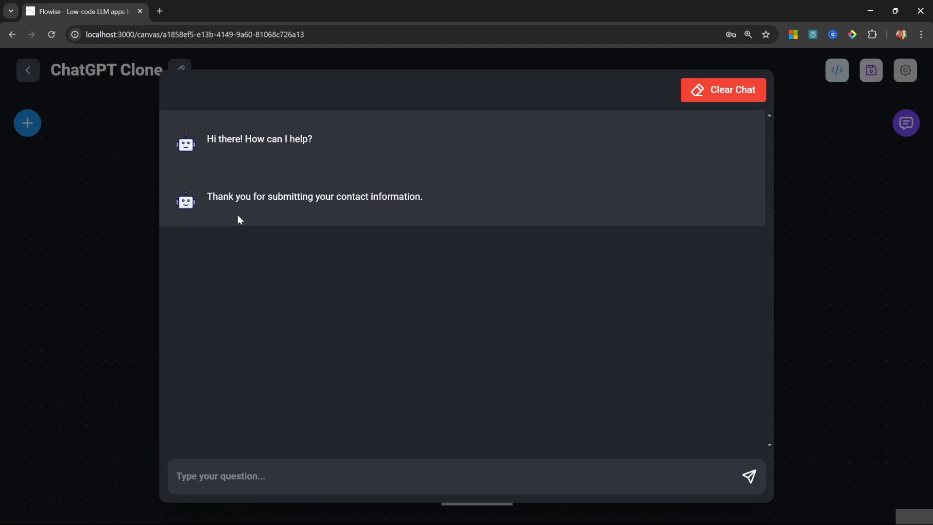
pyautogui.click(904, 70)
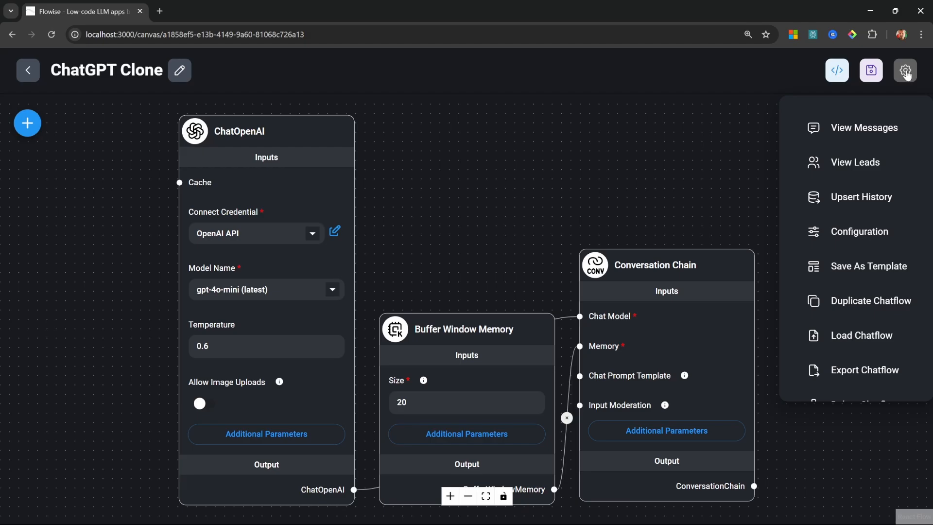
pyautogui.moveTo(855, 161)
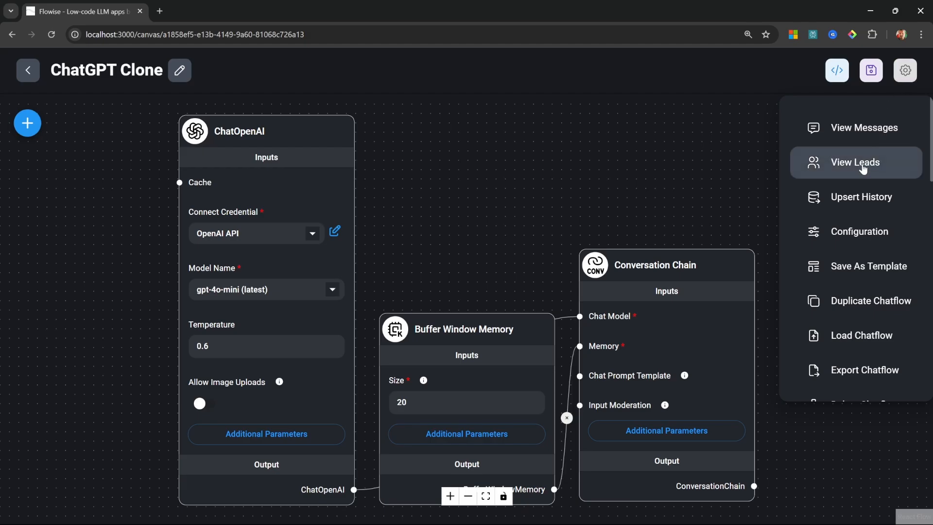
# - Enable Full File Upload in Chatflow Configuration, save it, and reopen the test chat
pyautogui.click(855, 161)
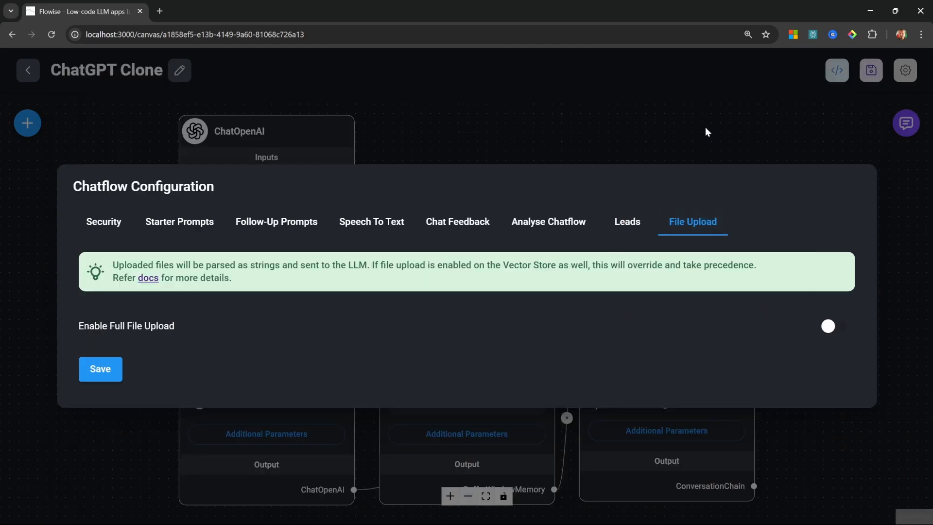
pyautogui.moveTo(701, 232)
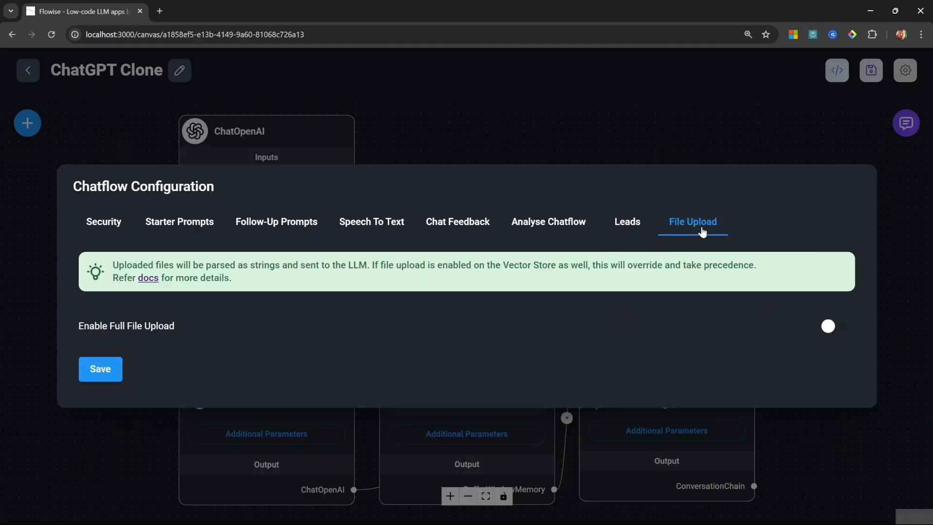
pyautogui.click(835, 326)
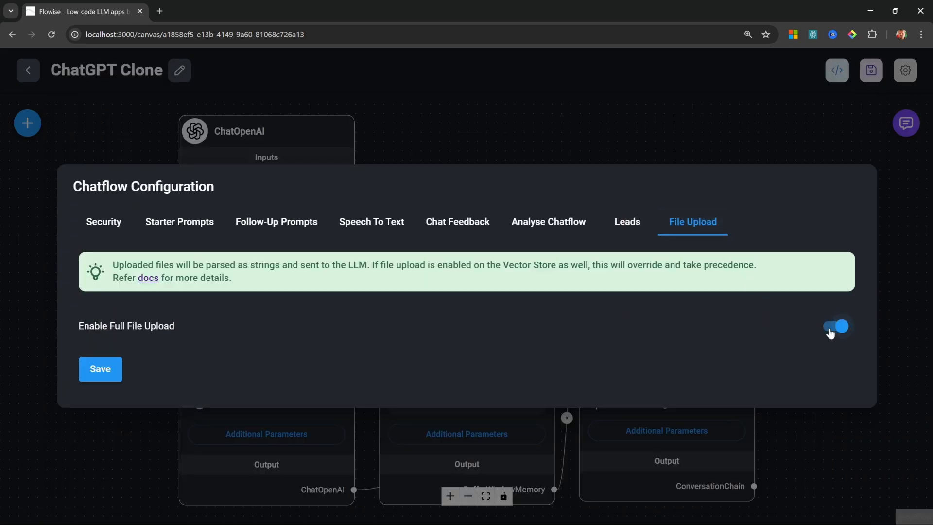
pyautogui.click(100, 368)
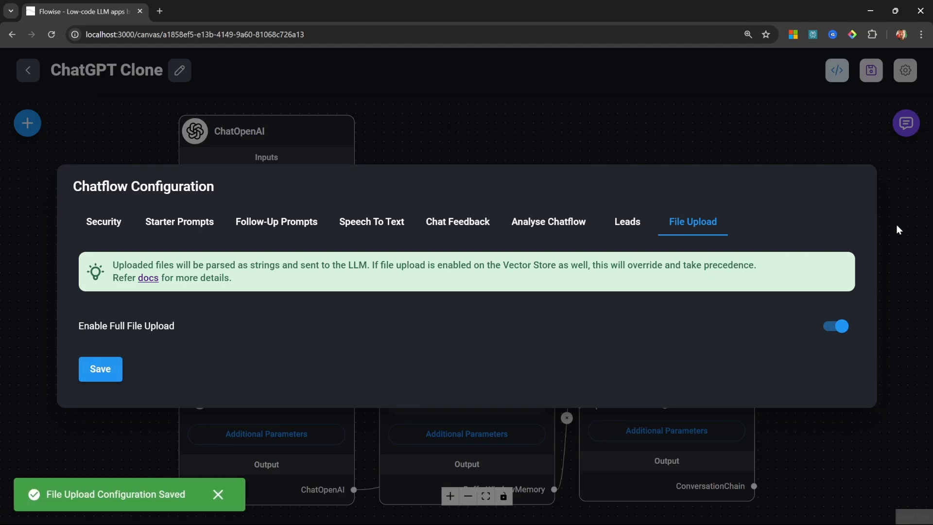
pyautogui.click(904, 123)
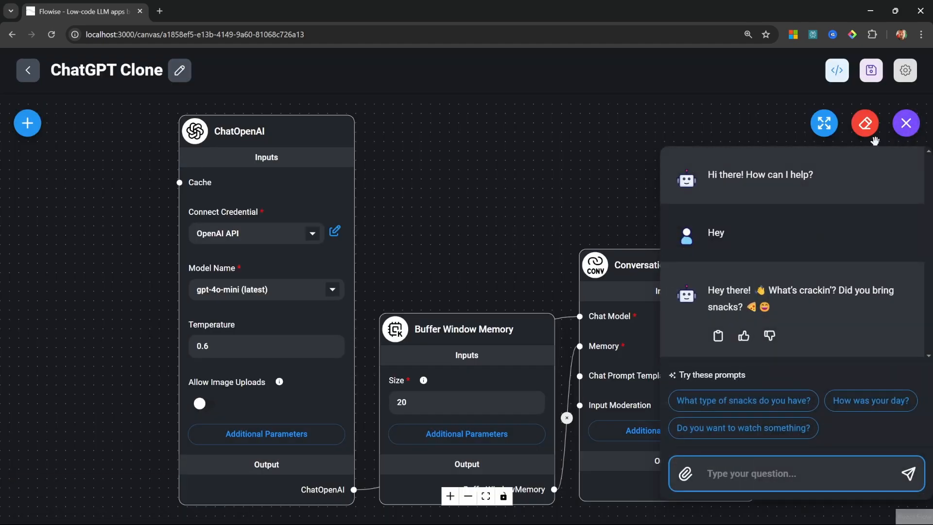
# - Send "What services do you provide?" with cognaitiv-qa.docx attached and read the listed AI automation services
pyautogui.click(824, 123)
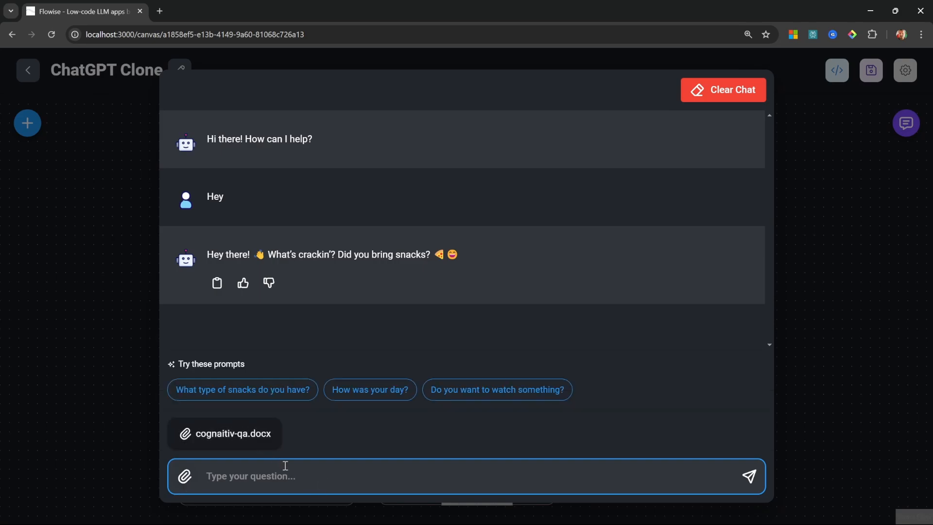
pyautogui.moveTo(276, 478)
pyautogui.write('What services do you provide?')
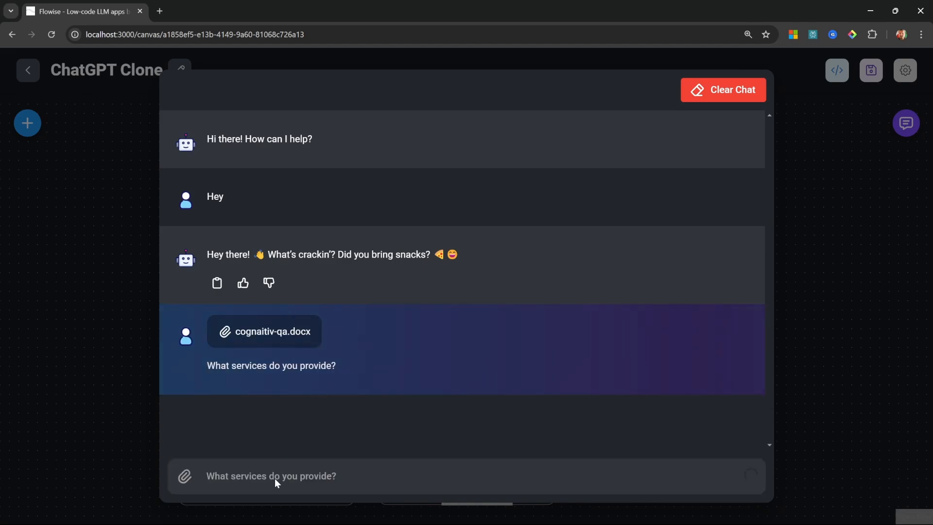
pyautogui.press('Return')
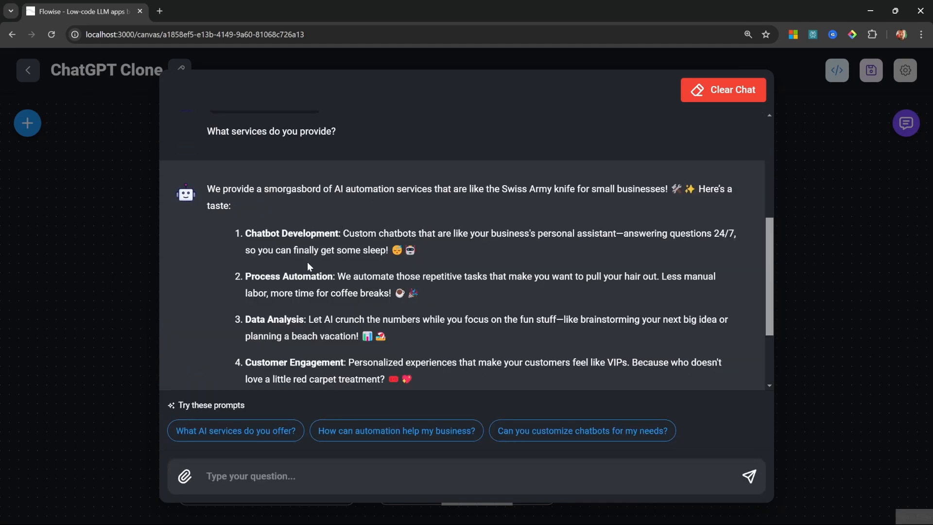
pyautogui.scroll(3)
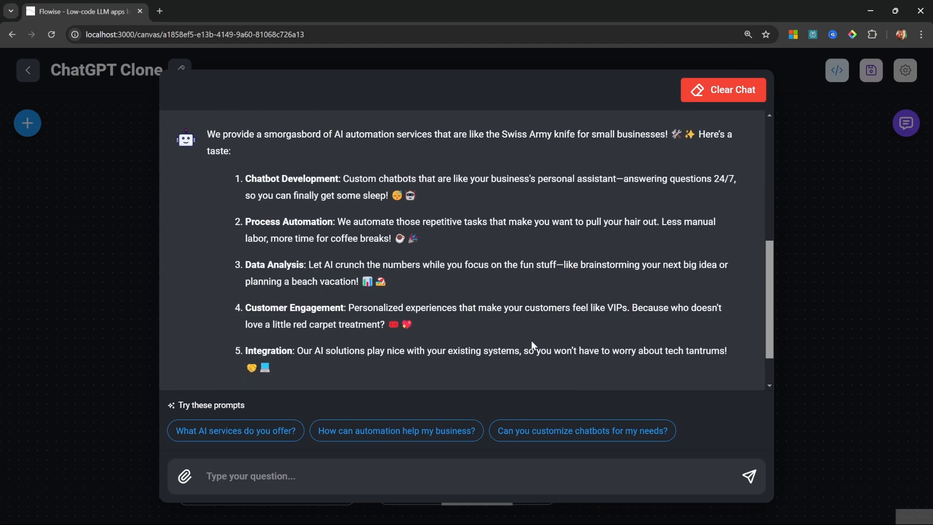
pyautogui.moveTo(852, 254)
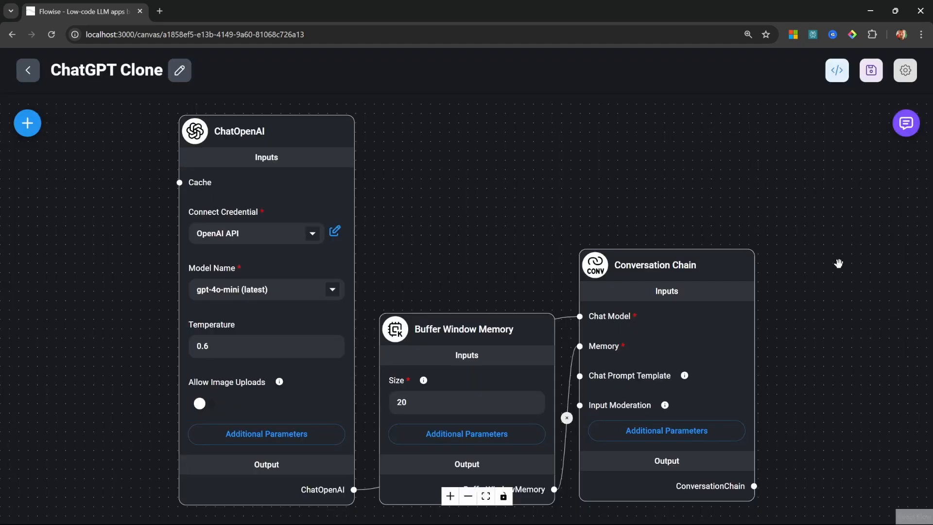
pyautogui.moveTo(625, 158)
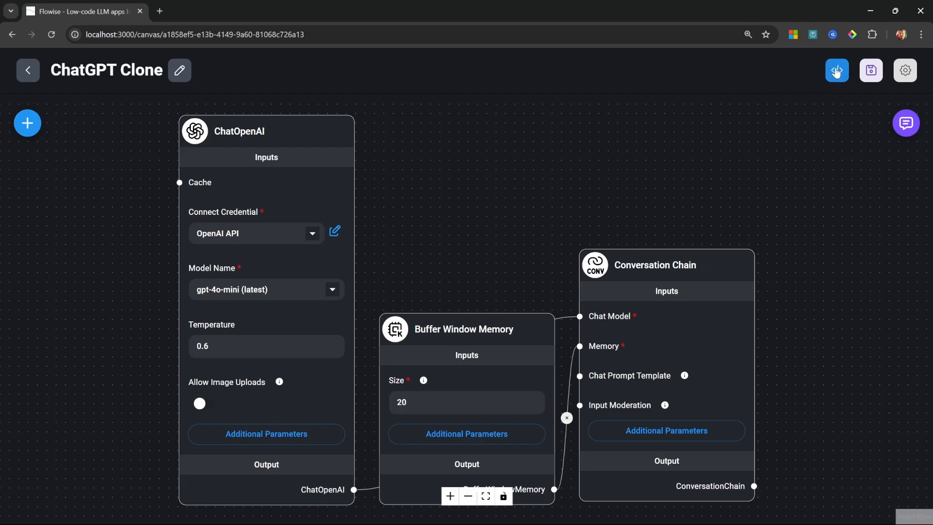
# - Browse the API Endpoint code, make the chatbot public under Share Chatbot and open its public page
pyautogui.click(836, 69)
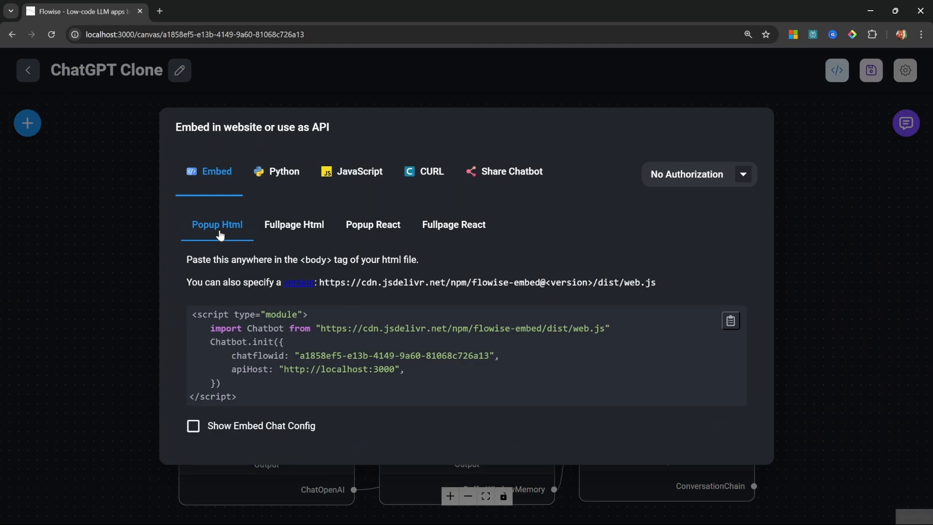
pyautogui.moveTo(225, 244)
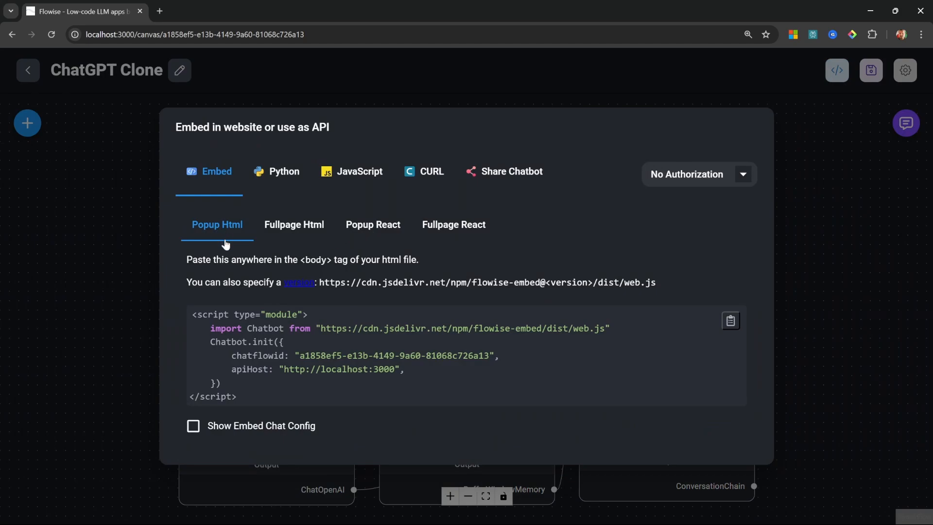
pyautogui.moveTo(289, 186)
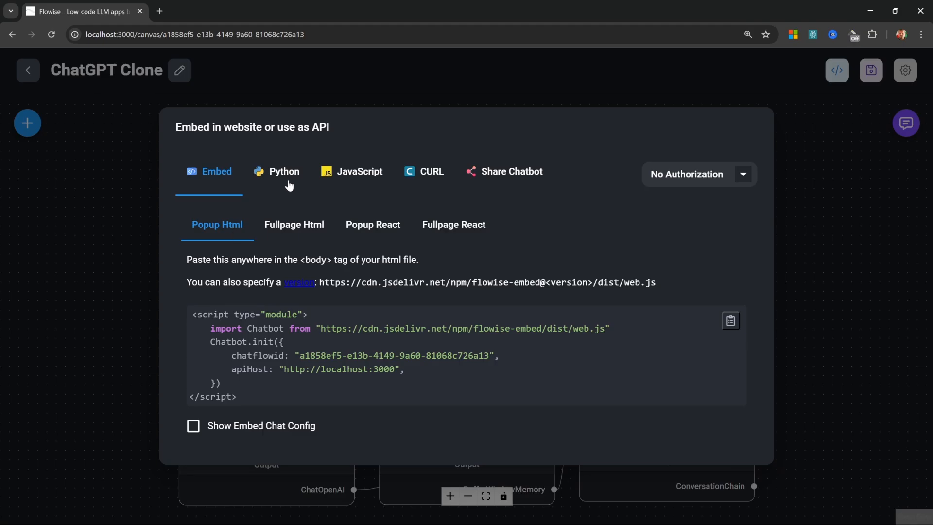
pyautogui.click(283, 171)
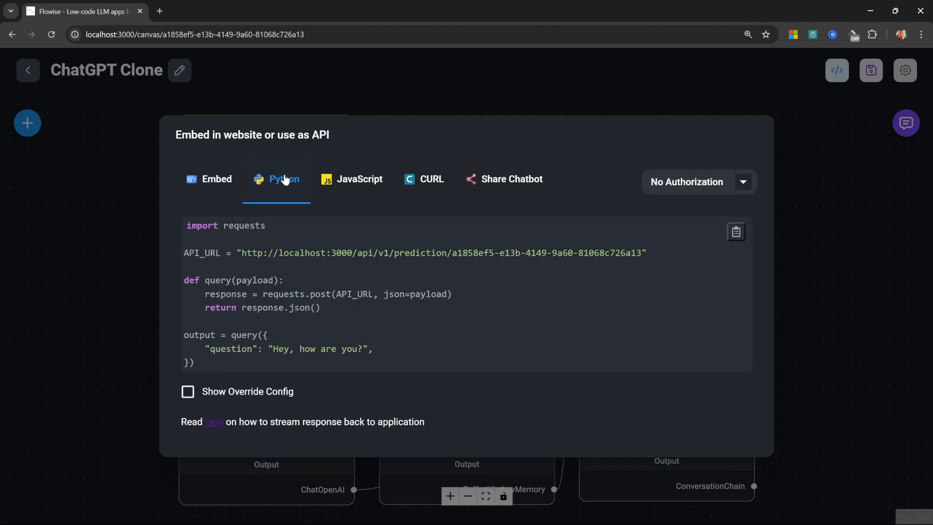
pyautogui.moveTo(335, 209)
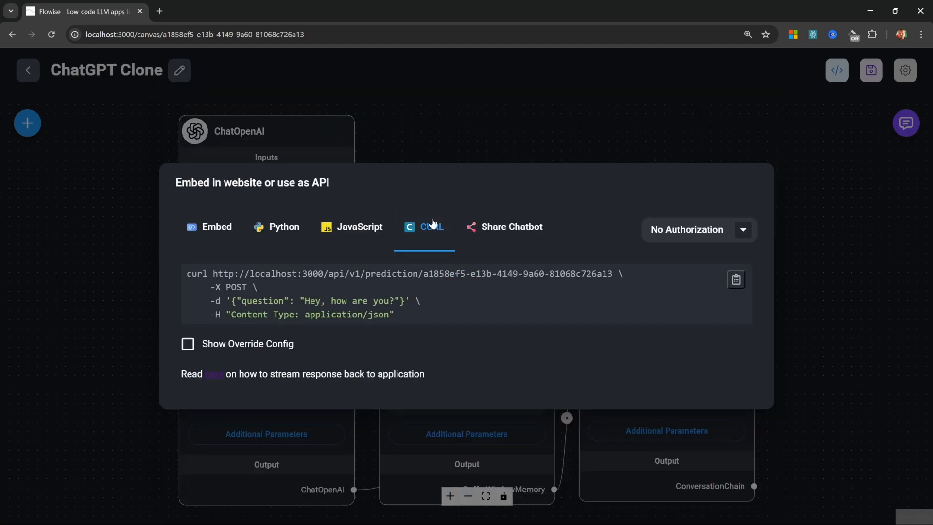
pyautogui.moveTo(388, 257)
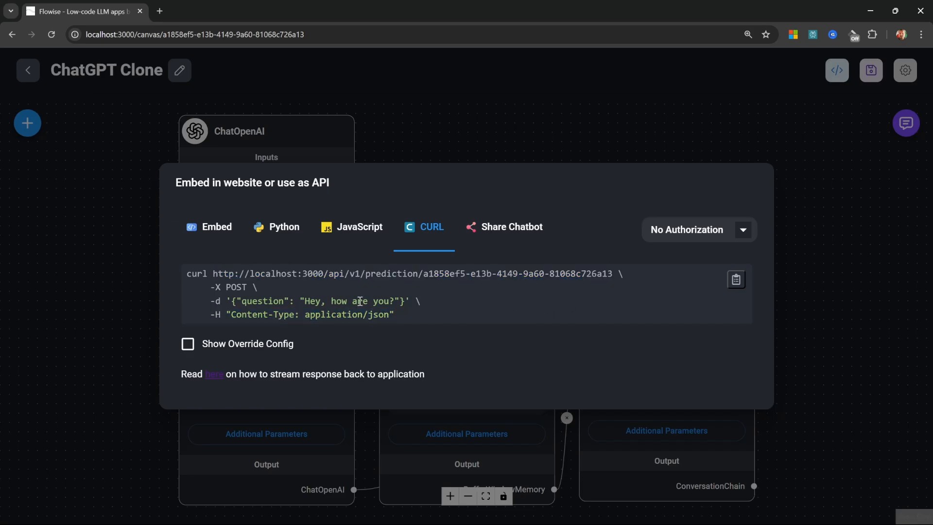
pyautogui.moveTo(448, 312)
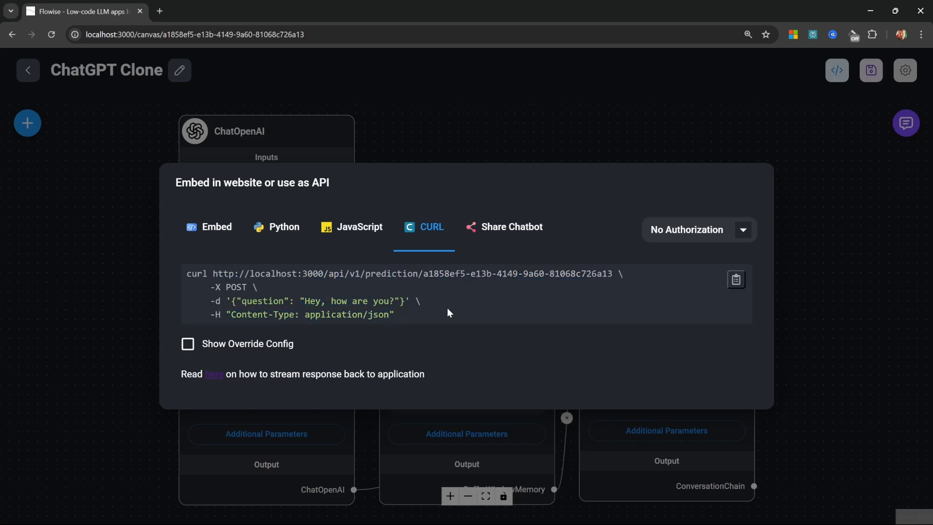
pyautogui.moveTo(426, 233)
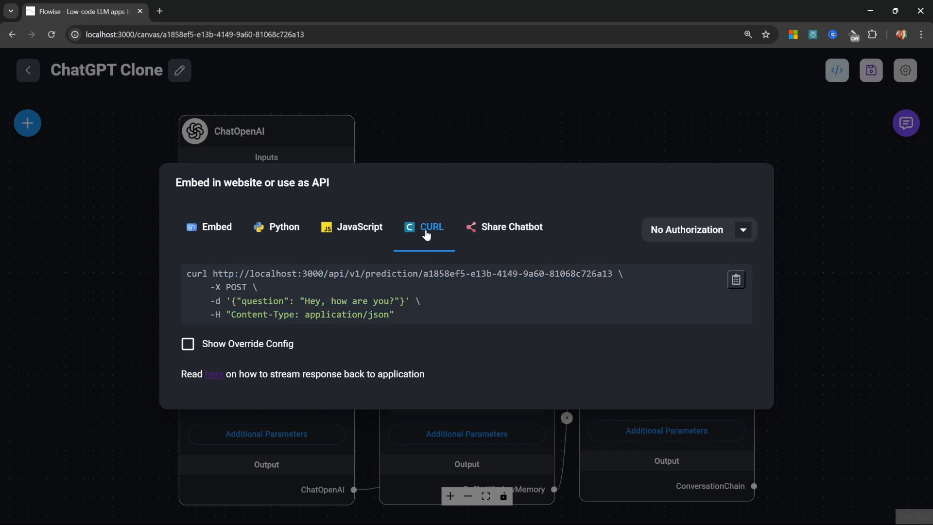
pyautogui.click(510, 227)
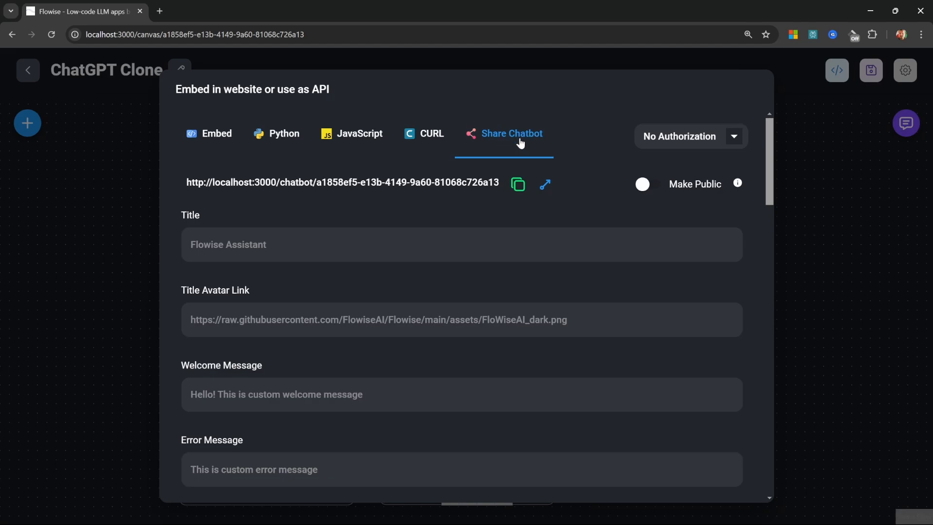
pyautogui.moveTo(624, 192)
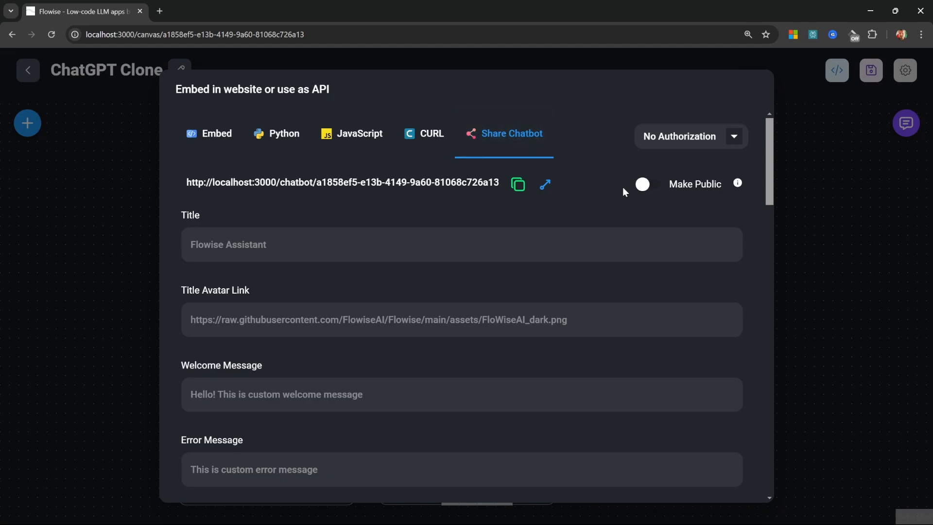
pyautogui.click(649, 184)
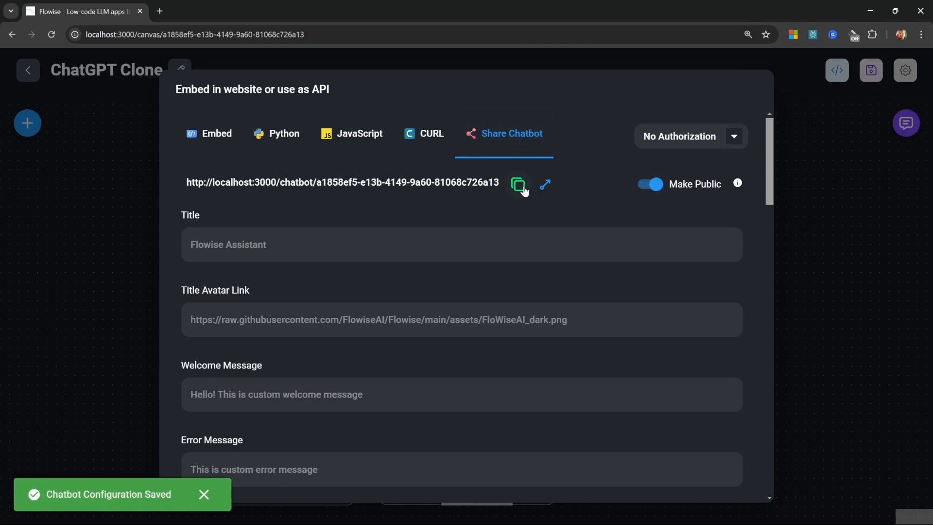
pyautogui.click(544, 184)
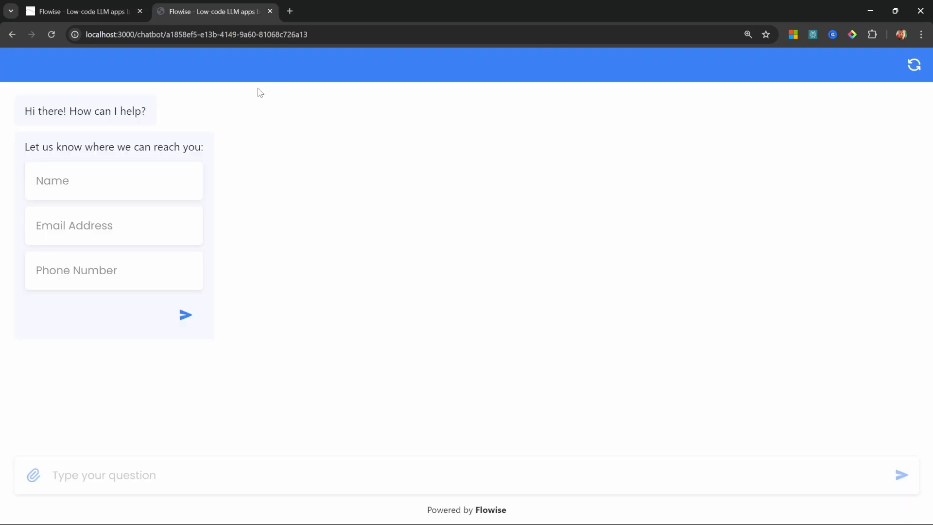
pyautogui.moveTo(303, 136)
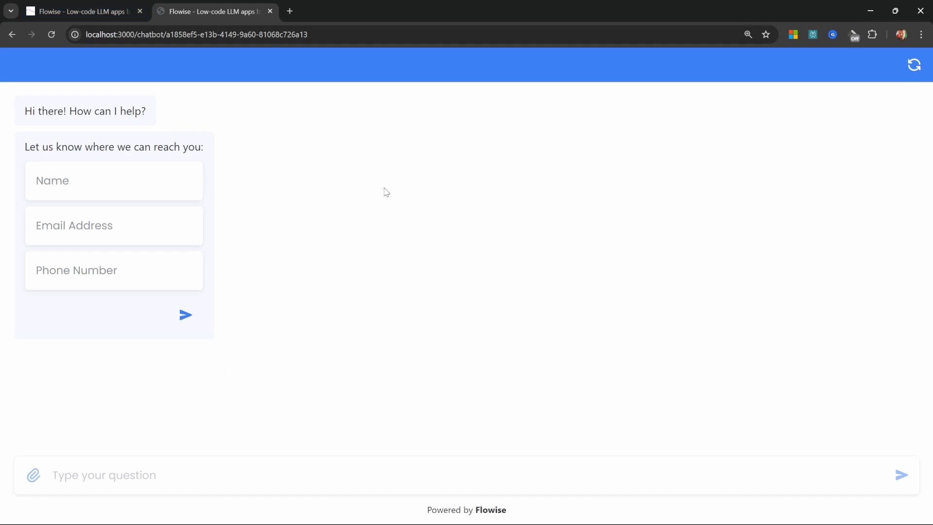
pyautogui.moveTo(304, 237)
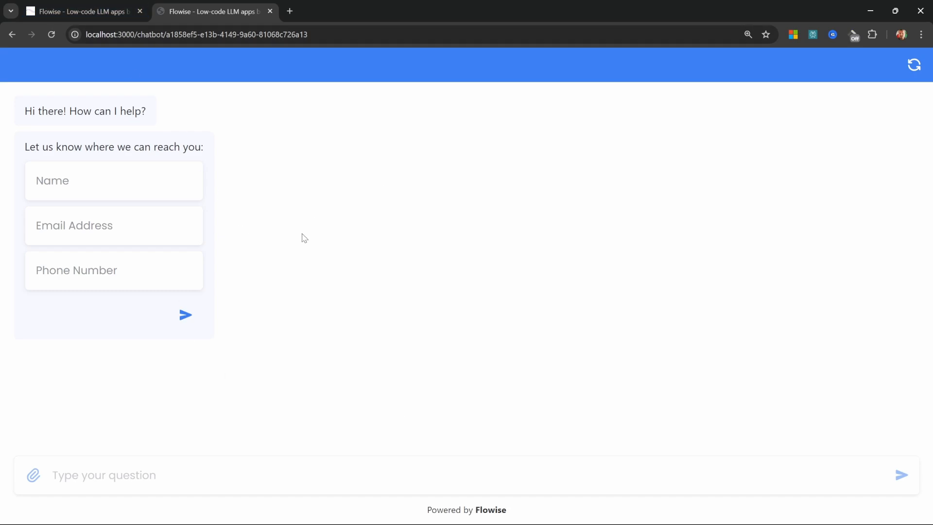
pyautogui.moveTo(331, 233)
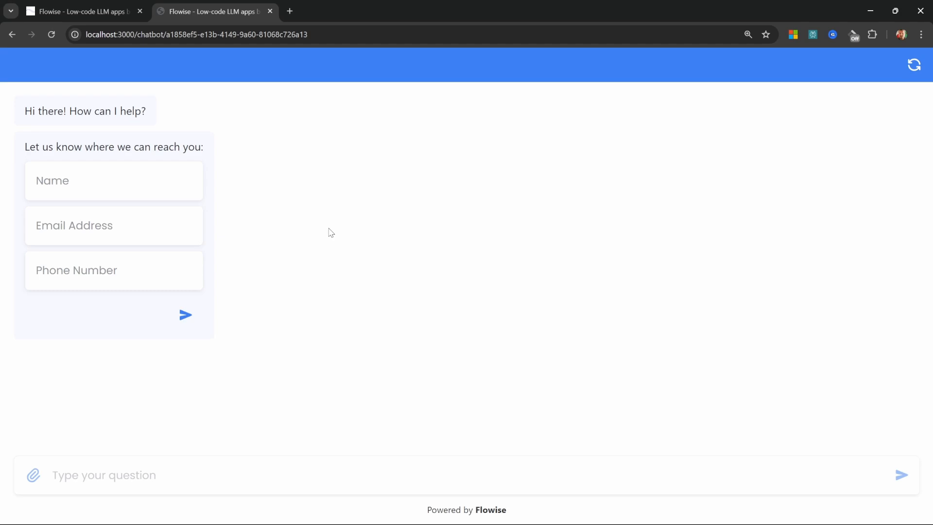
pyautogui.moveTo(302, 14)
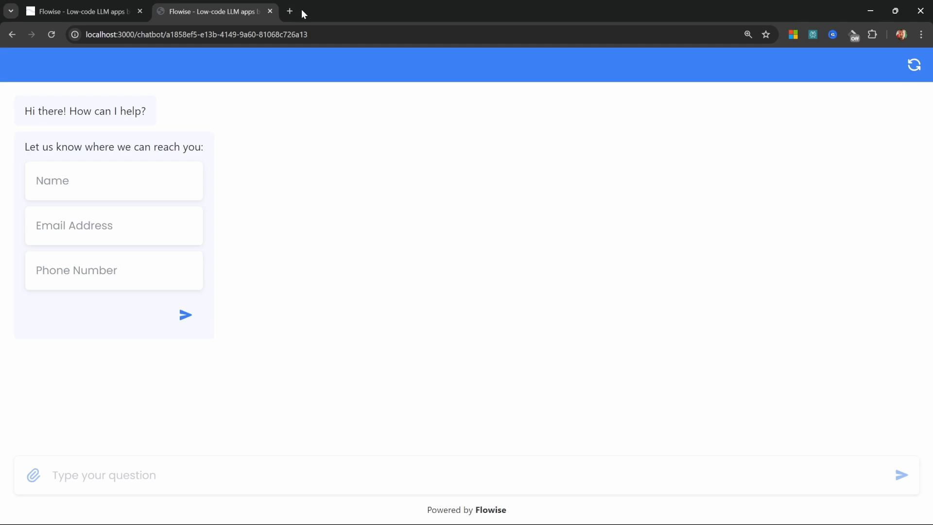
# - Return from the public chatbot page to the chatflow's Share Chatbot settings
pyautogui.click(83, 11)
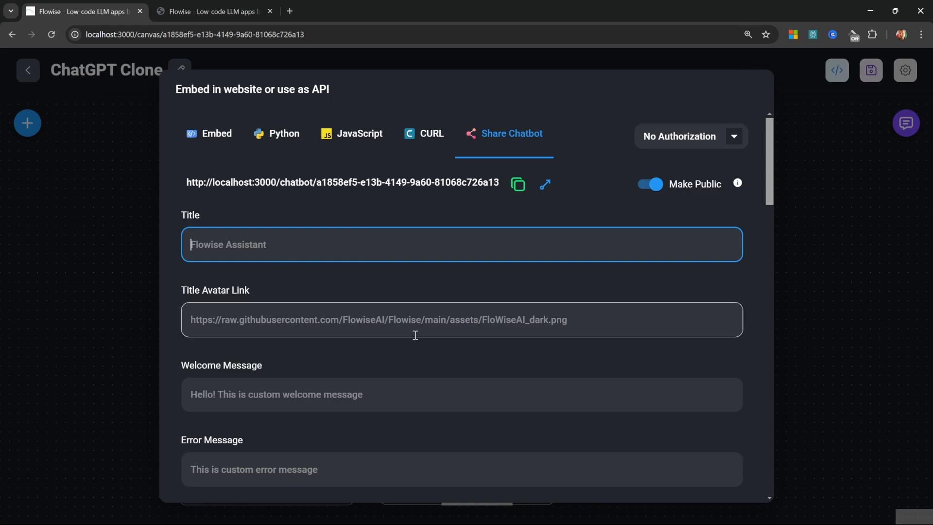
# - Review the Share Chatbot appearance and session settings down to Save Changes, then dismiss the dialog
pyautogui.scroll(-3)
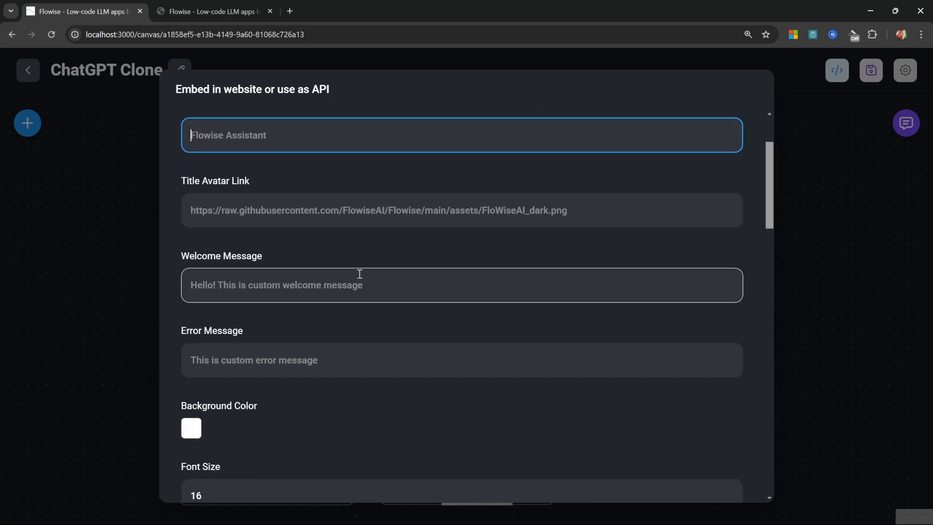
pyautogui.scroll(-3)
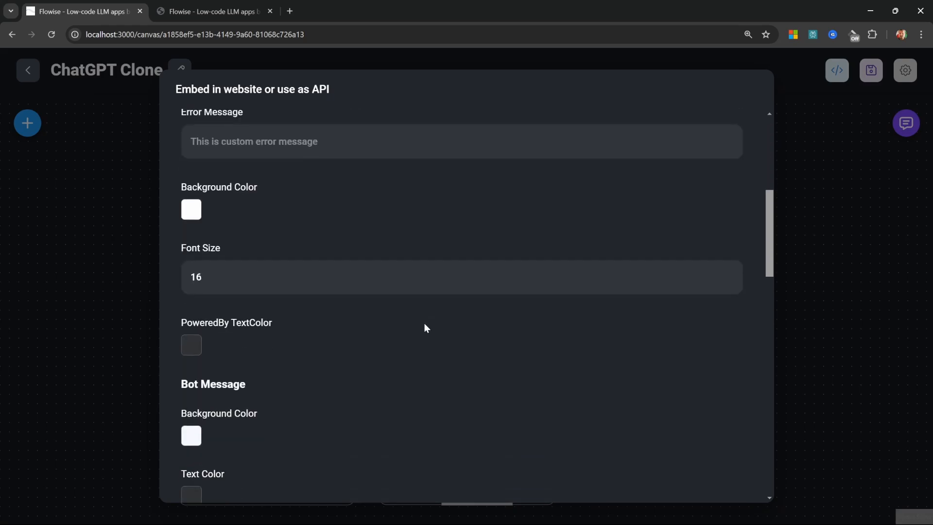
pyautogui.scroll(-3)
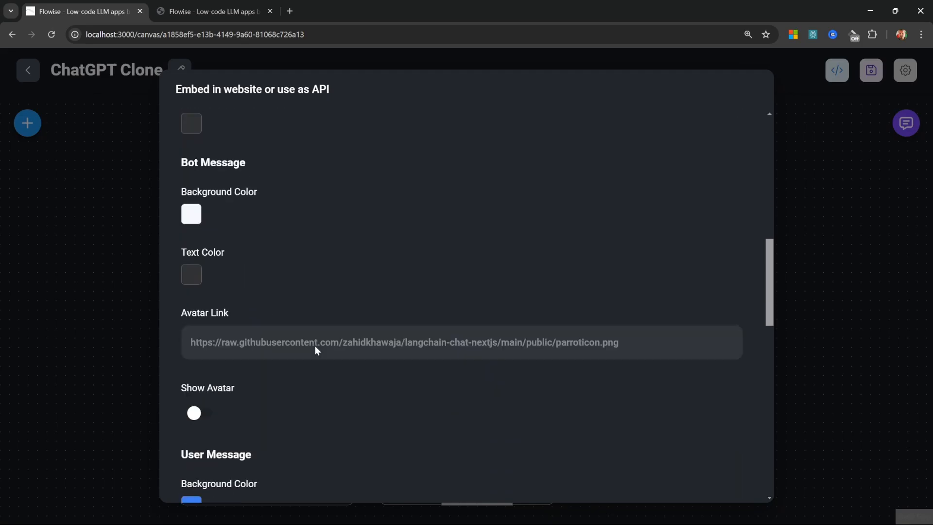
pyautogui.scroll(-3)
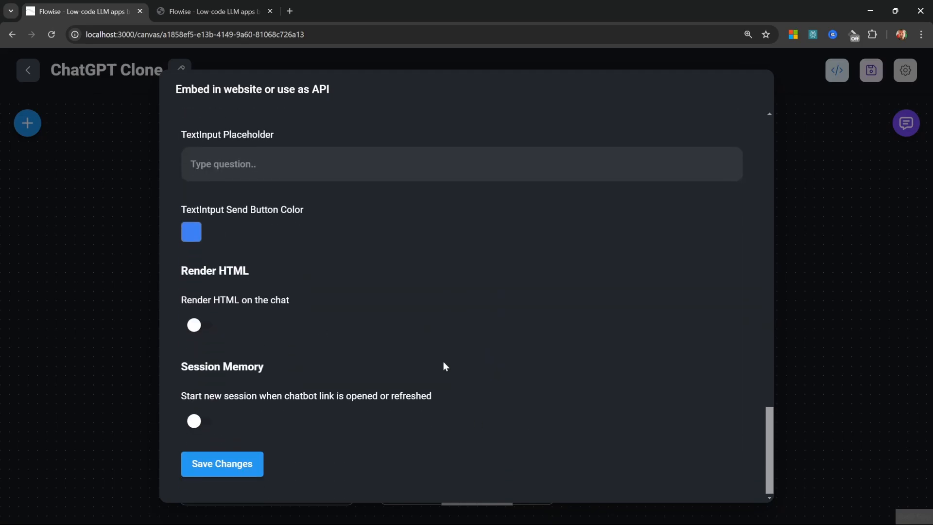
pyautogui.click(221, 463)
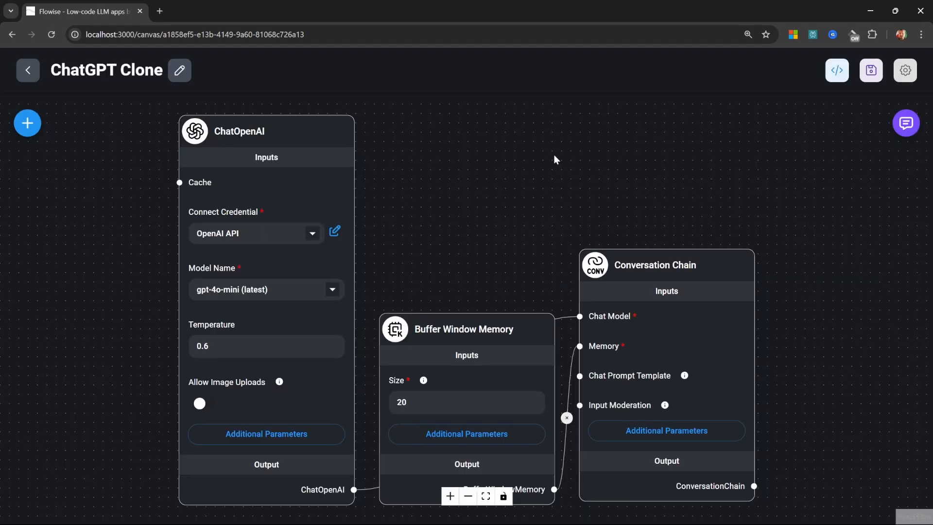
pyautogui.moveTo(517, 167)
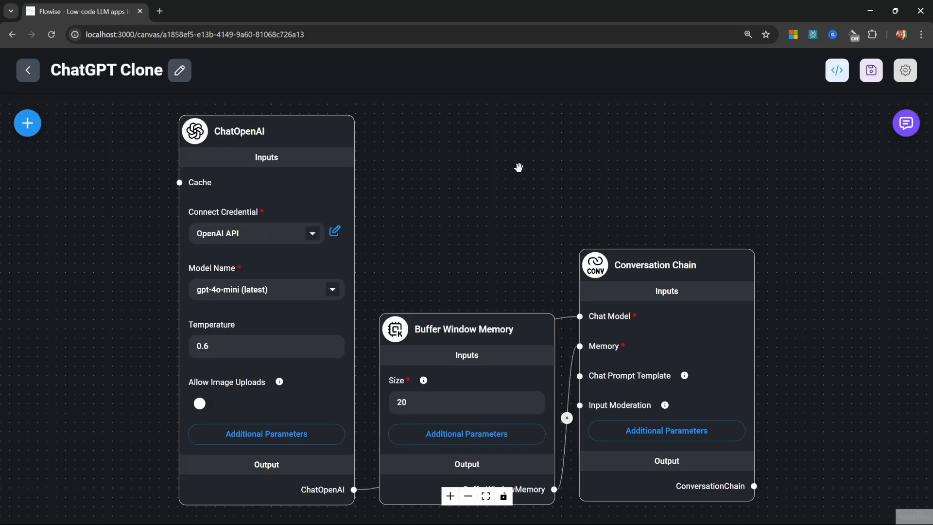